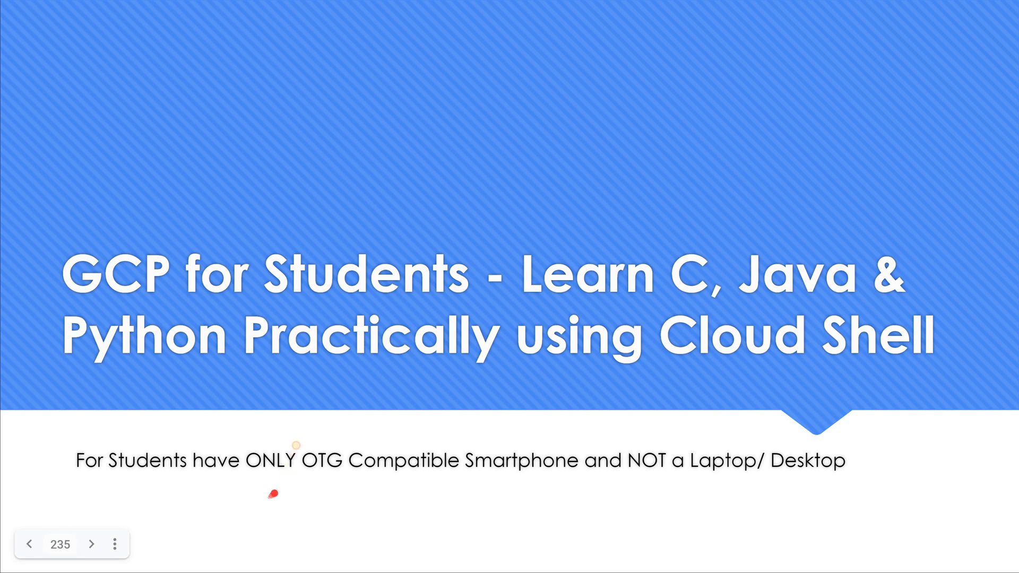
- Advance the presentation from the title slide to the 'Smartphone + Cloud Shell' slide
click(90, 544)
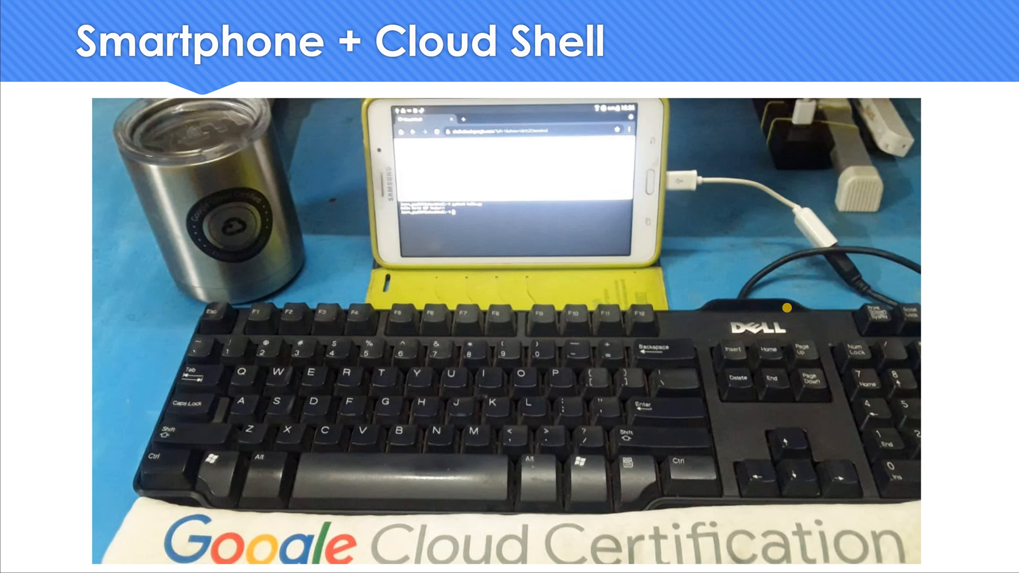
mouse_move(786, 312)
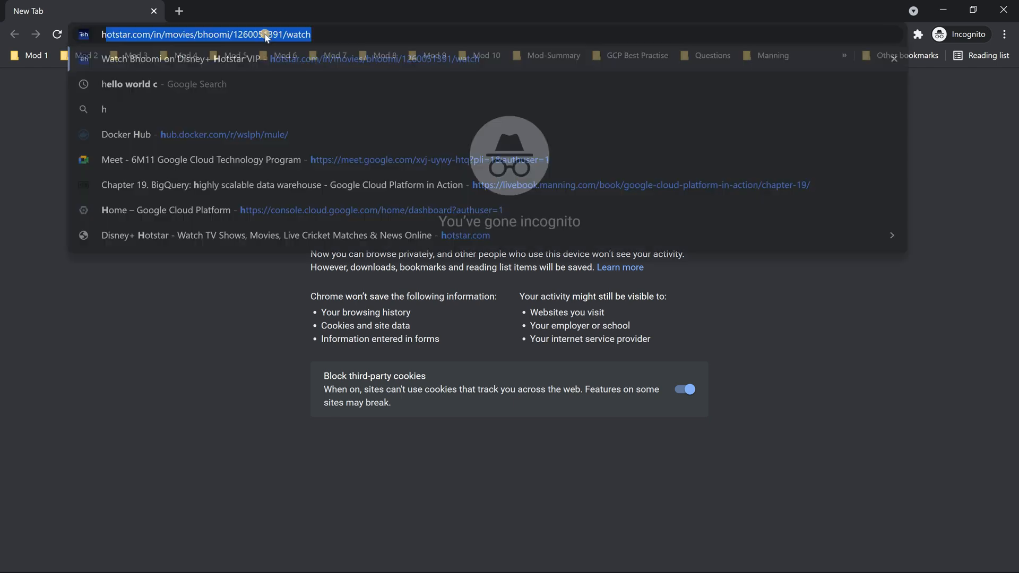
text(https://ss)
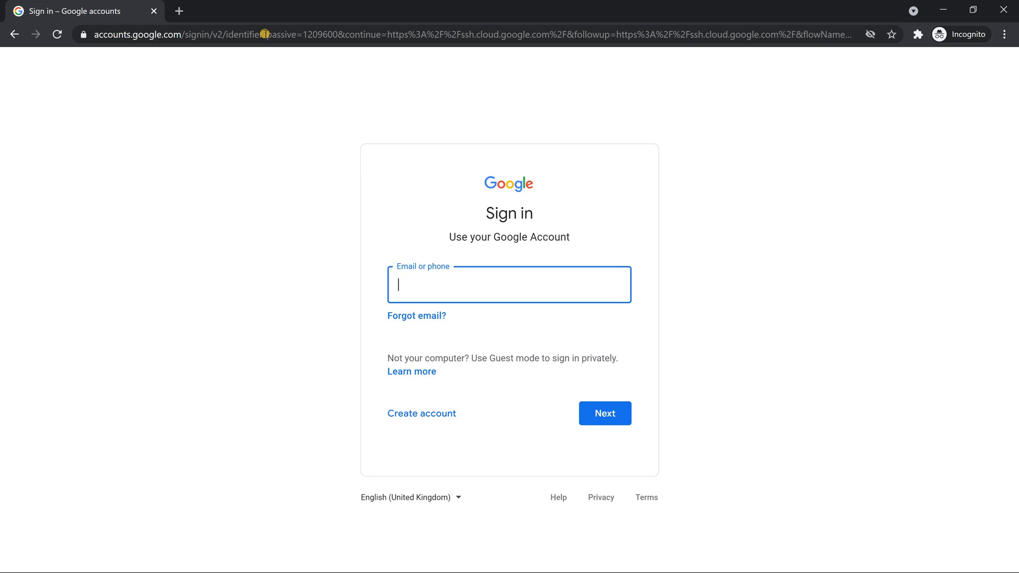
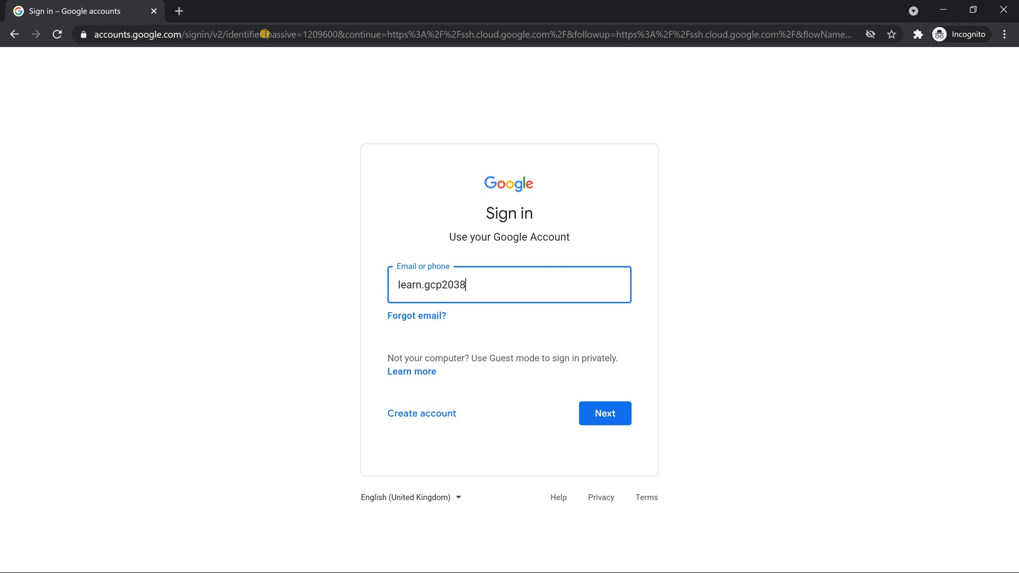
click(604, 412)
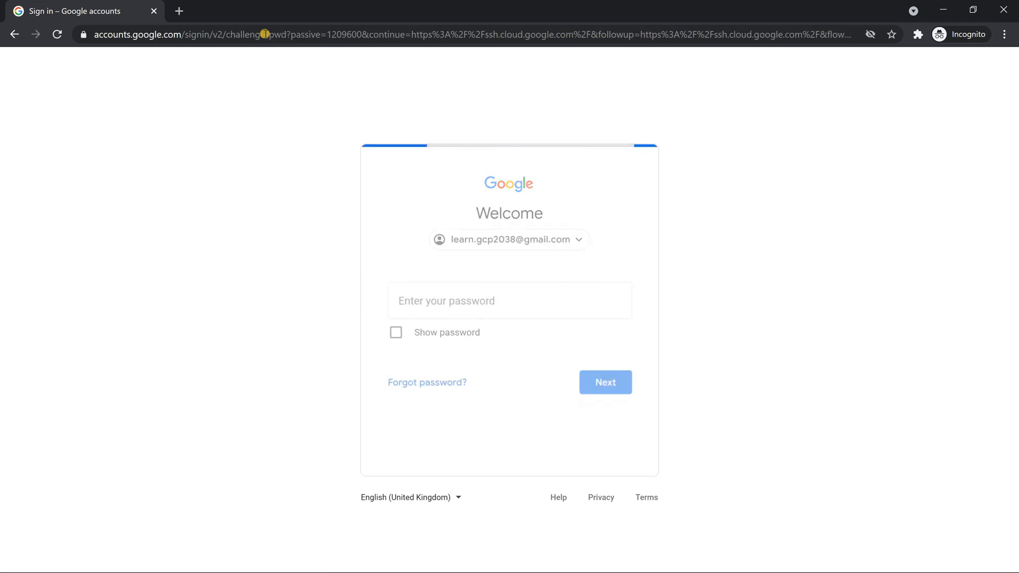
- Enter the account password and submit it, reaching identity verification
click(509, 300)
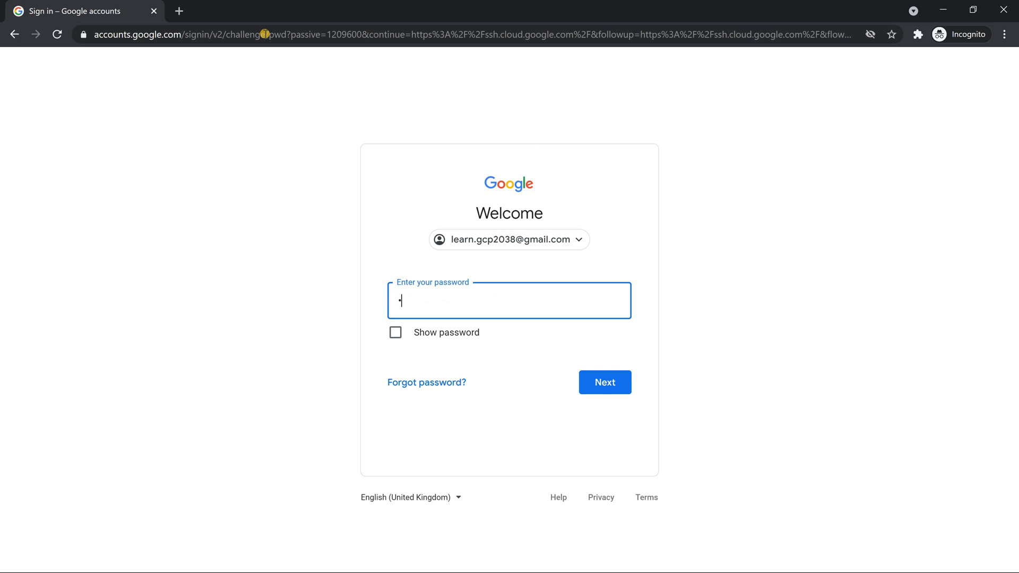
text(password)
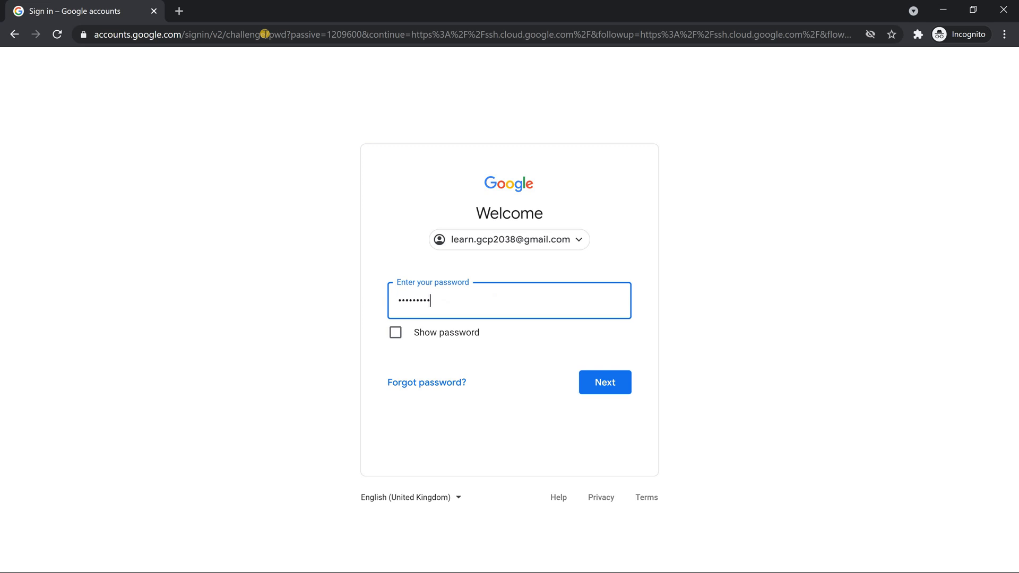
text(password)
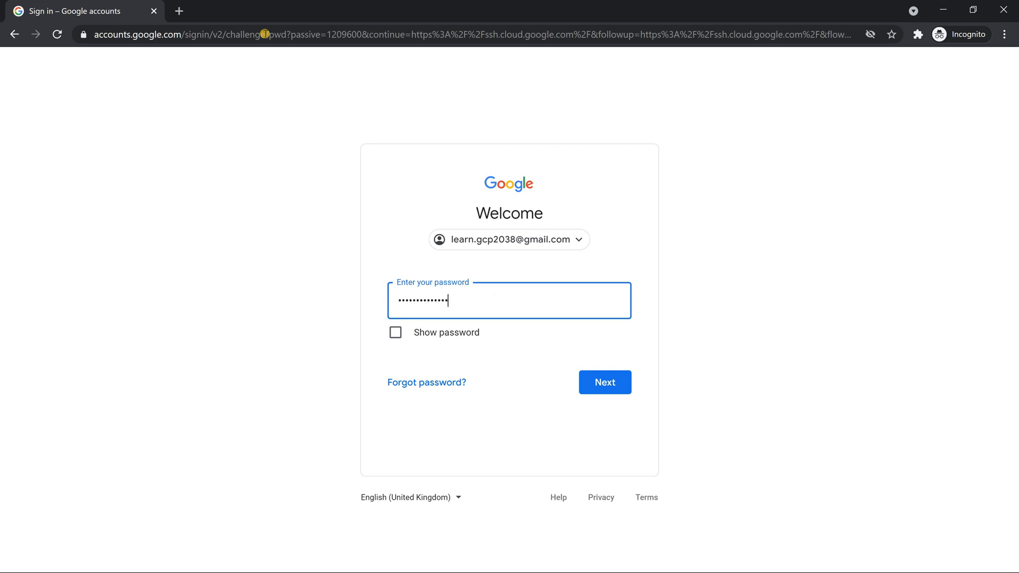
click(603, 382)
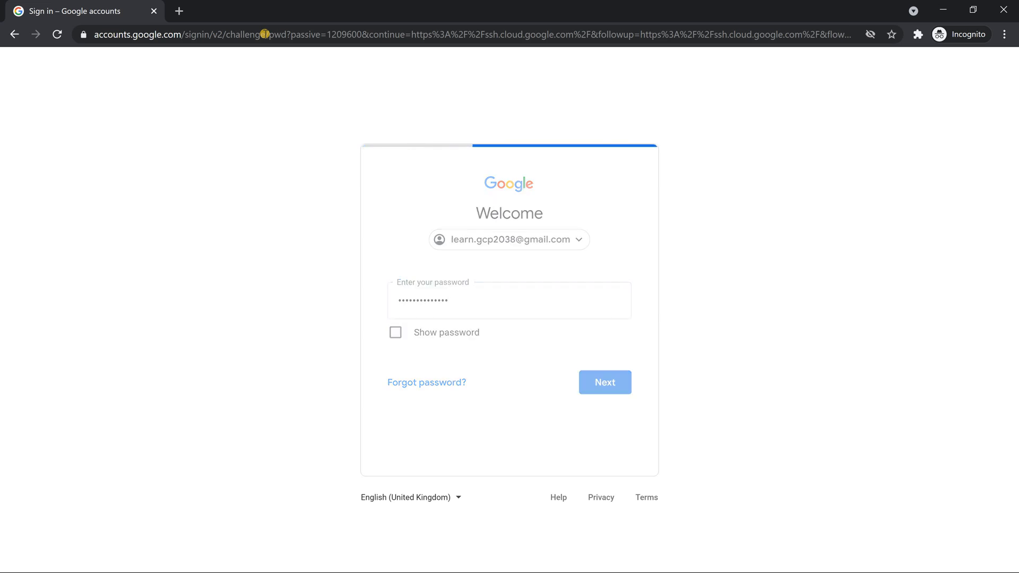
click(604, 382)
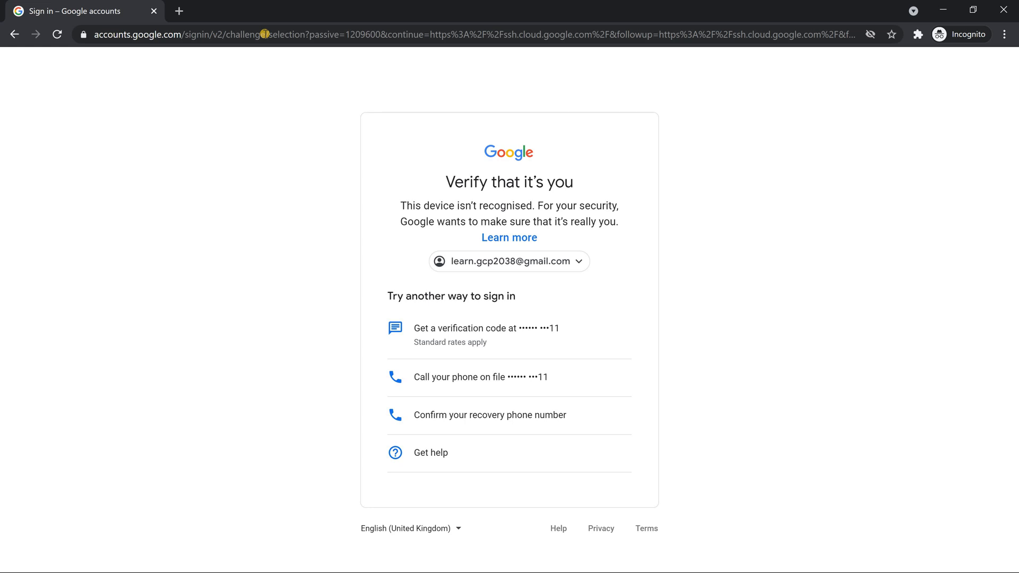
mouse_move(353, 164)
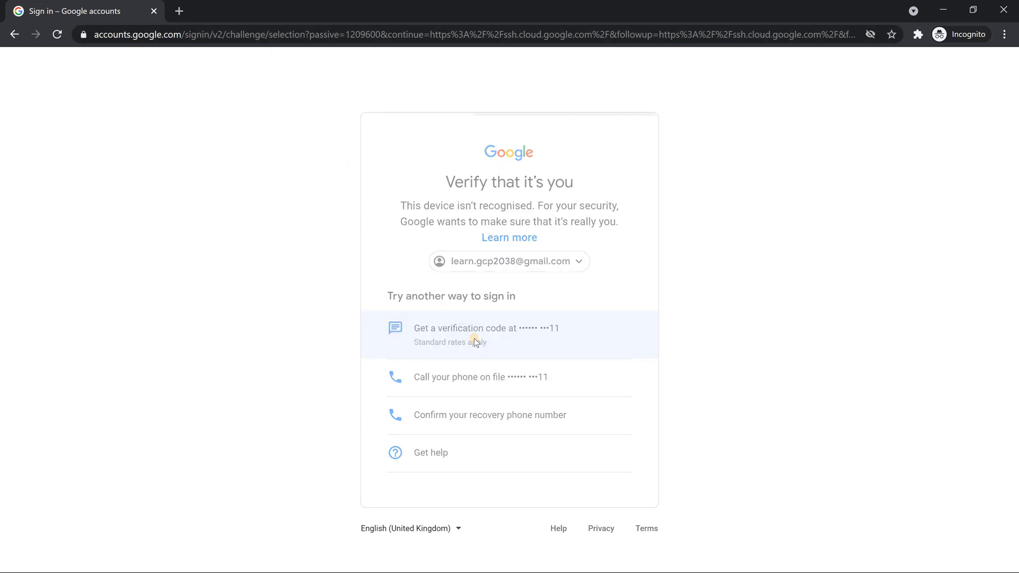
click(485, 328)
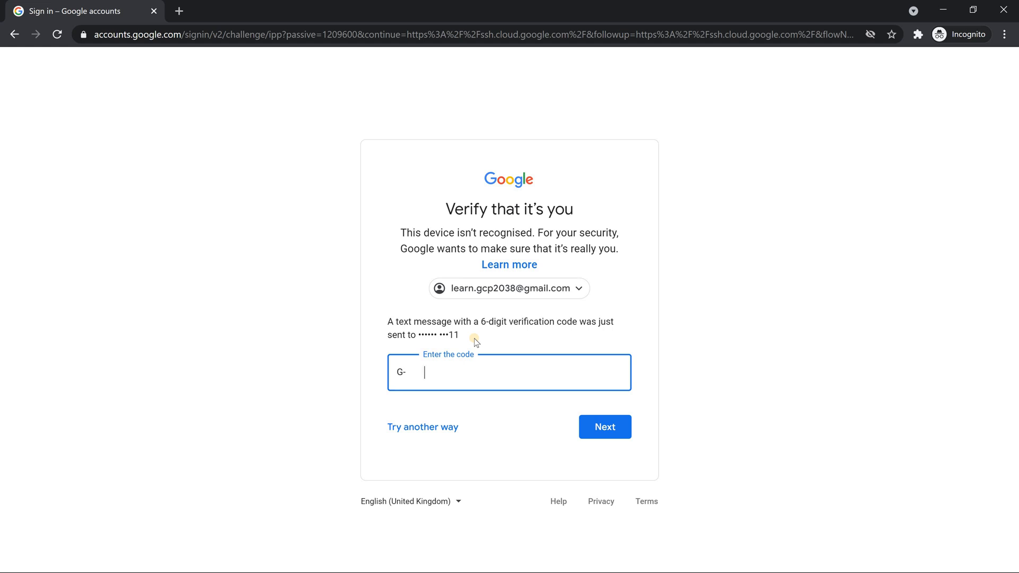
mouse_move(476, 380)
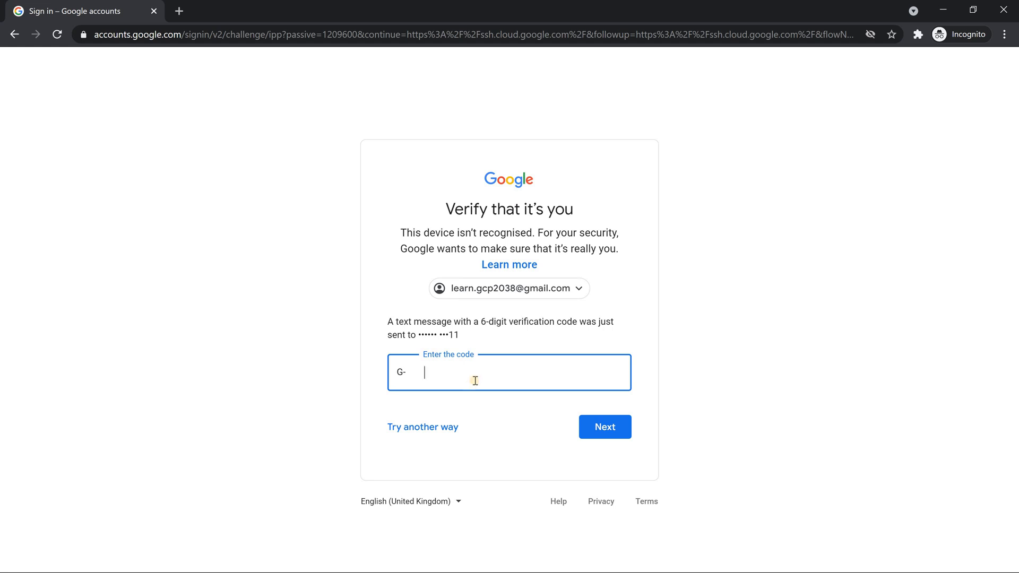
mouse_move(480, 372)
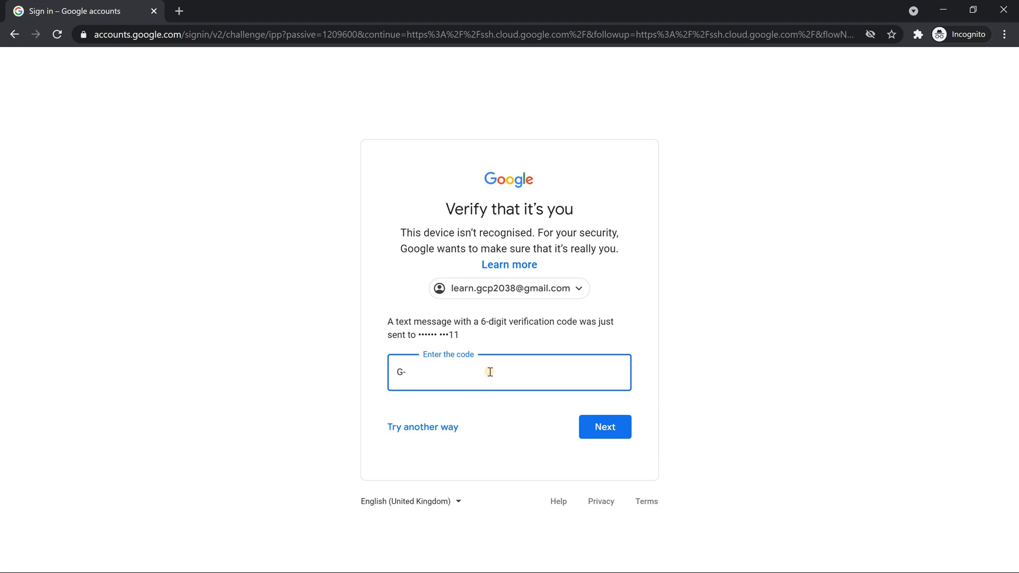
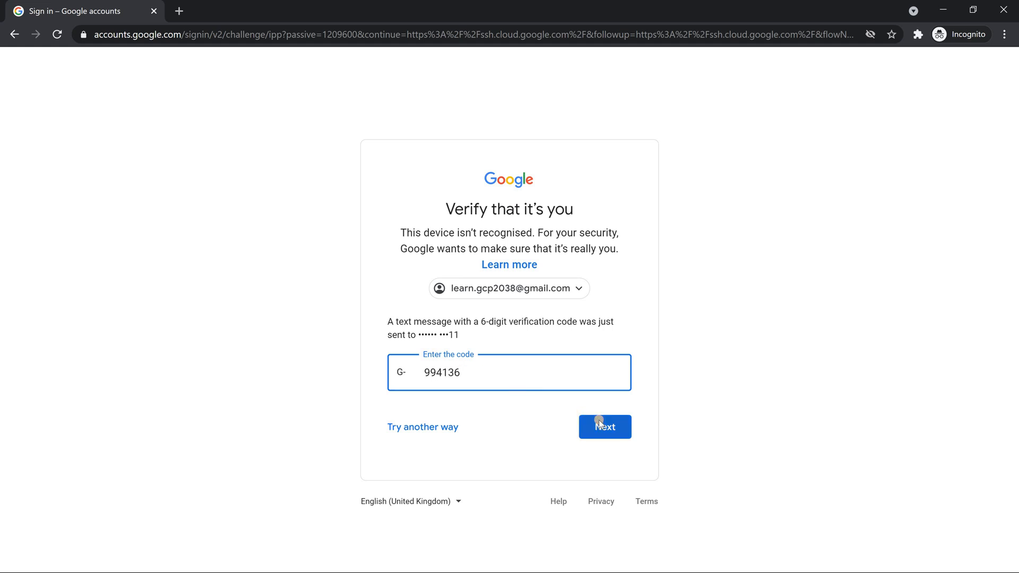
click(604, 427)
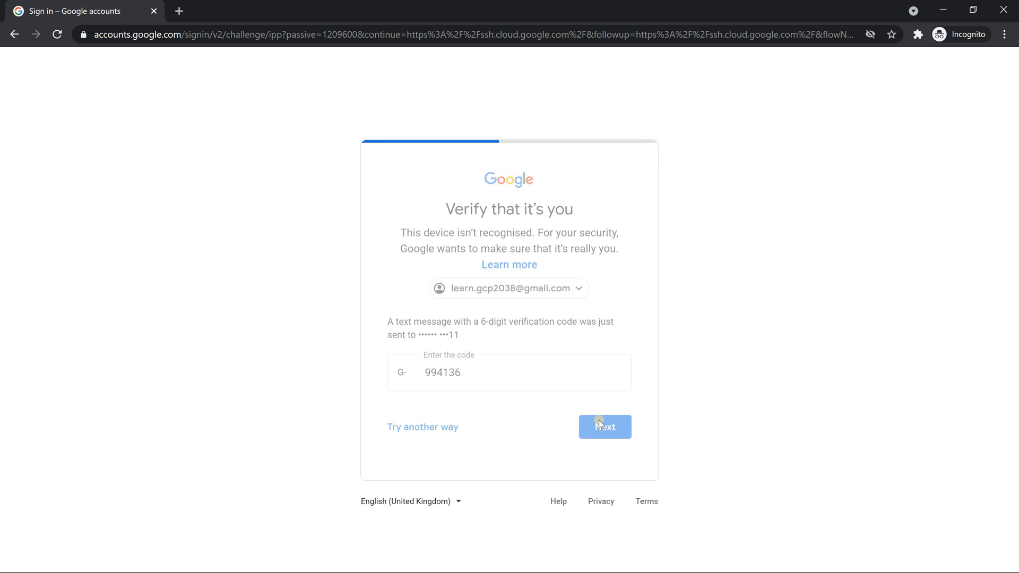
click(604, 427)
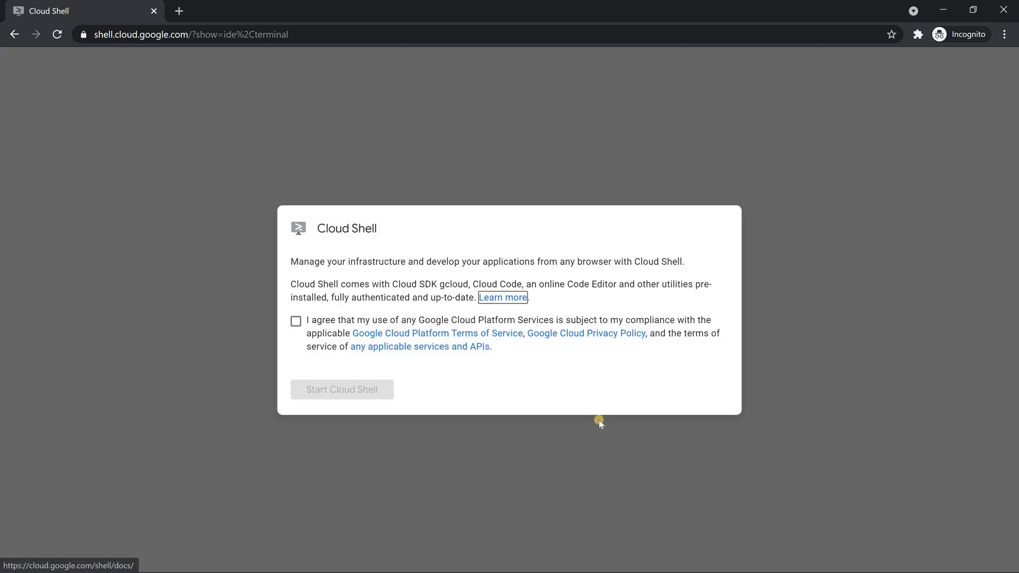
mouse_move(435, 263)
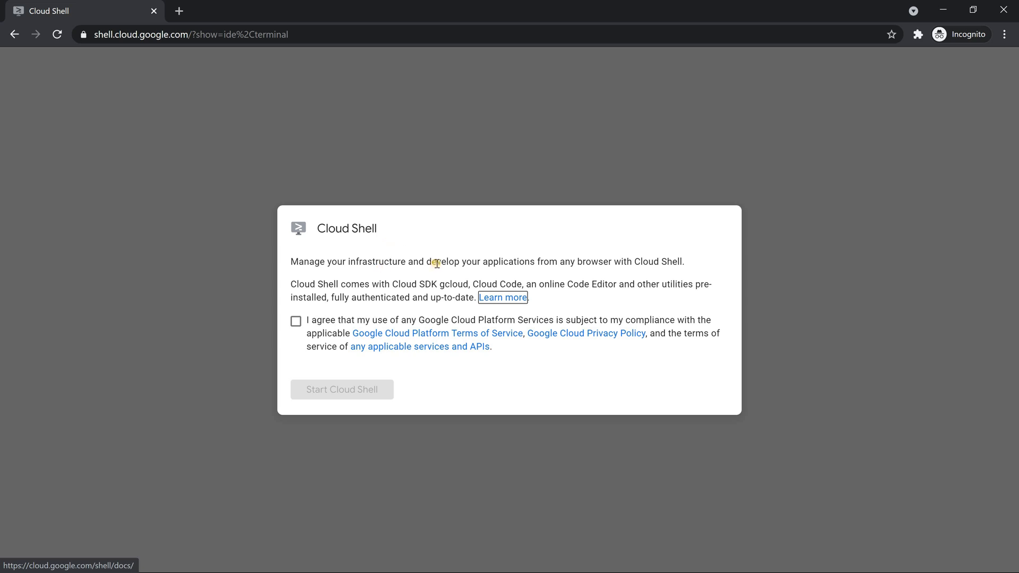
mouse_move(528, 260)
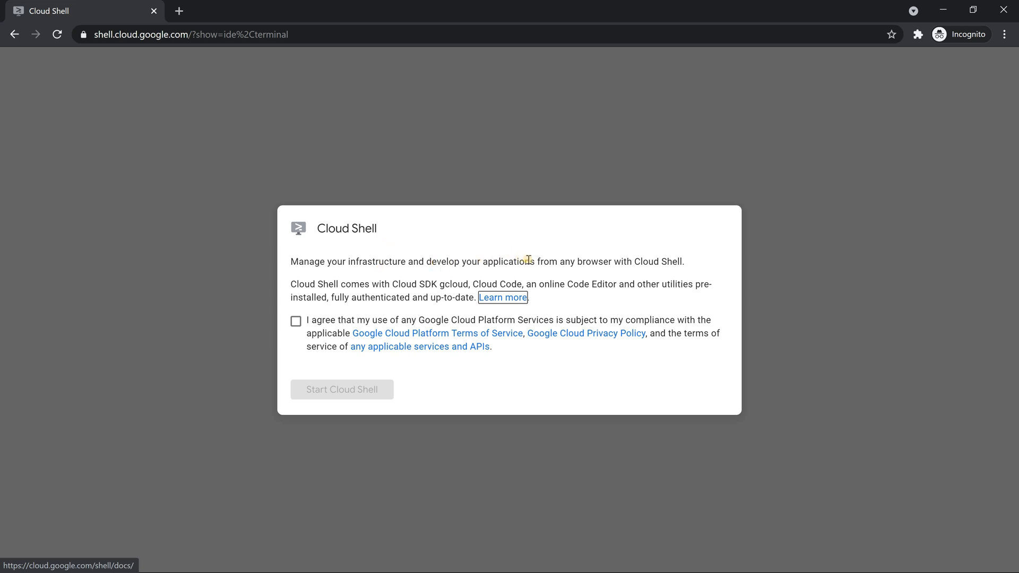
mouse_move(616, 265)
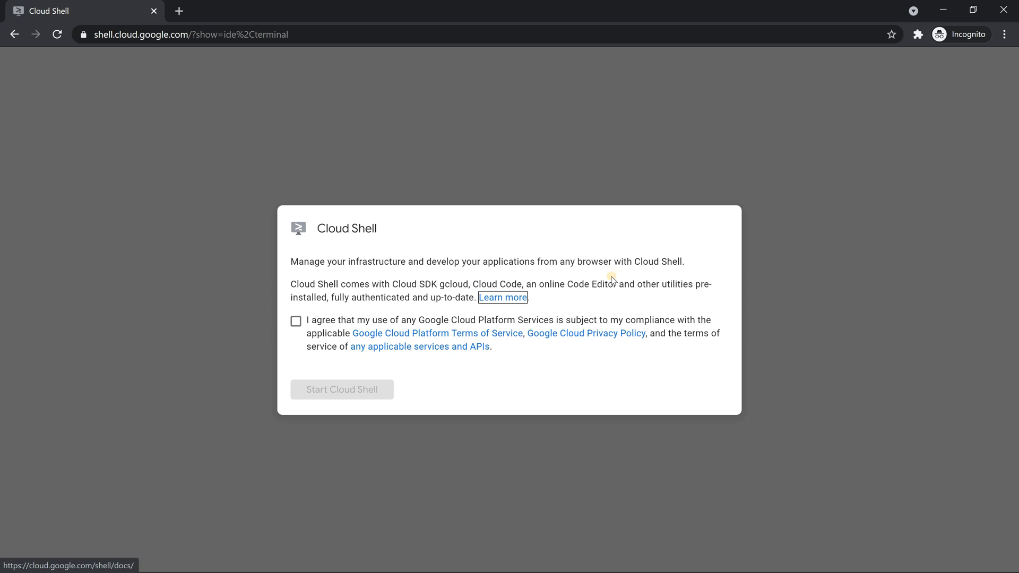
mouse_move(562, 297)
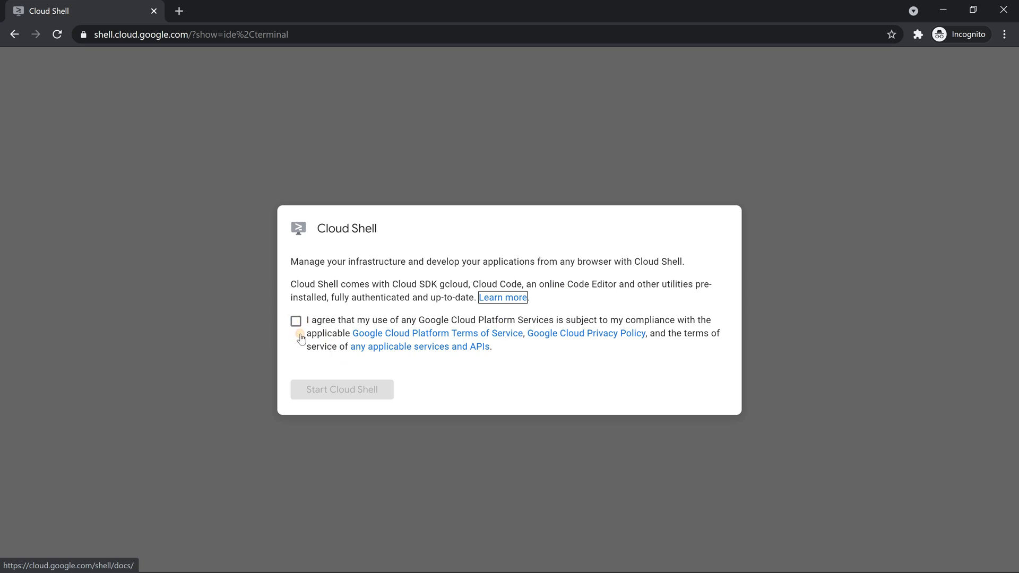
- Agree to the Google Cloud Platform terms and start the Cloud Shell session
click(297, 320)
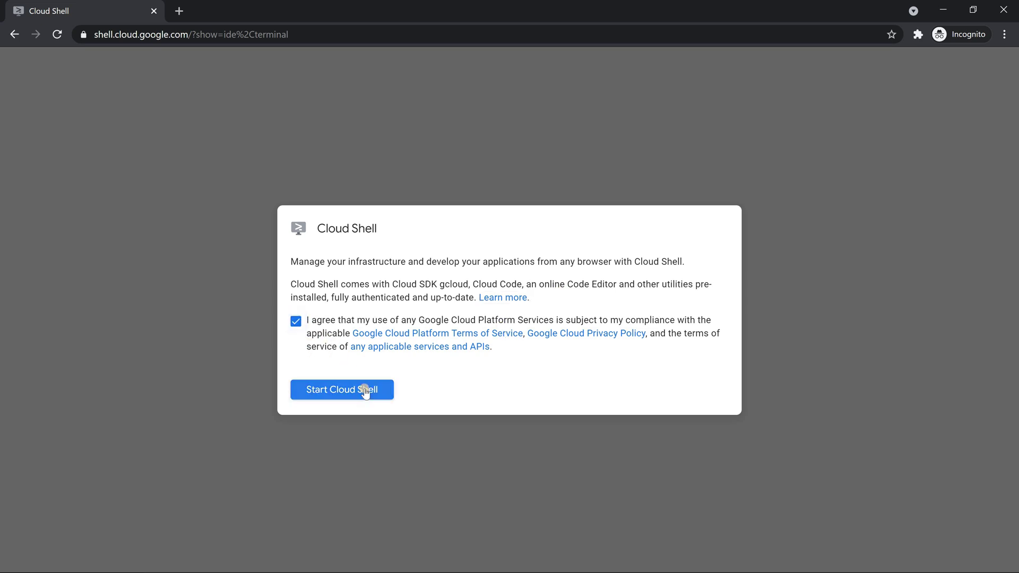
click(342, 389)
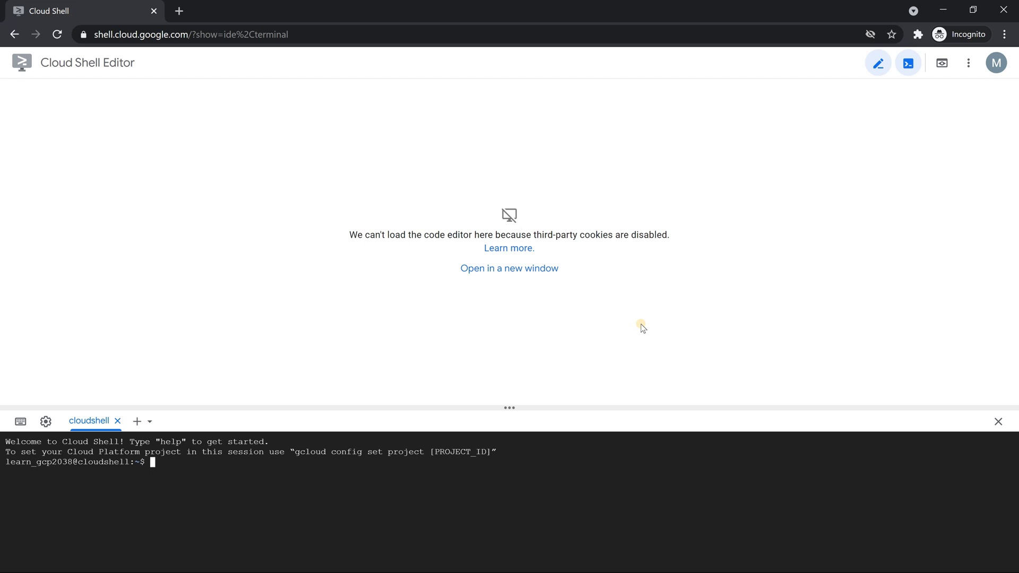
mouse_move(522, 341)
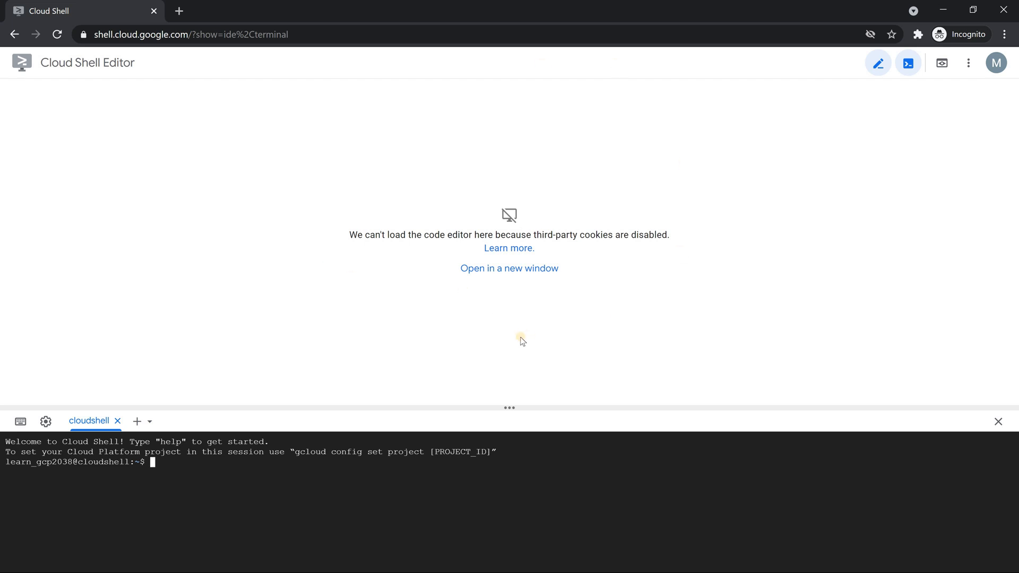
mouse_move(600, 206)
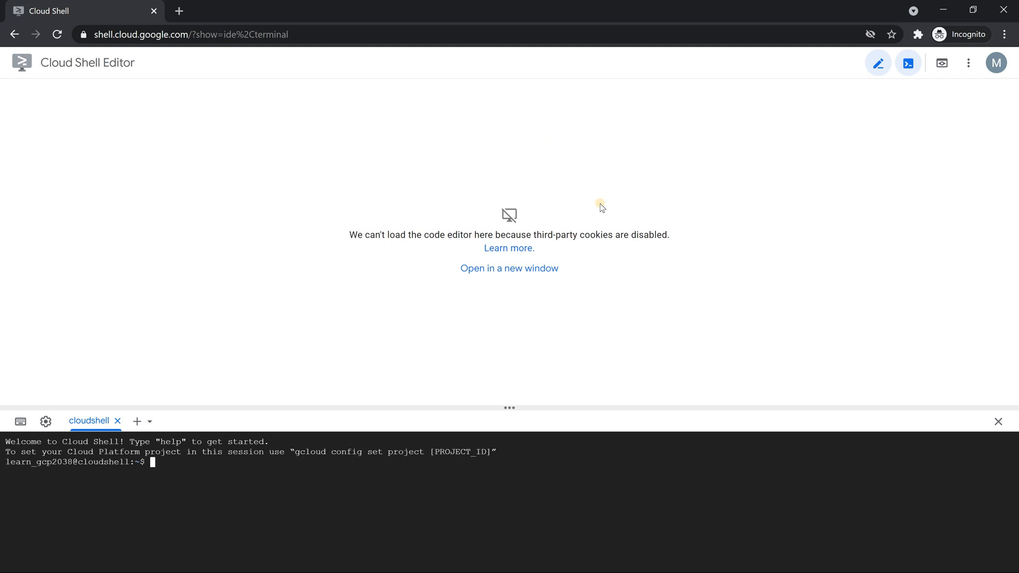
mouse_move(799, 4)
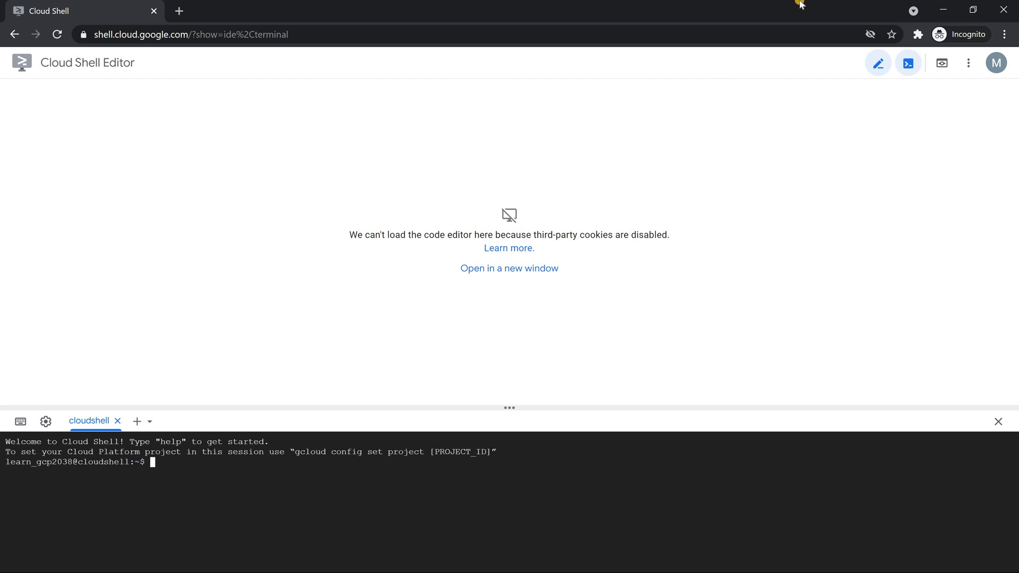
mouse_move(844, 176)
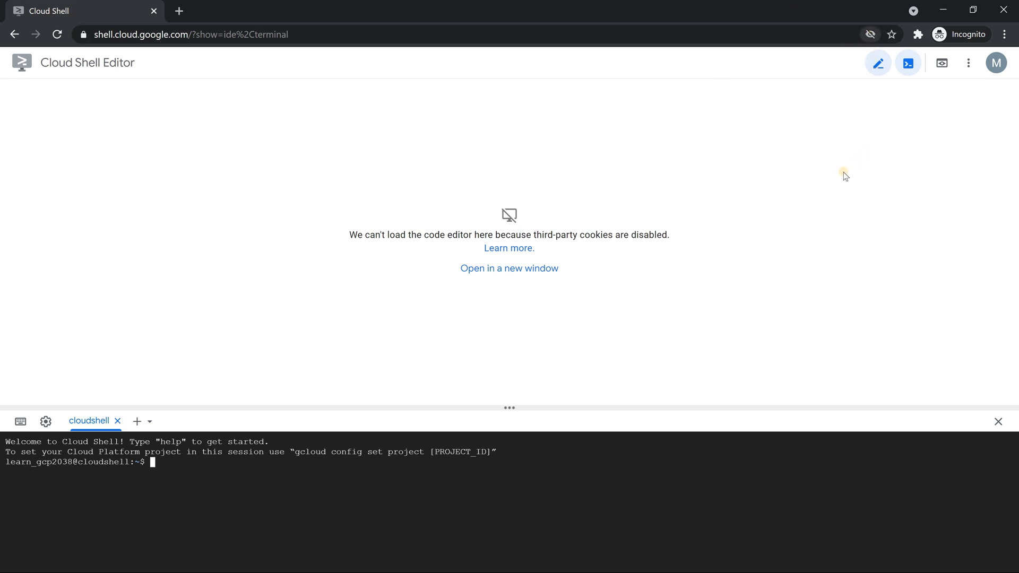
- Allow third-party cookies for the Cloud Shell site and reload so the editor loads
click(869, 34)
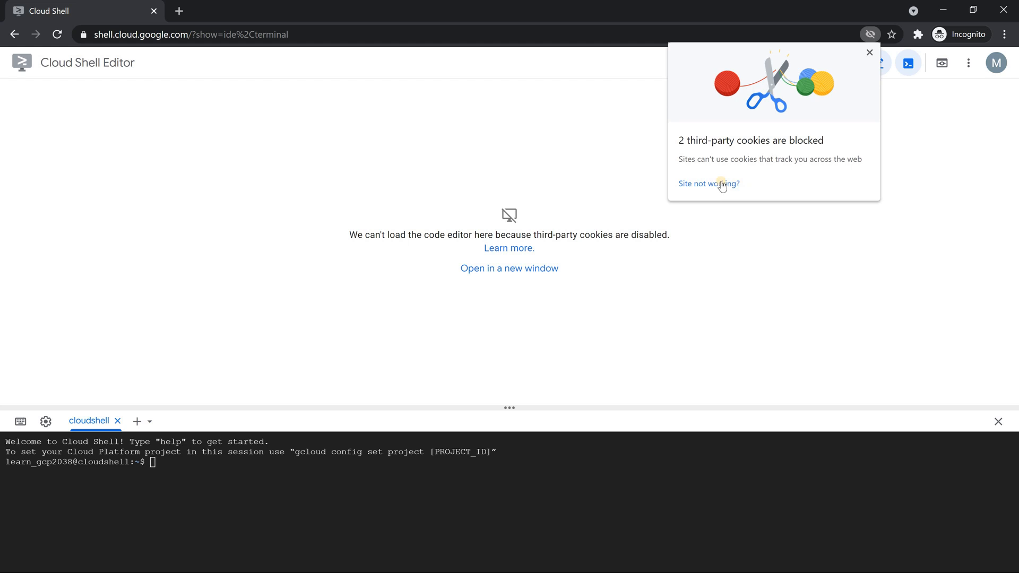
click(708, 184)
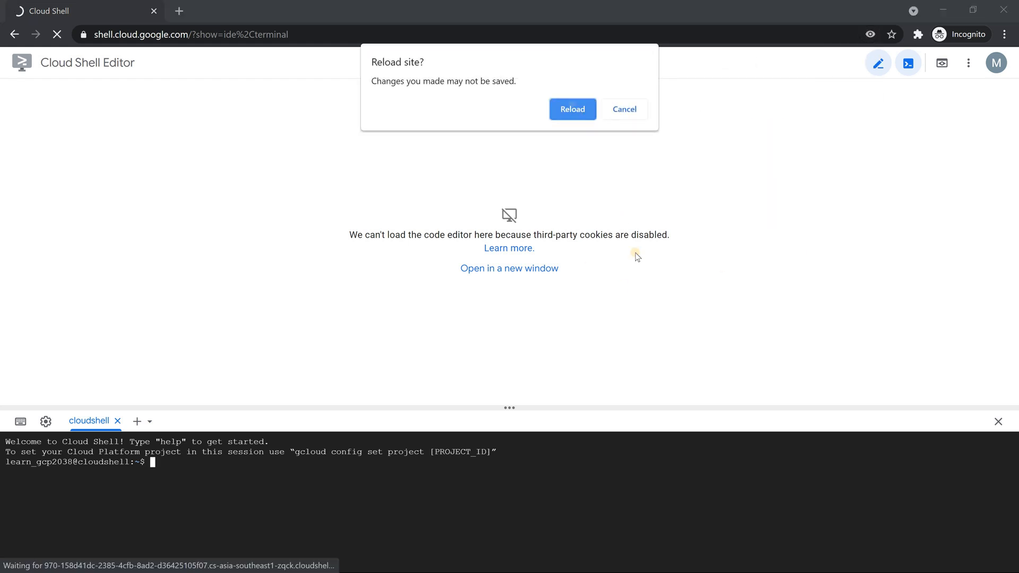
click(572, 109)
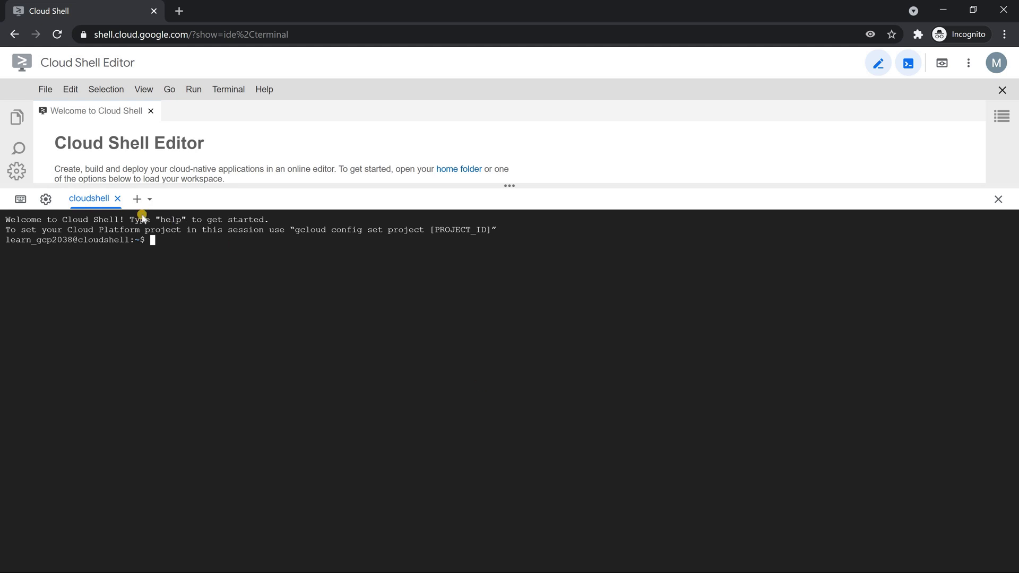
mouse_move(38, 197)
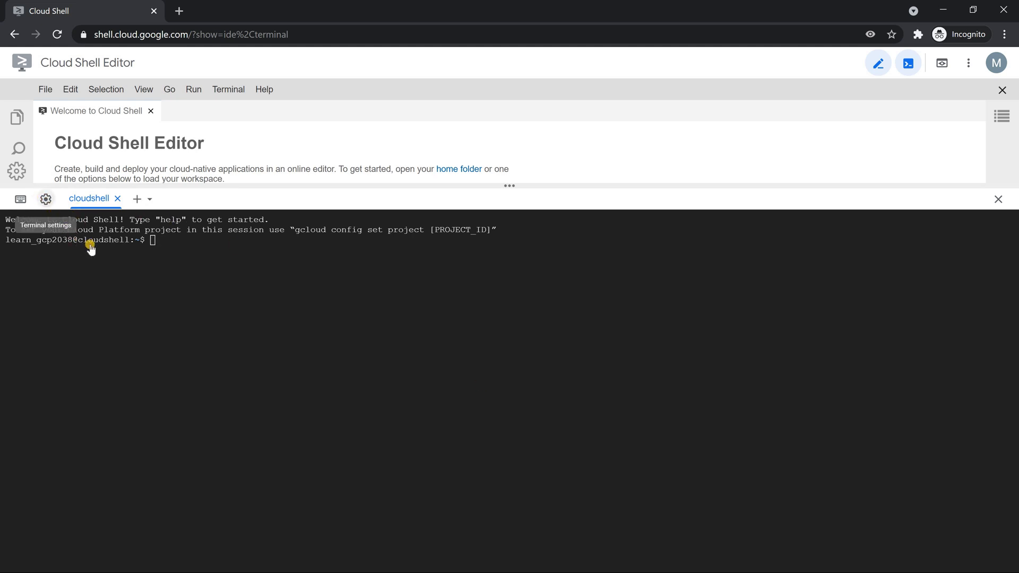
- Open the terminal settings to reach the text size preferences
click(46, 198)
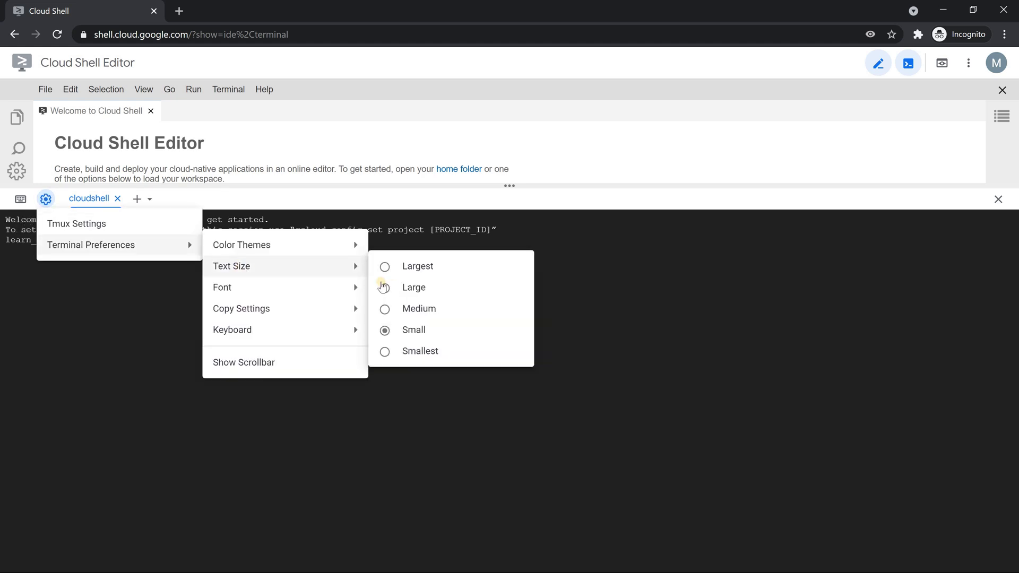
mouse_move(413, 287)
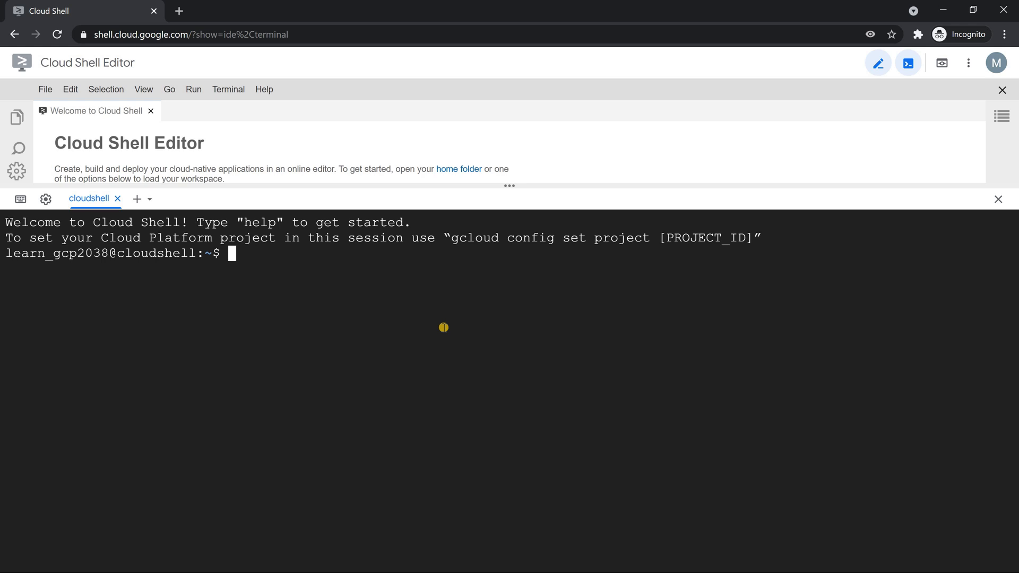
mouse_move(463, 348)
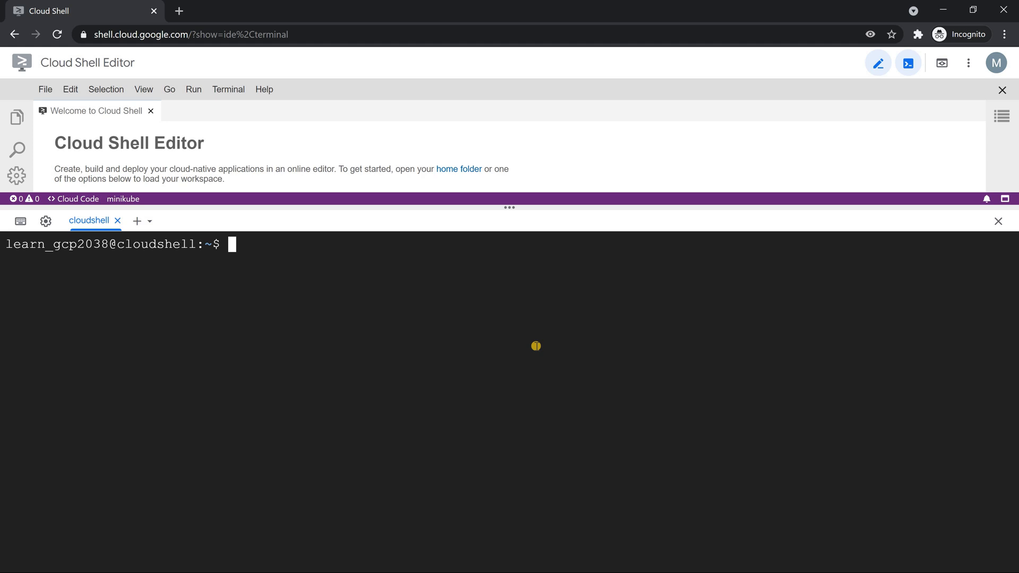
text(df -h)
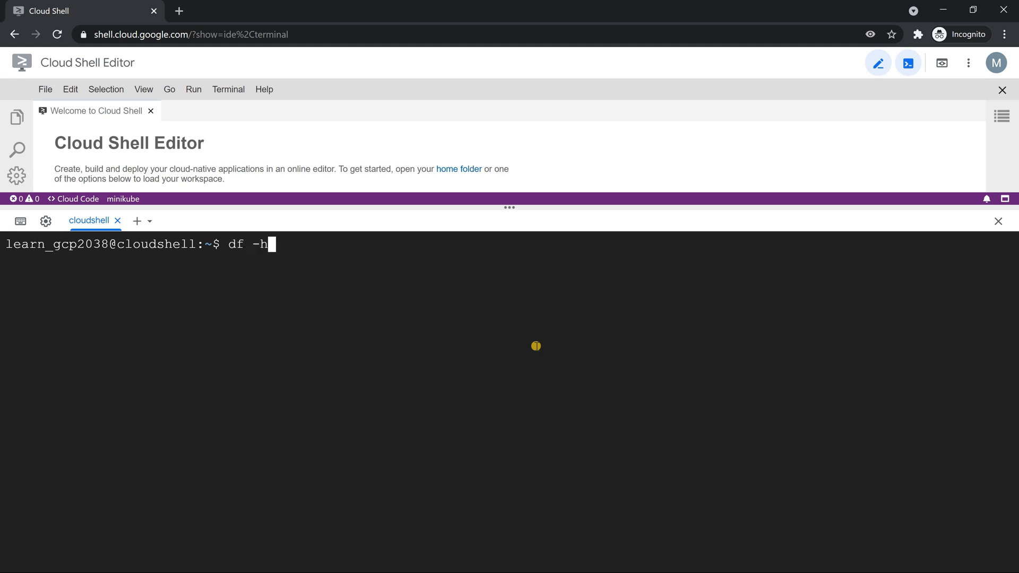
key(Return)
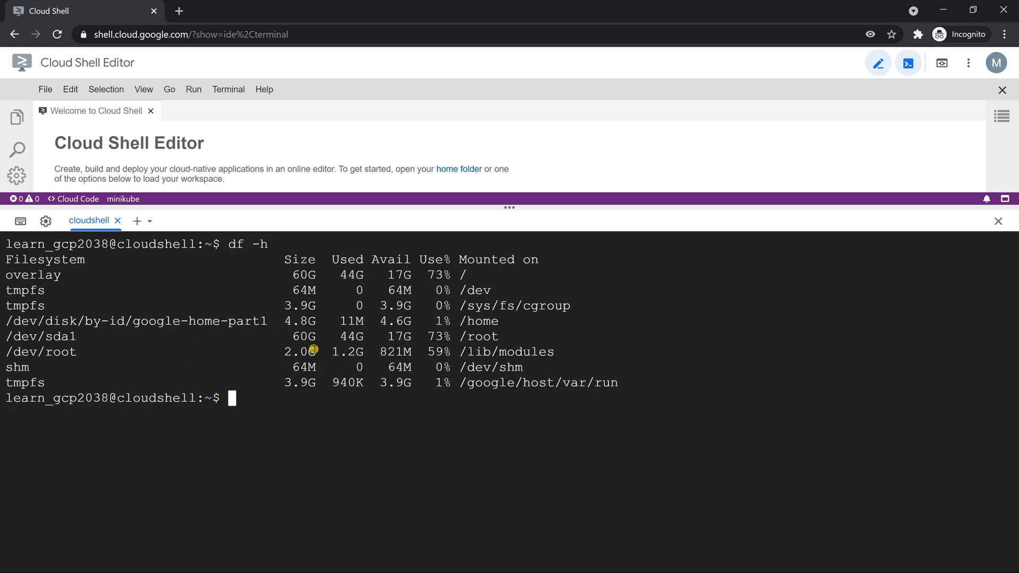
mouse_move(367, 434)
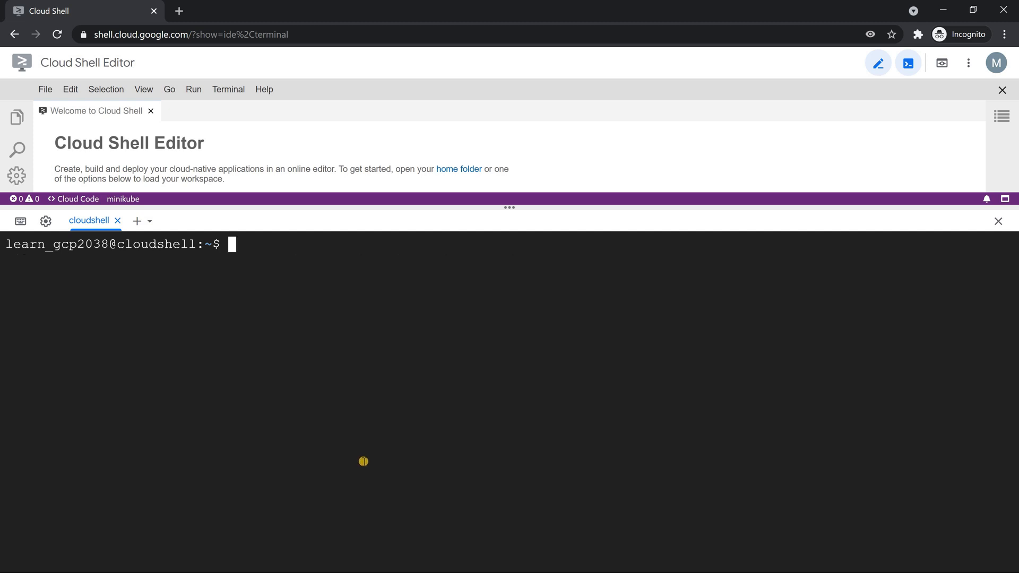
text(lsblk)
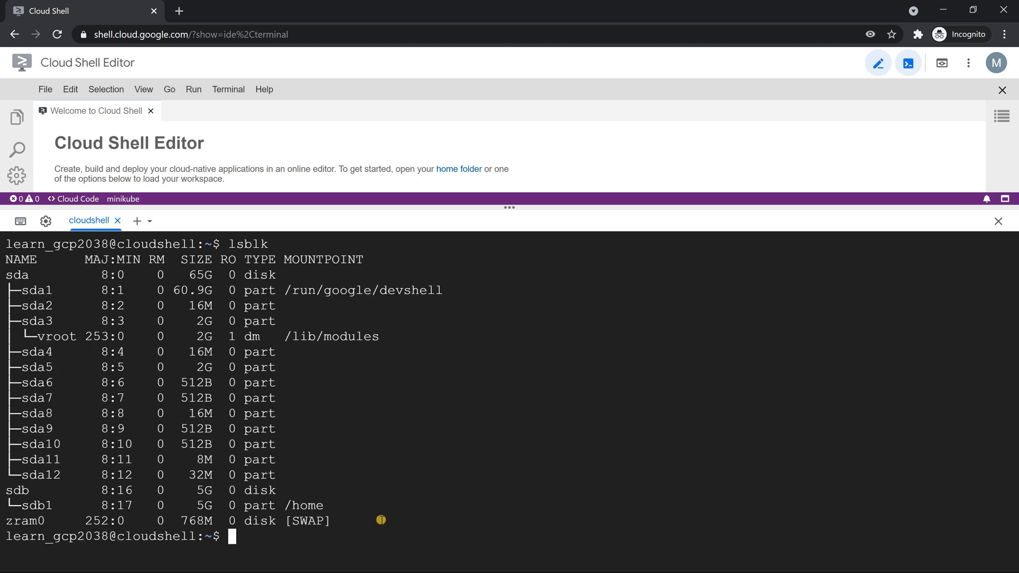
double_click(306, 506)
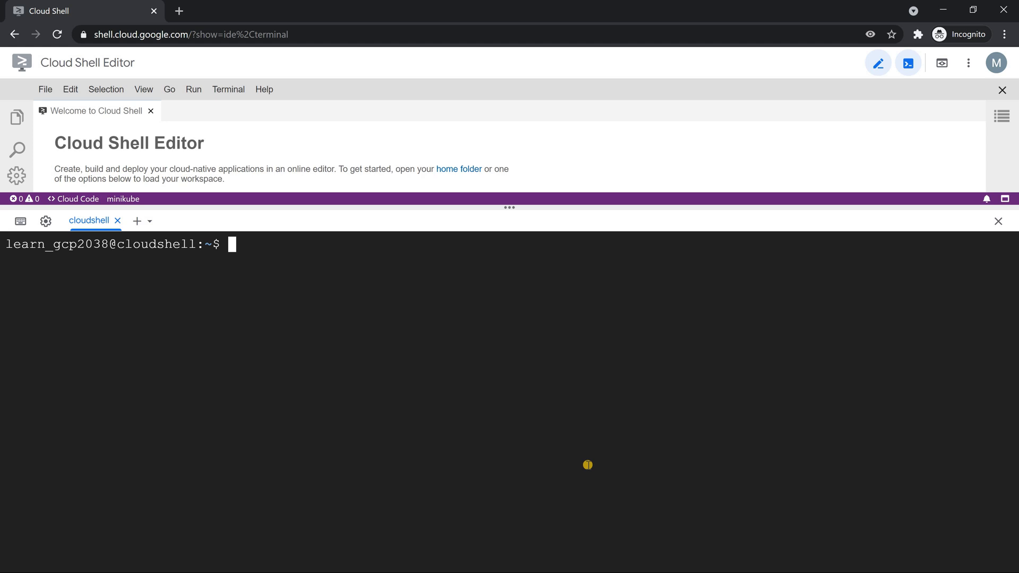
- Create an empty helloworld.c in the home directory with touch
text(touch)
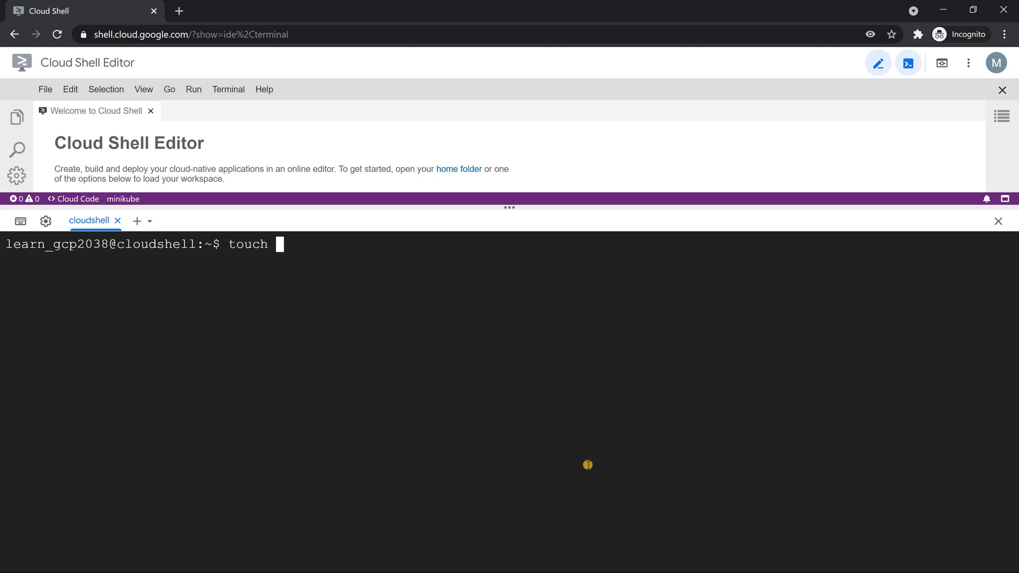
text(hel)
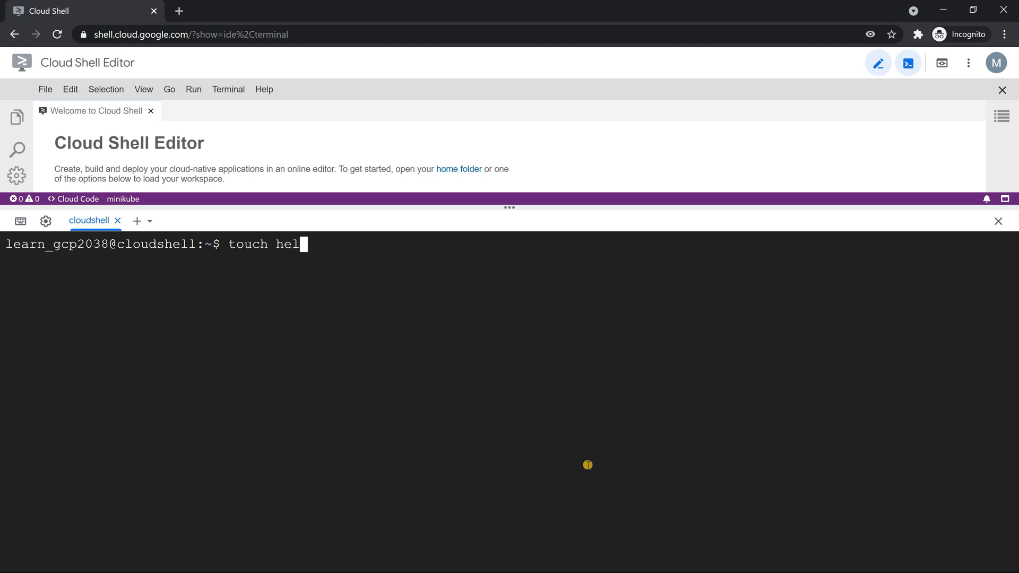
text(loworl)
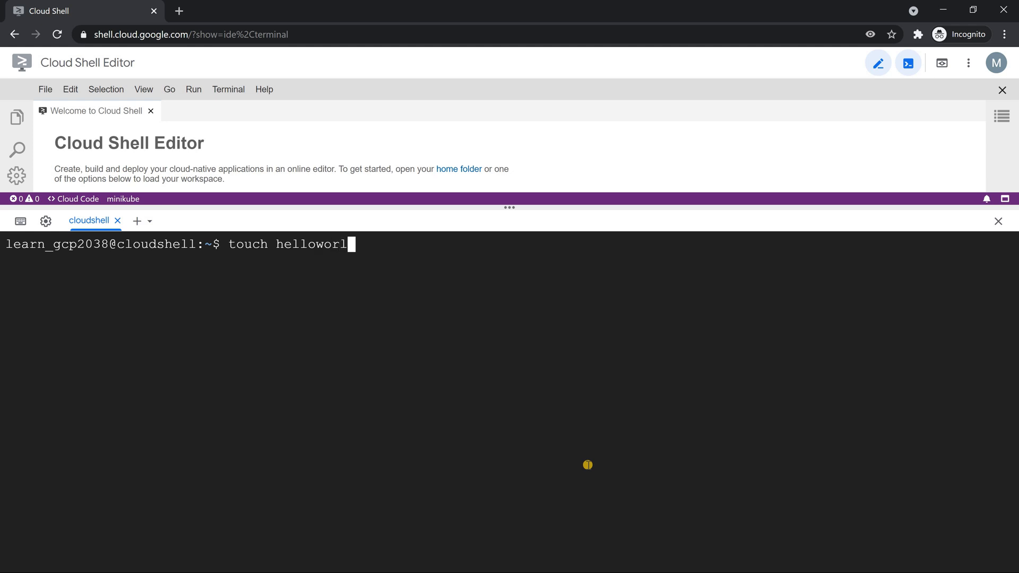
key(Return)
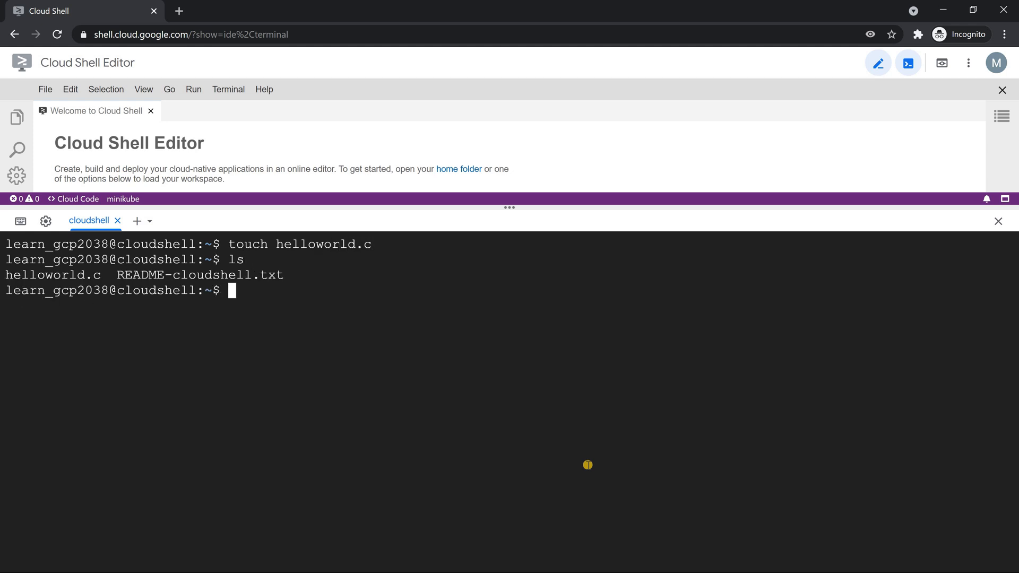
- Enter the edit helloworld.c command at the prompt, ready to run
text(edi)
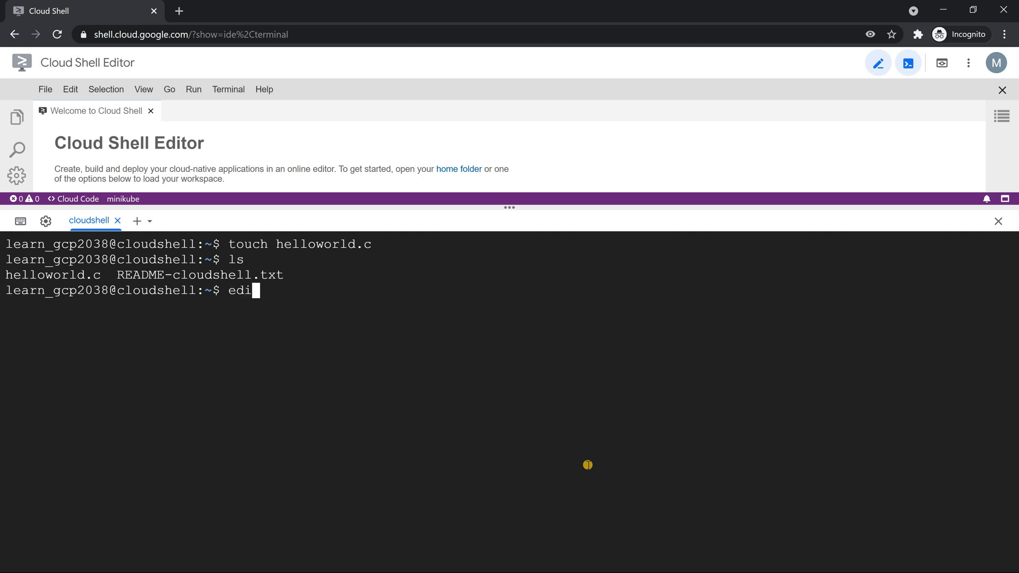
text(t he)
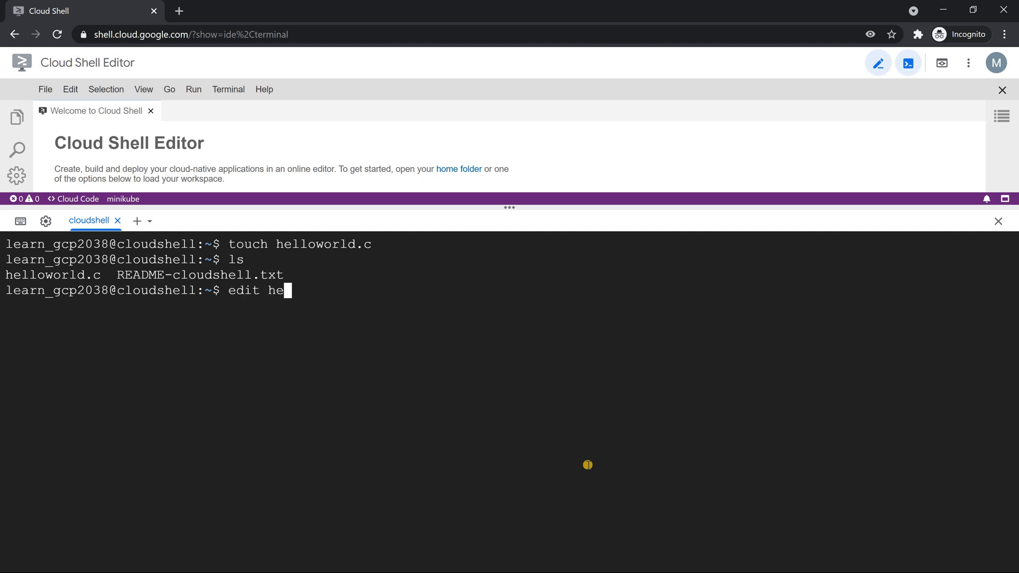
text(lloworld.c)
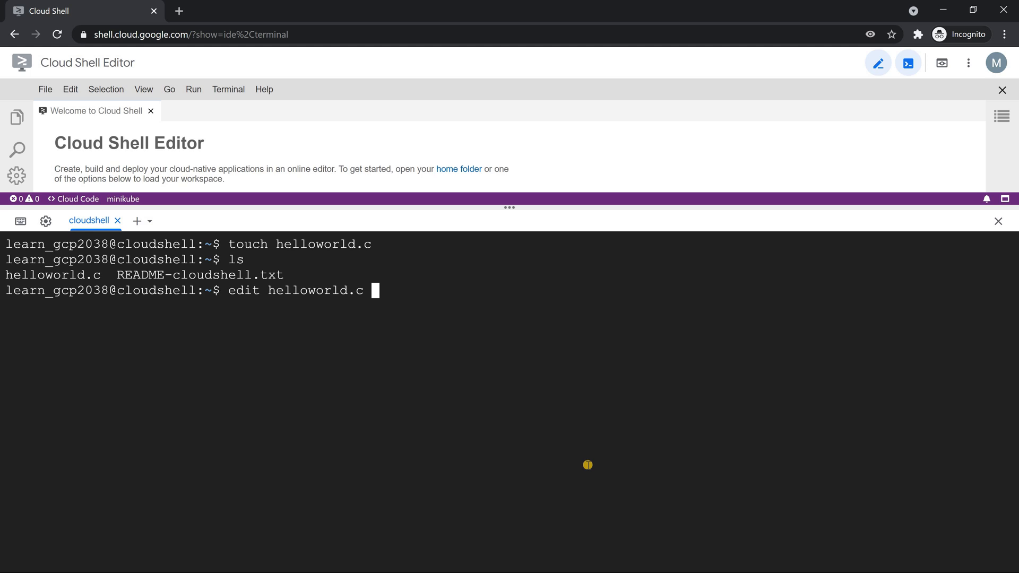
- Write the helloworld.c main() whose printf message reads 'Hello, World..GCP Rocks!!!'
key(Return)
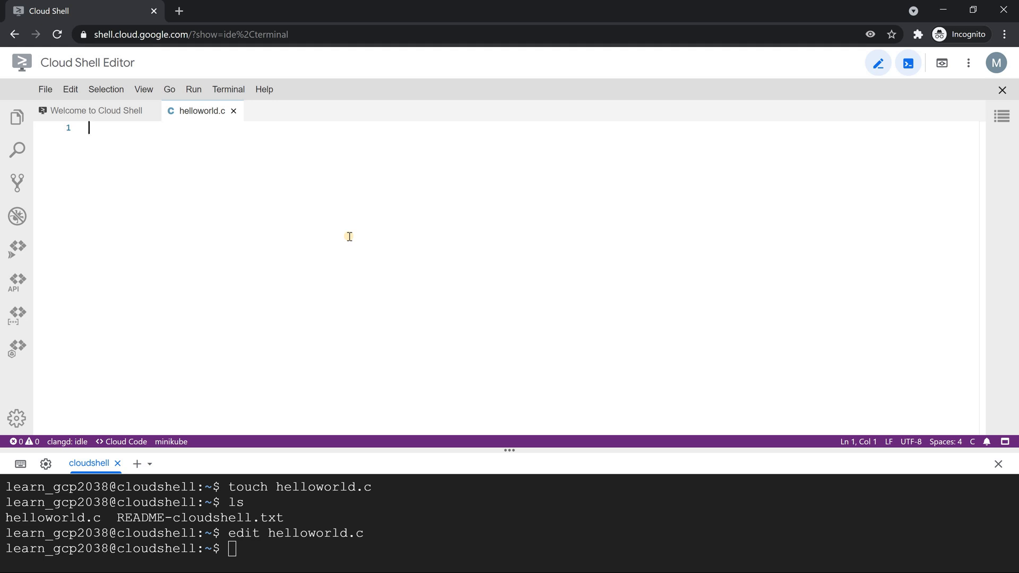
mouse_move(394, 244)
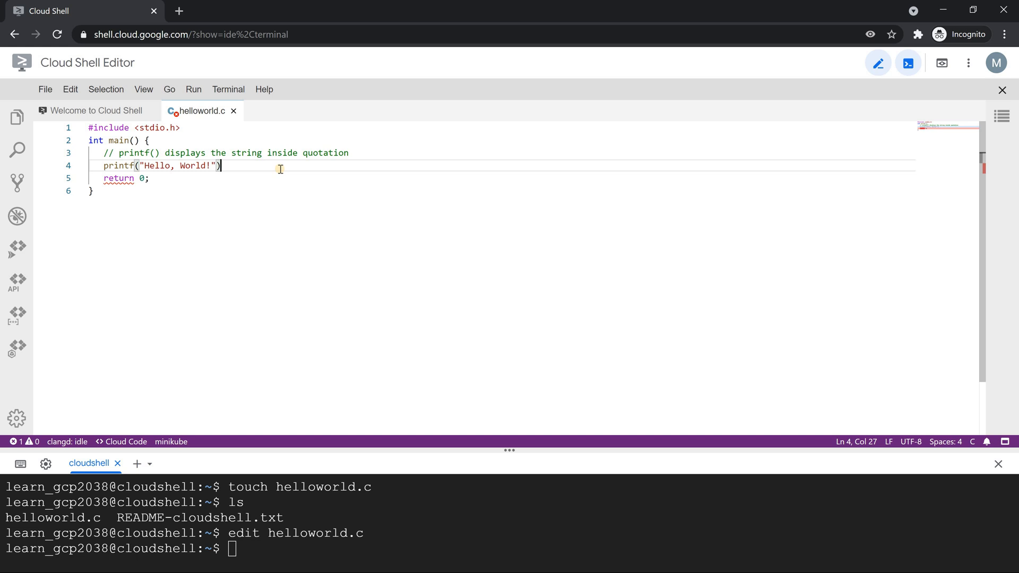
text(;)
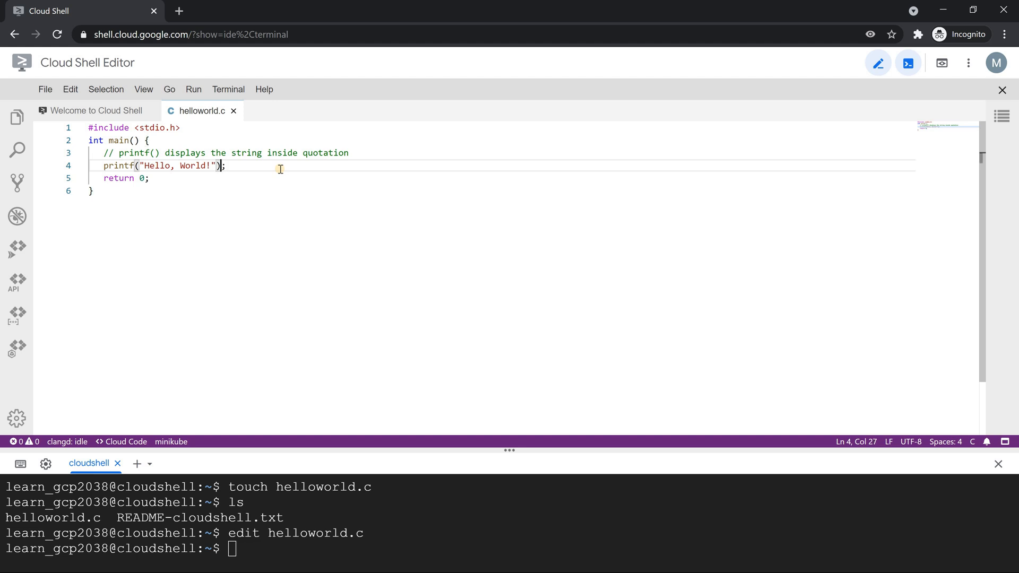
key(Backspace)
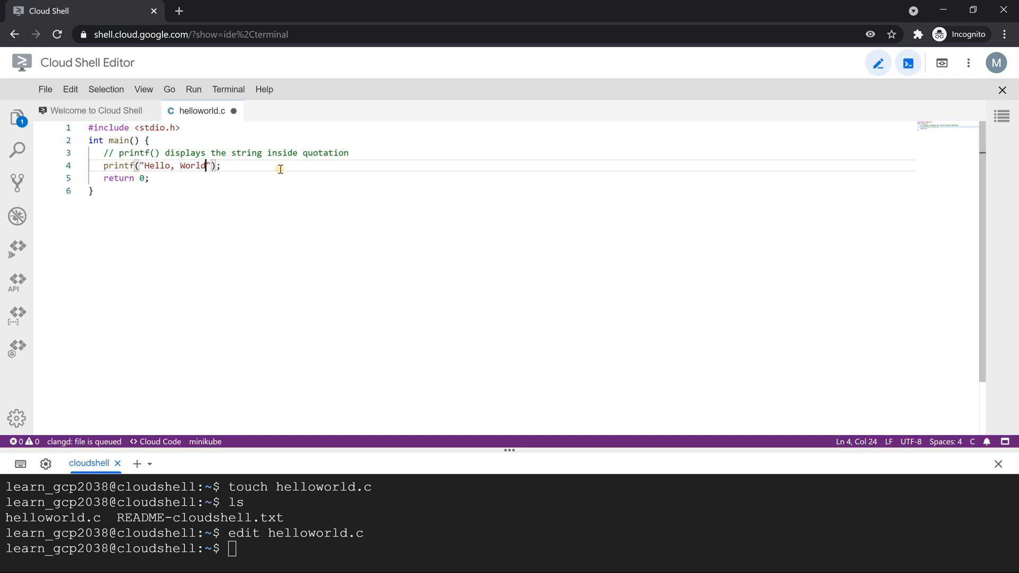
text(..)
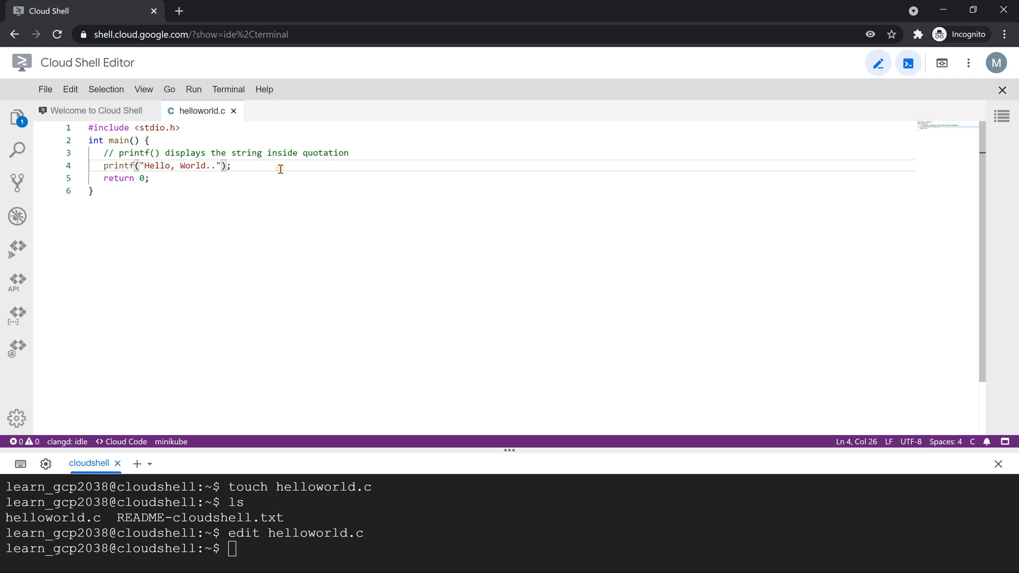
text(GCP Rco)
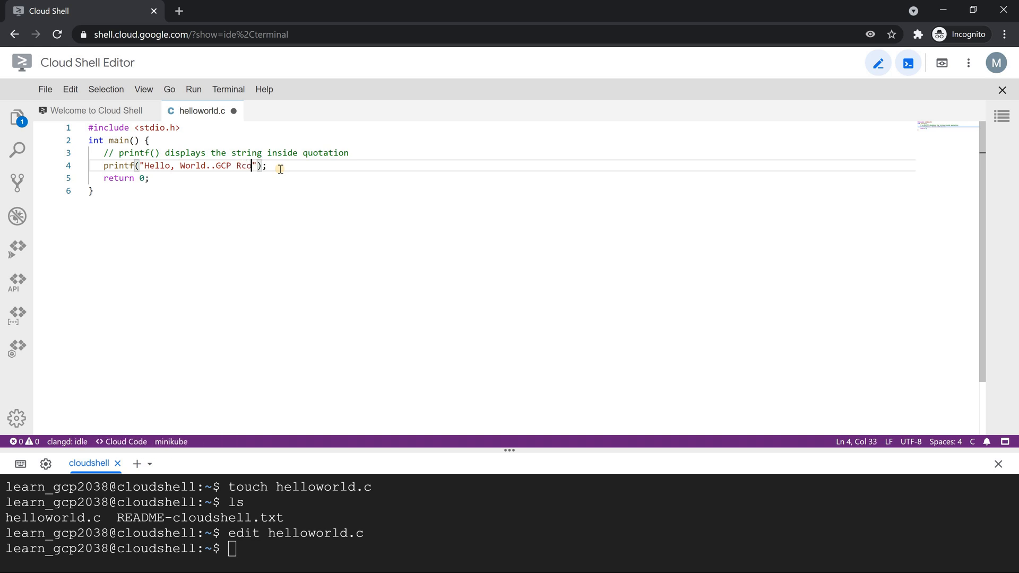
text(ks)
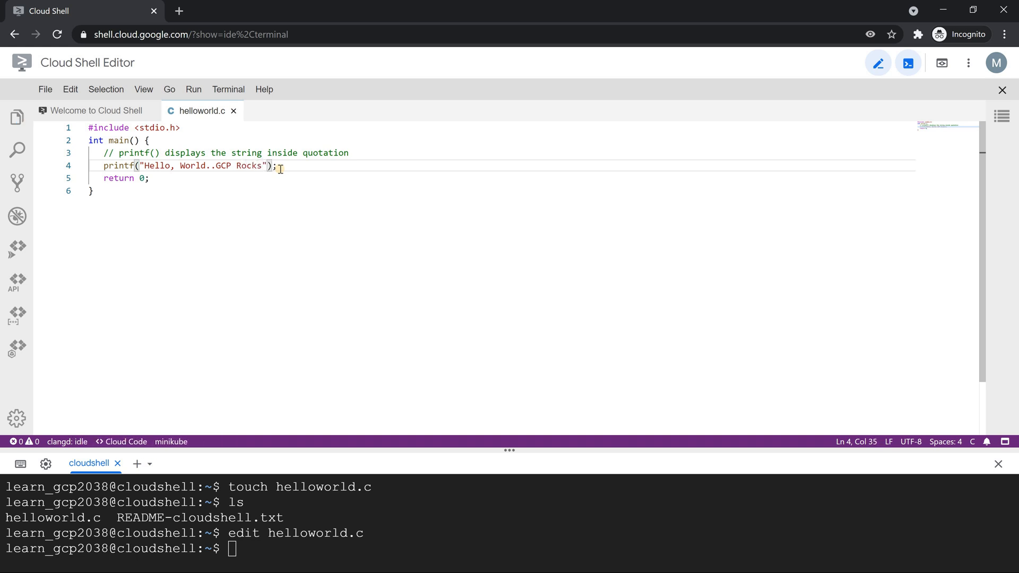
text(!!)
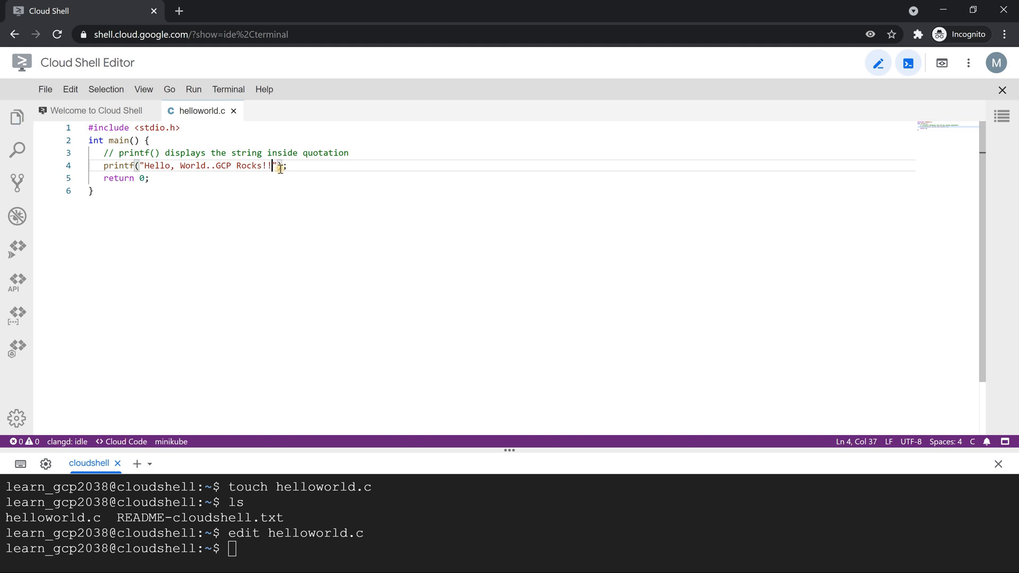
text(!!)
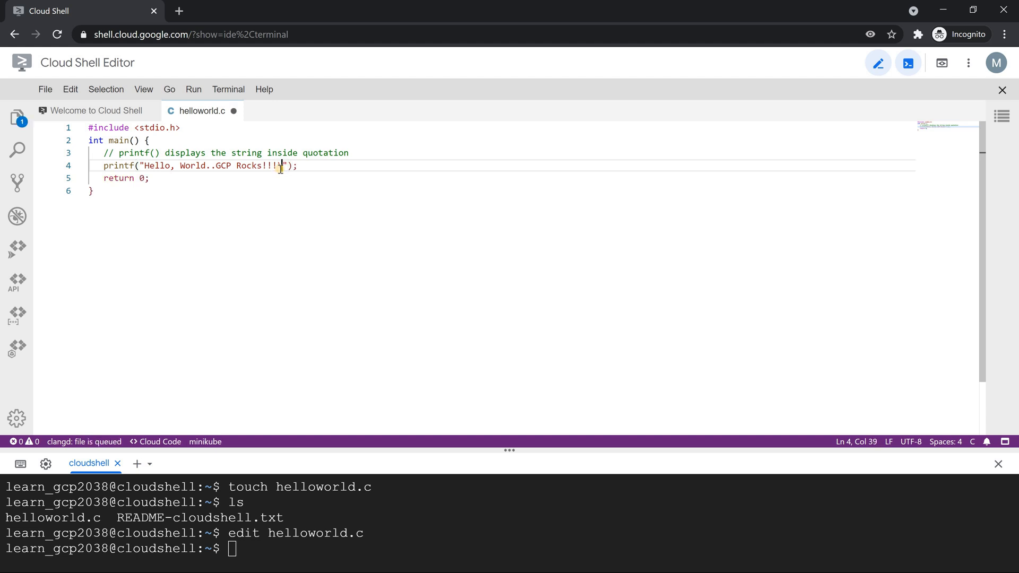
text(n)
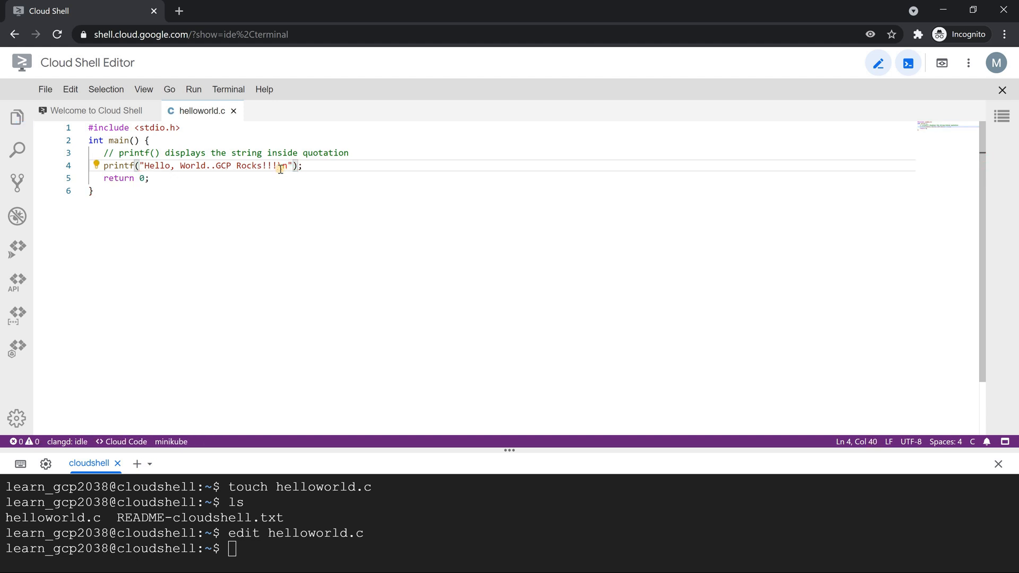
key(Backspace)
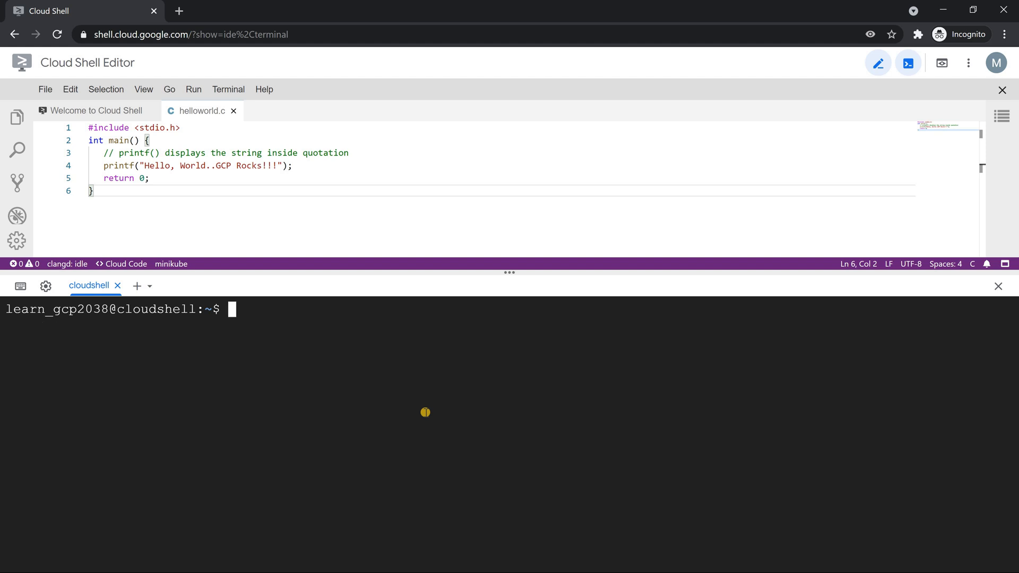
- Show the installed compiler version with gcc --version
text(gcc)
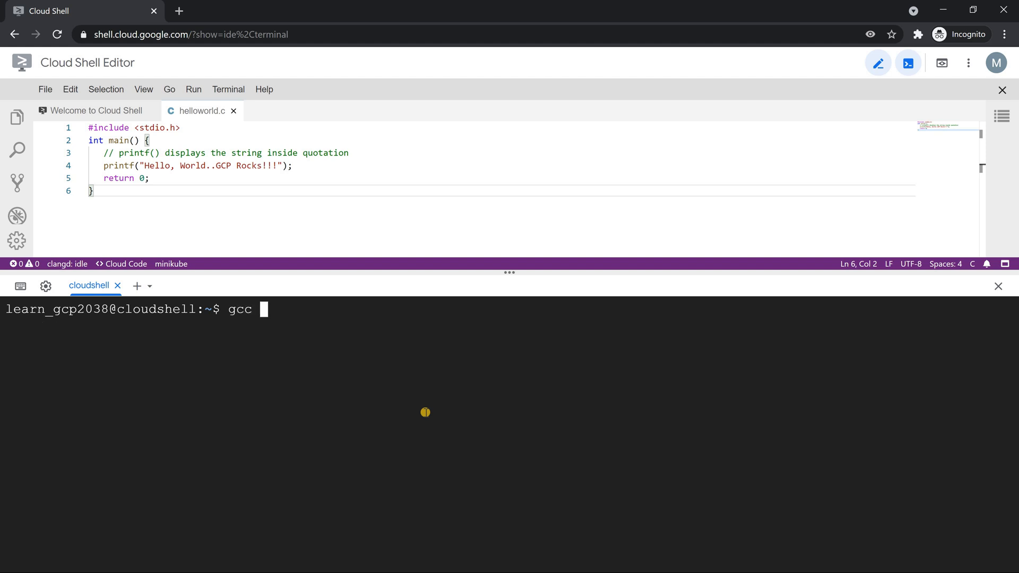
text(--version)
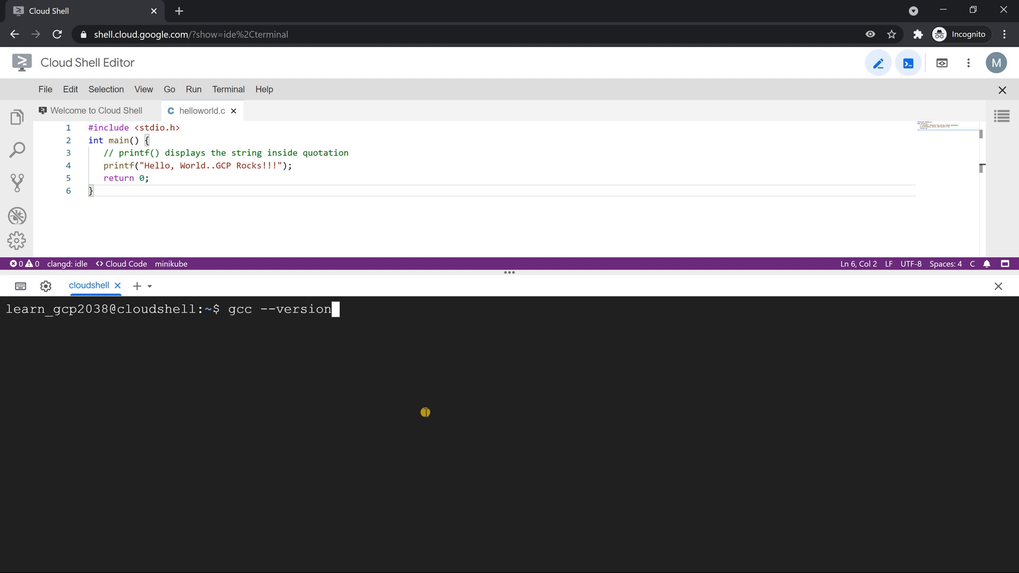
key(Return)
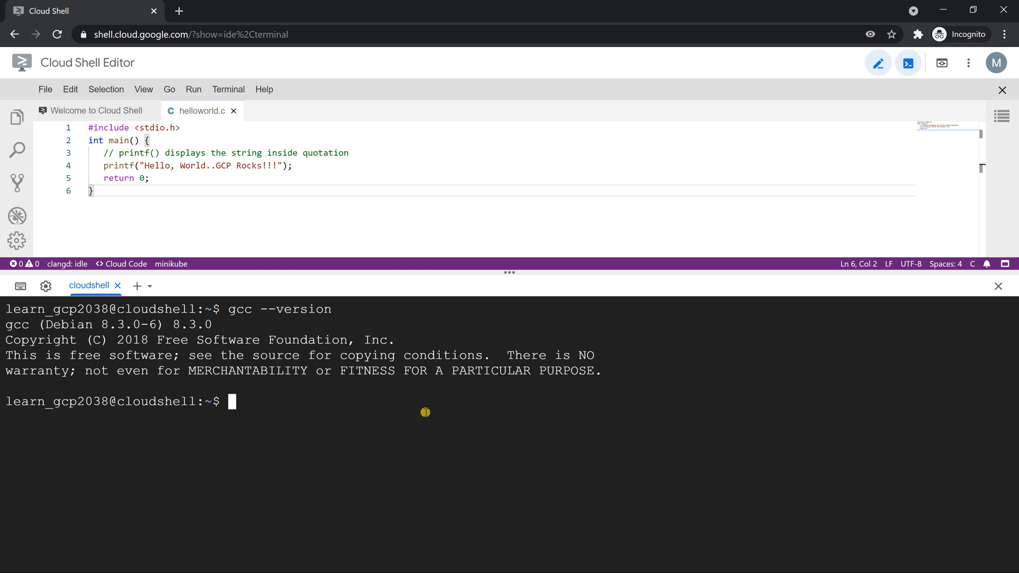
- Compile helloworld.c with gcc into a.out
text(gc)
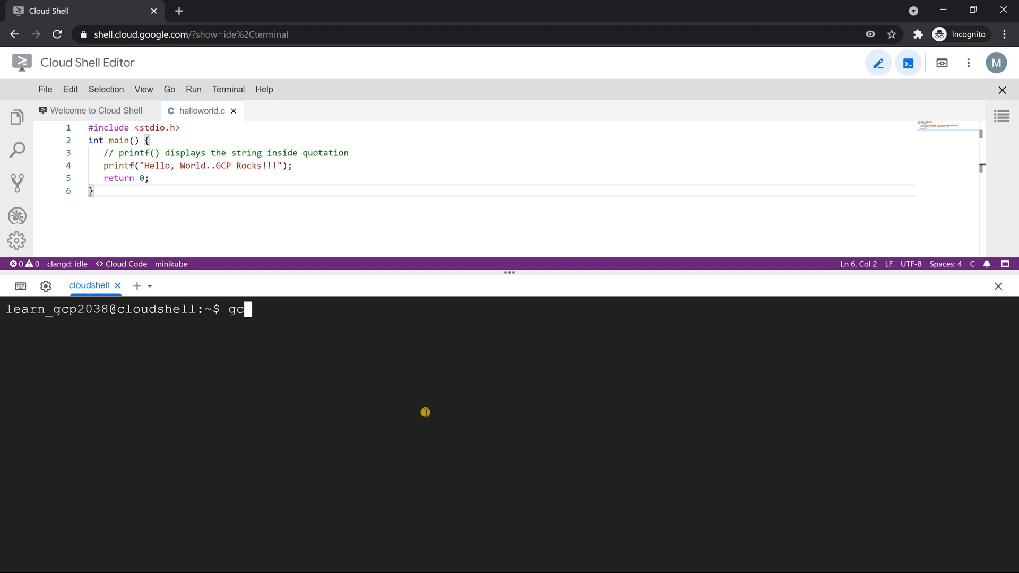
text(c)
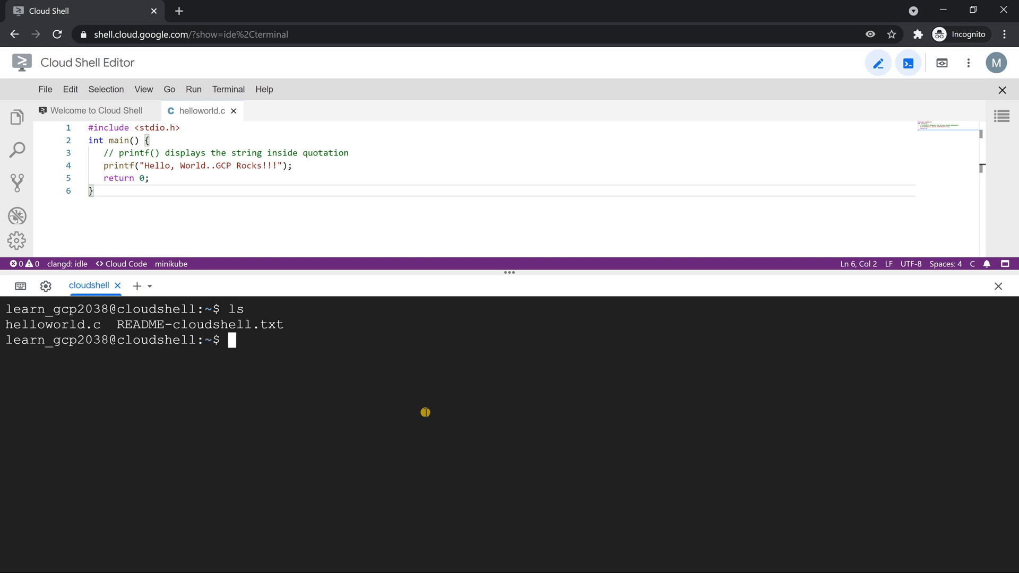
text(g)
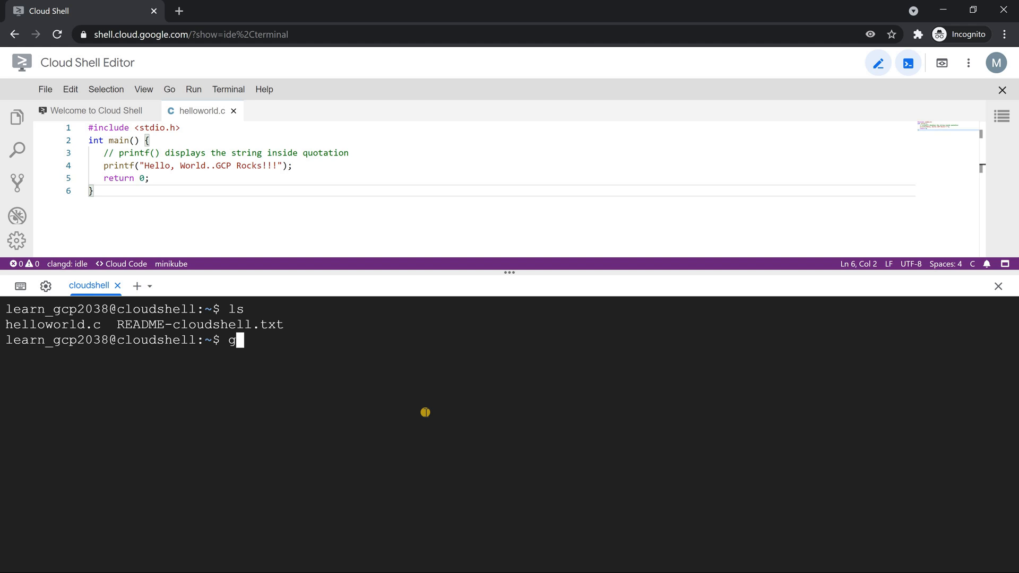
text(c)
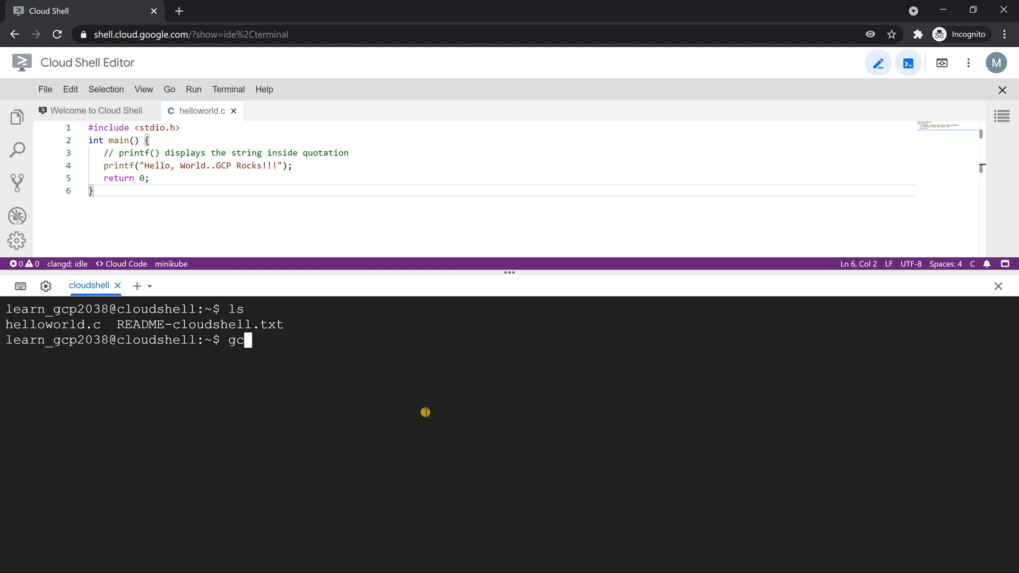
text(c)
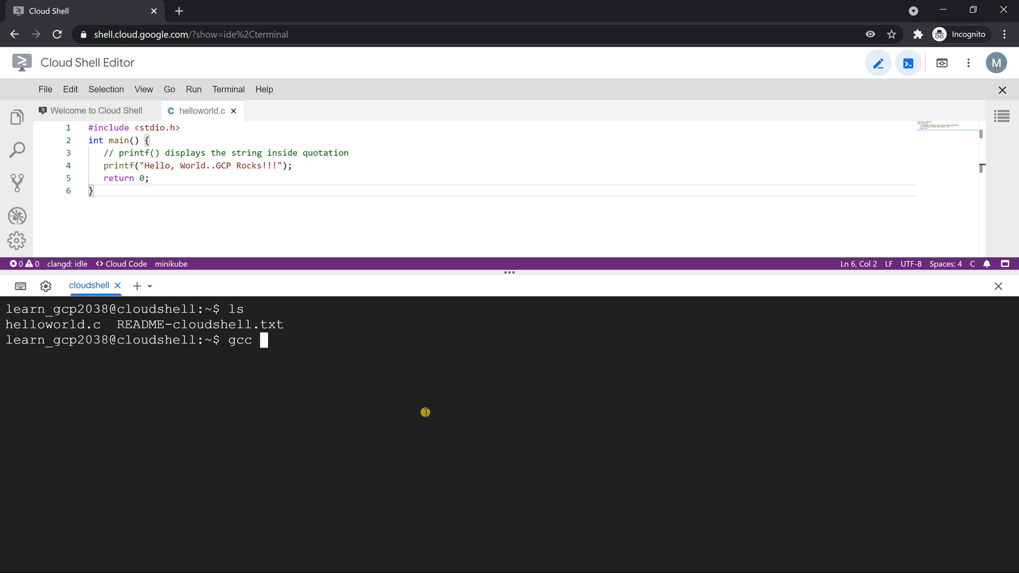
text(helloworld.c)
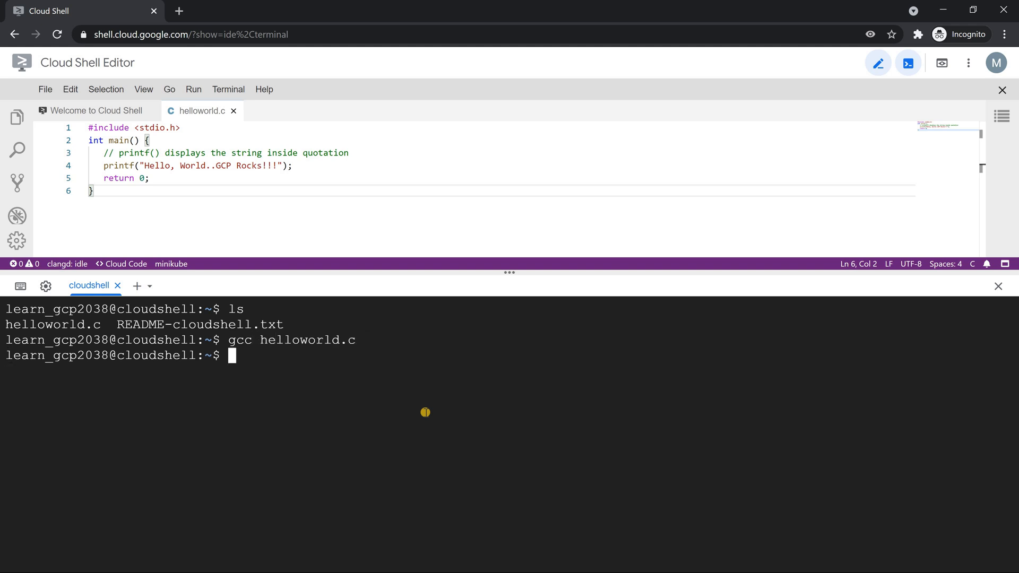
key(Return)
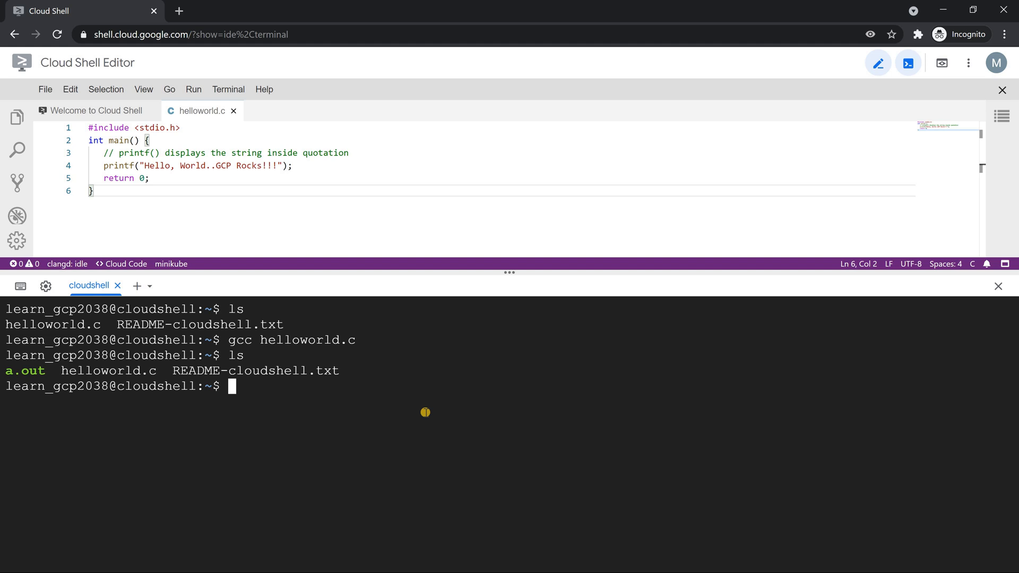
- Discard the recalled compile command and run ./a.out to print the message
text(gcc helloworld.c)
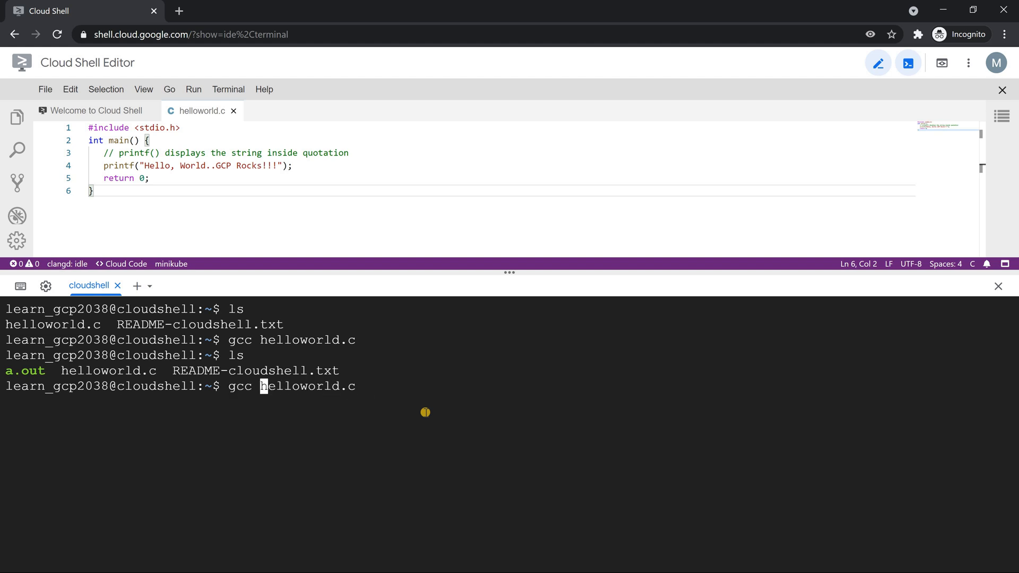
key(End)
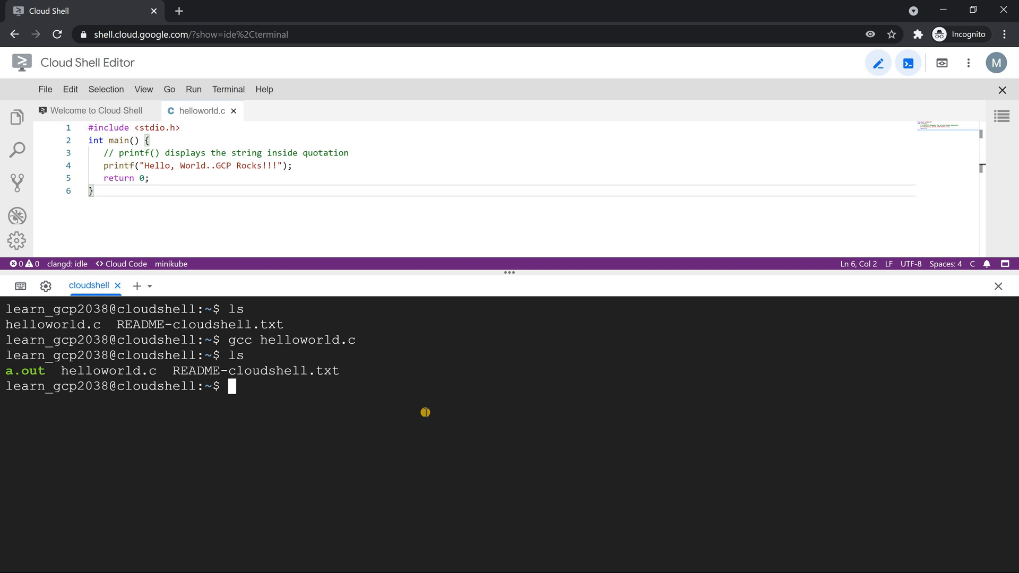
text(./a.out)
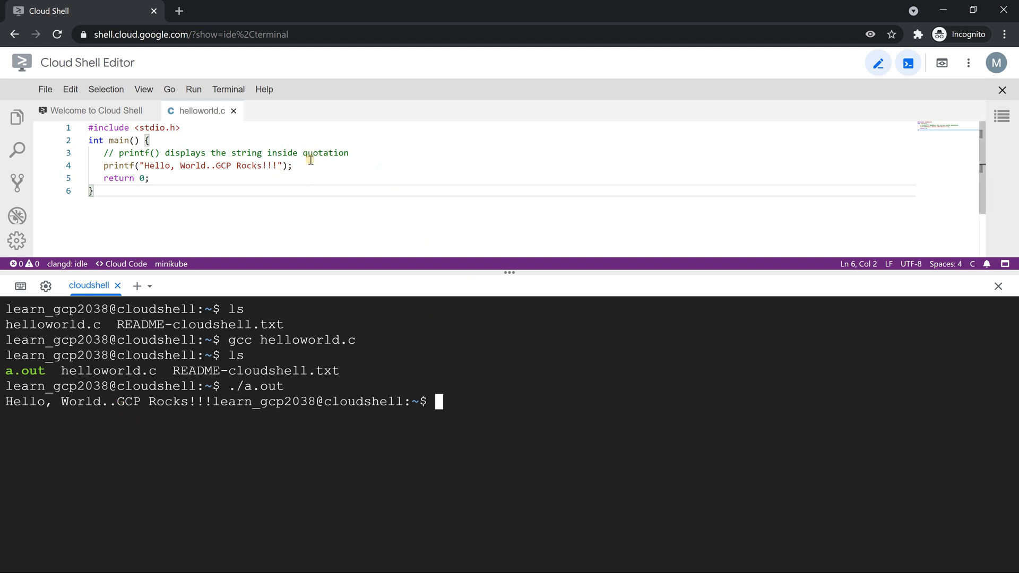
- Insert a printf("\n"); statement after the greeting line in helloworld.c
click(326, 177)
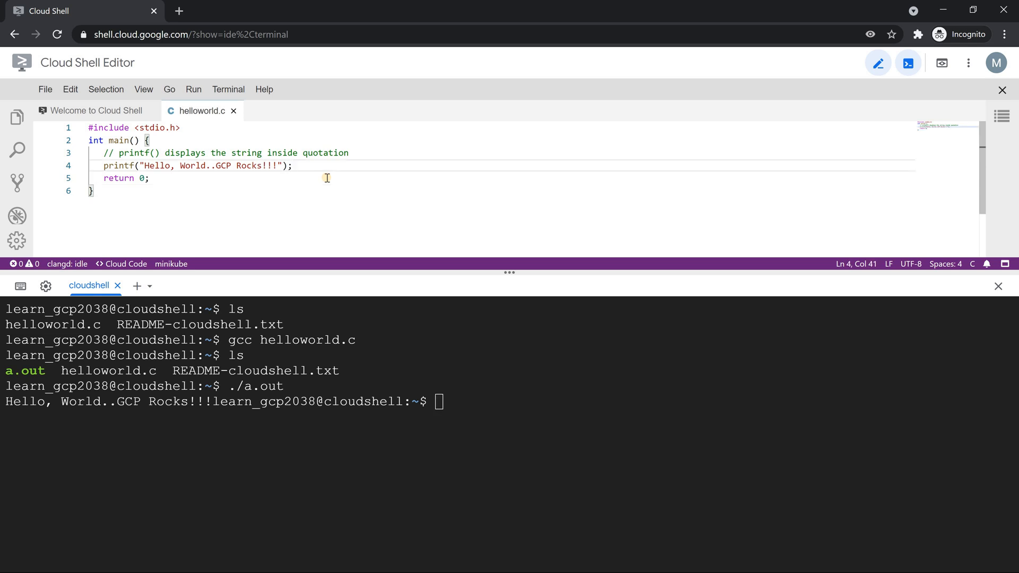
text(printf(")
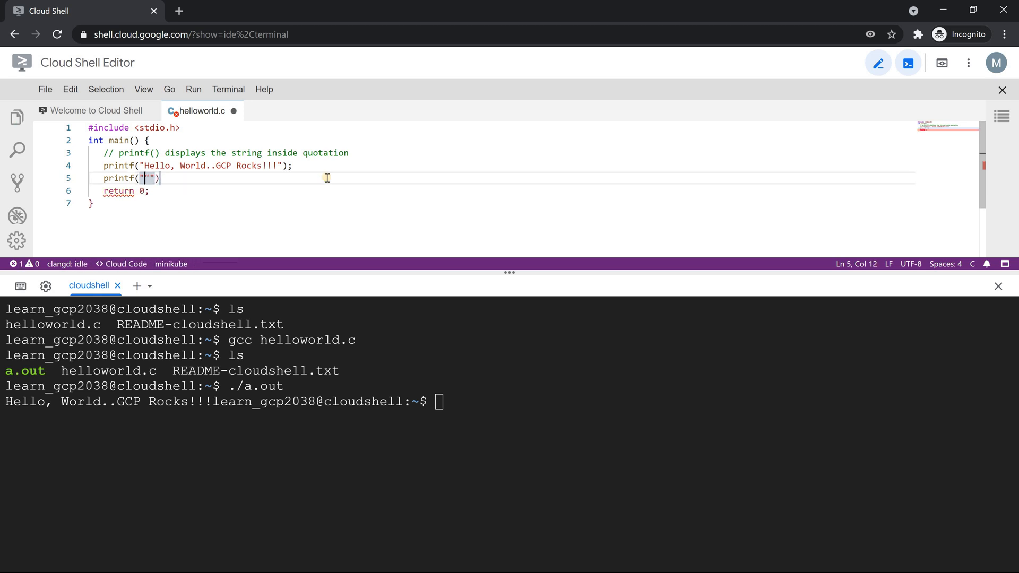
text(\n)
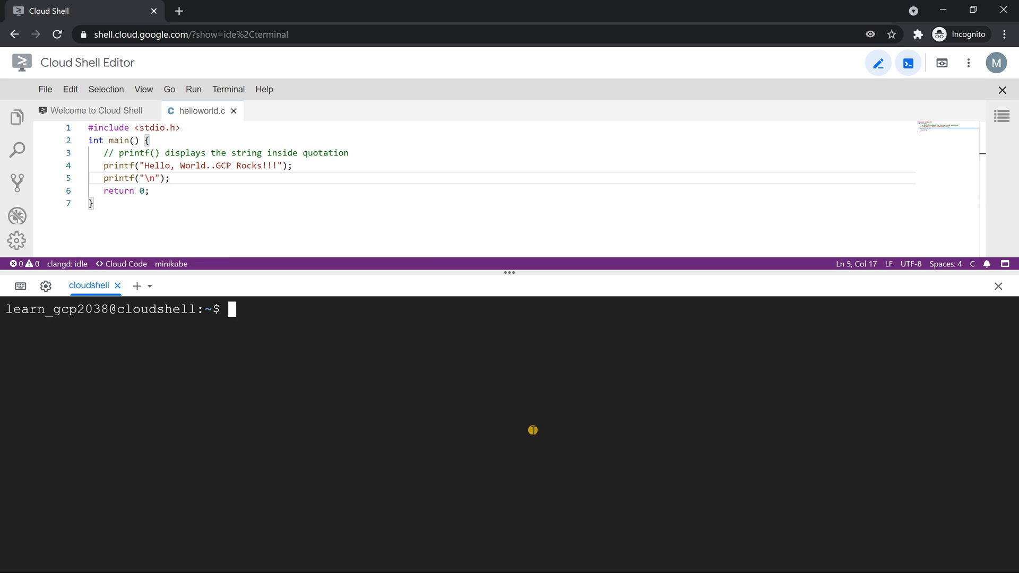
- Recompile with gcc helloworld.c and rerun ./a.out
text(gcc helloworld.c)
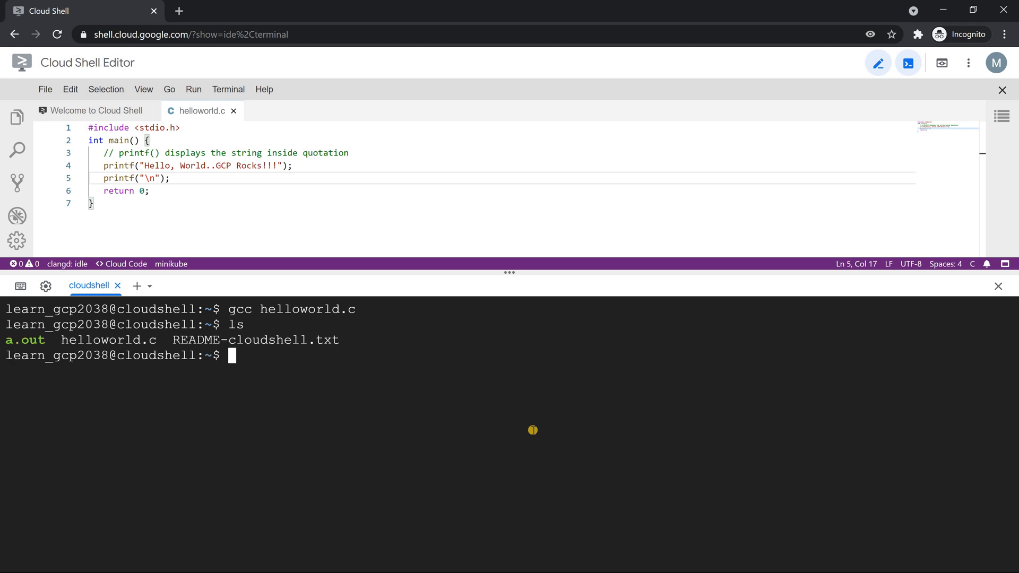
text(./a)
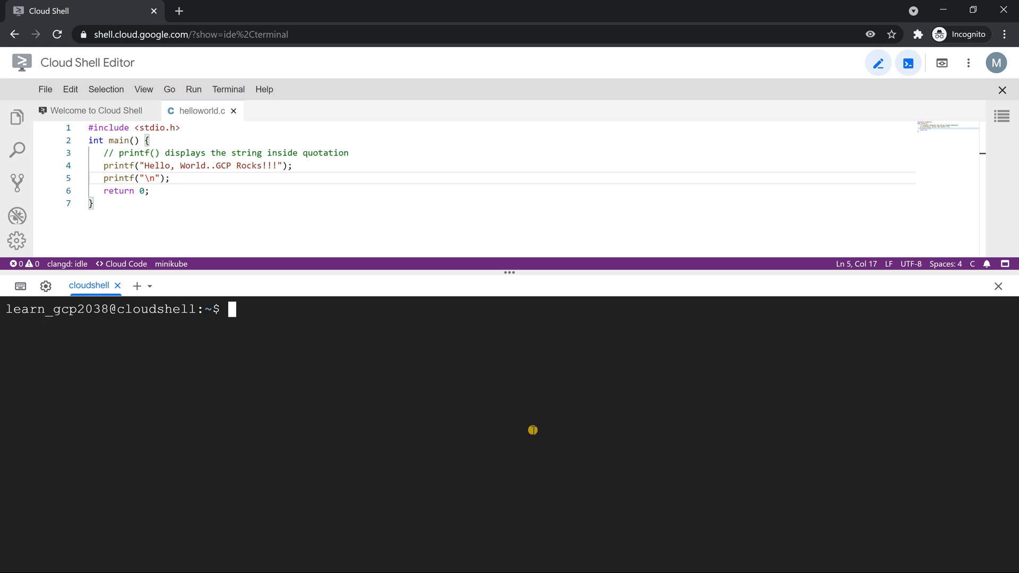
- Run python3 --version to check the installed Python 3, then begin another python command
text(pytho)
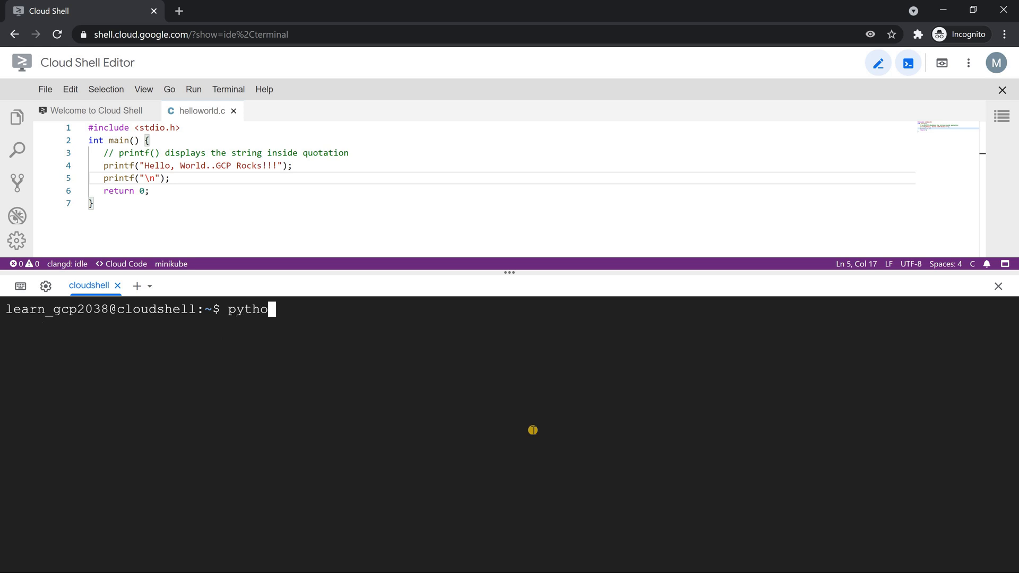
text(3 --ve)
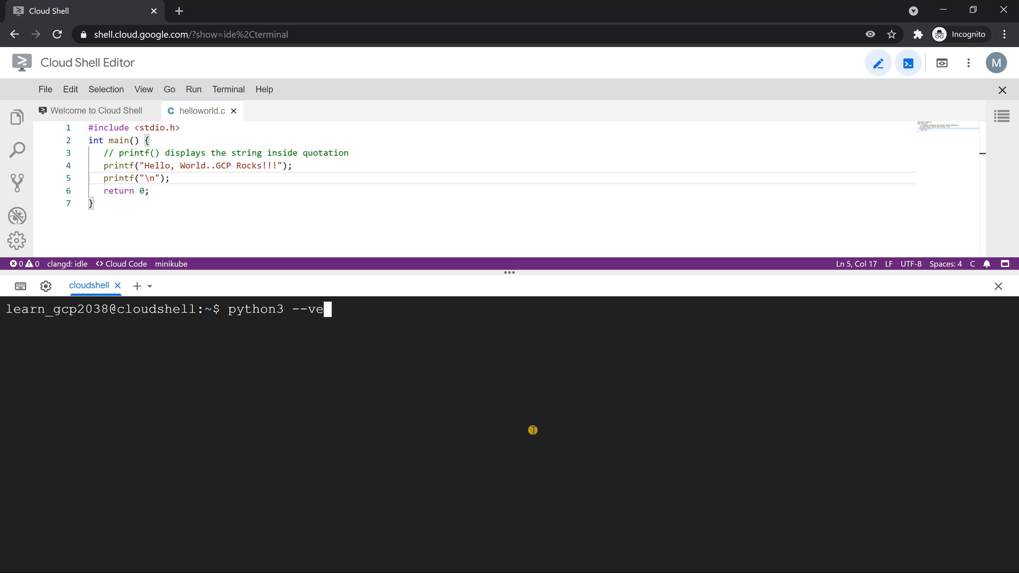
key(Return)
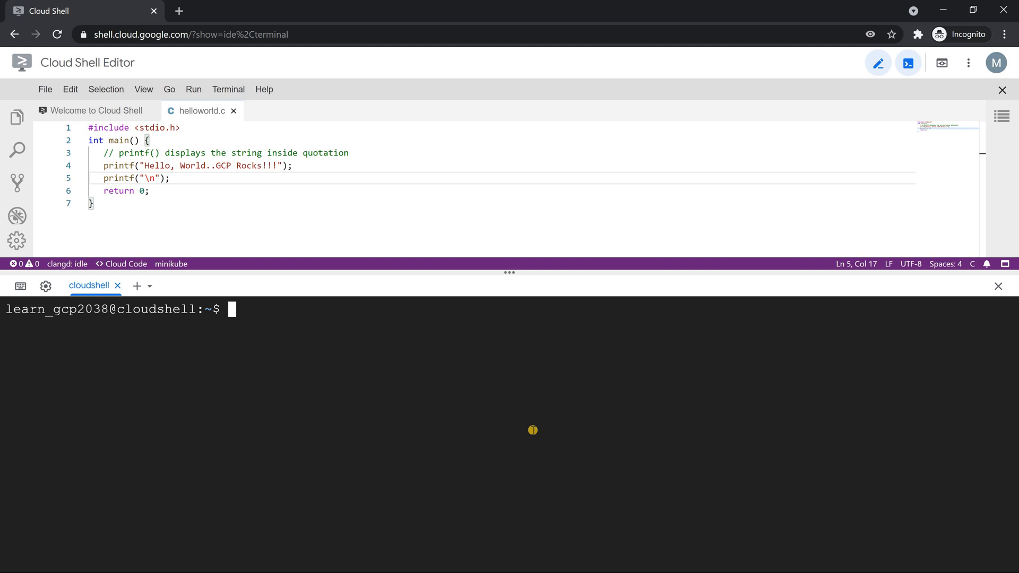
text(pyt)
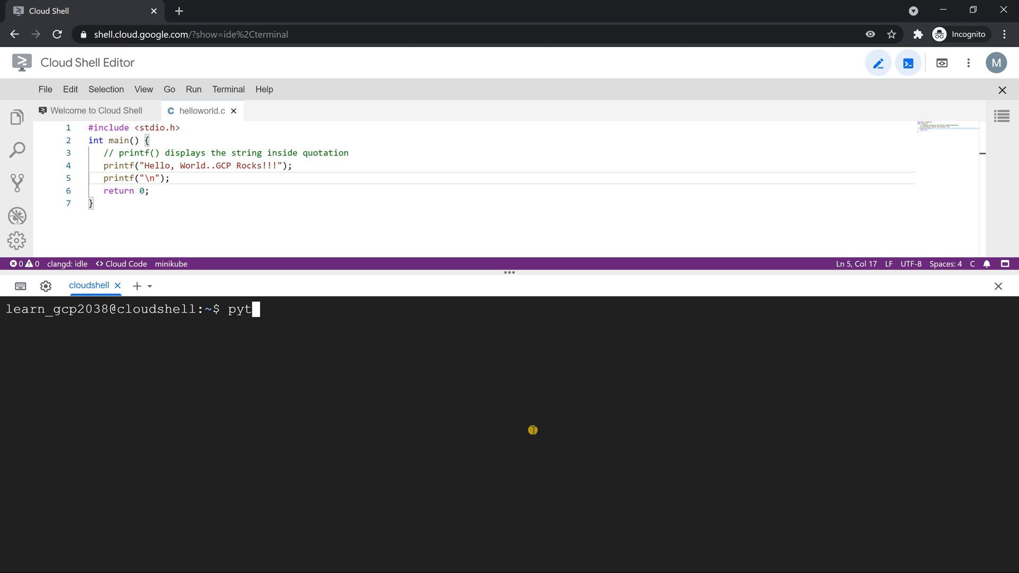
- Maximize the terminal panel and start an interactive python3 session
text(hon)
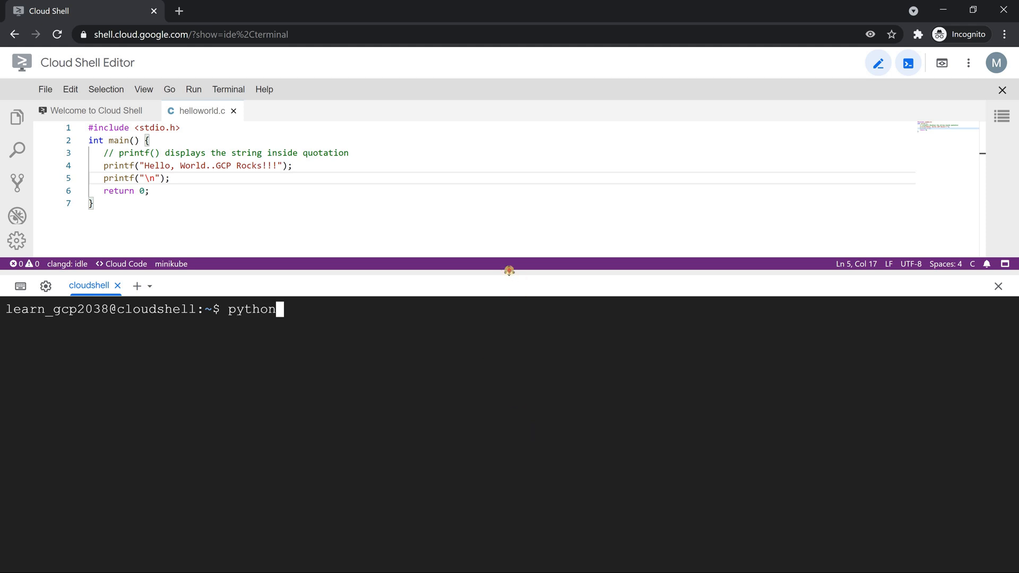
click(1000, 91)
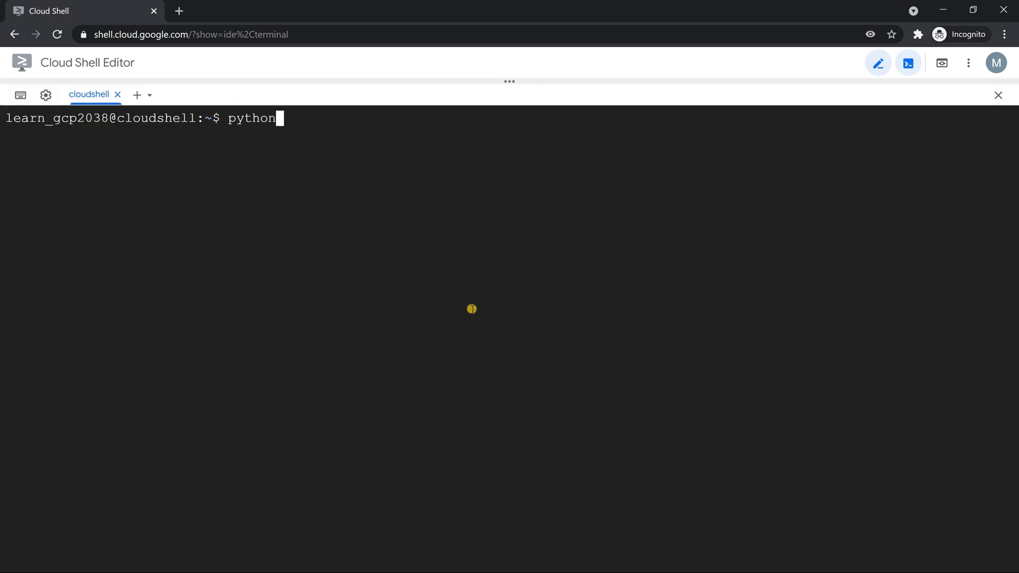
key(Return)
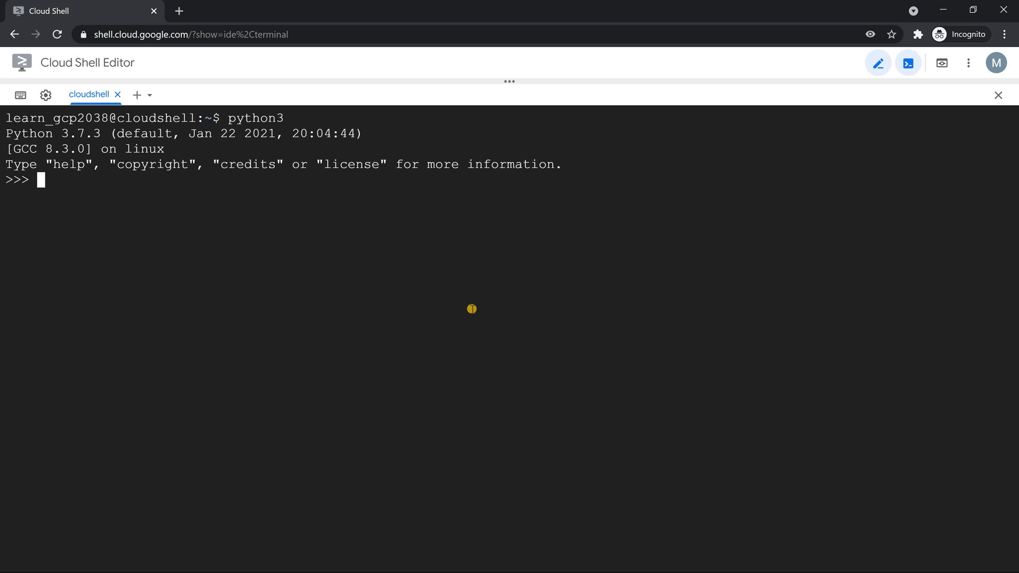
- Assign gcp = "Hello World!!! GCP Rocks" in the Python interpreter
text(gc)
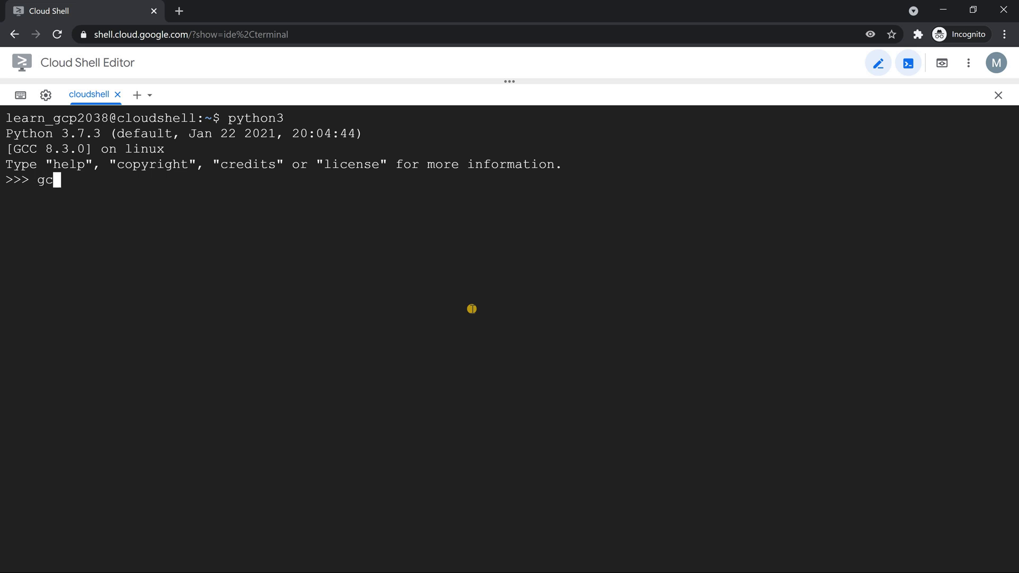
text(p =)
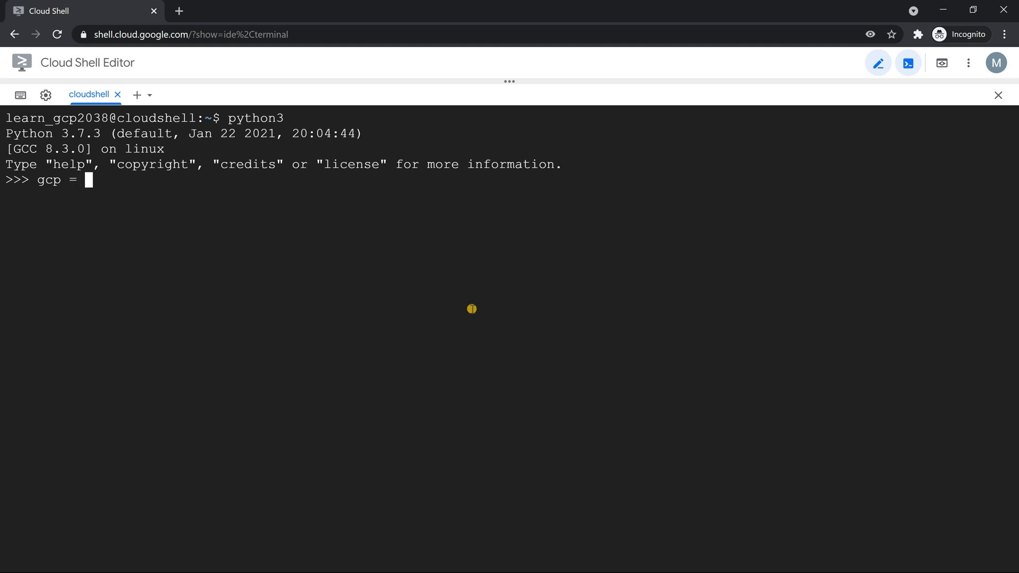
text("Hello")
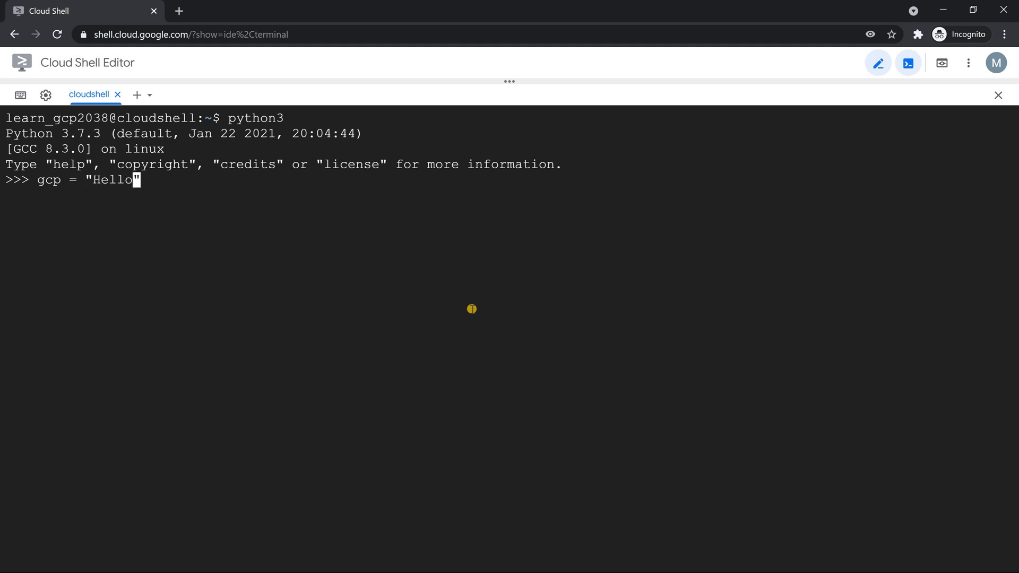
text(Wo)
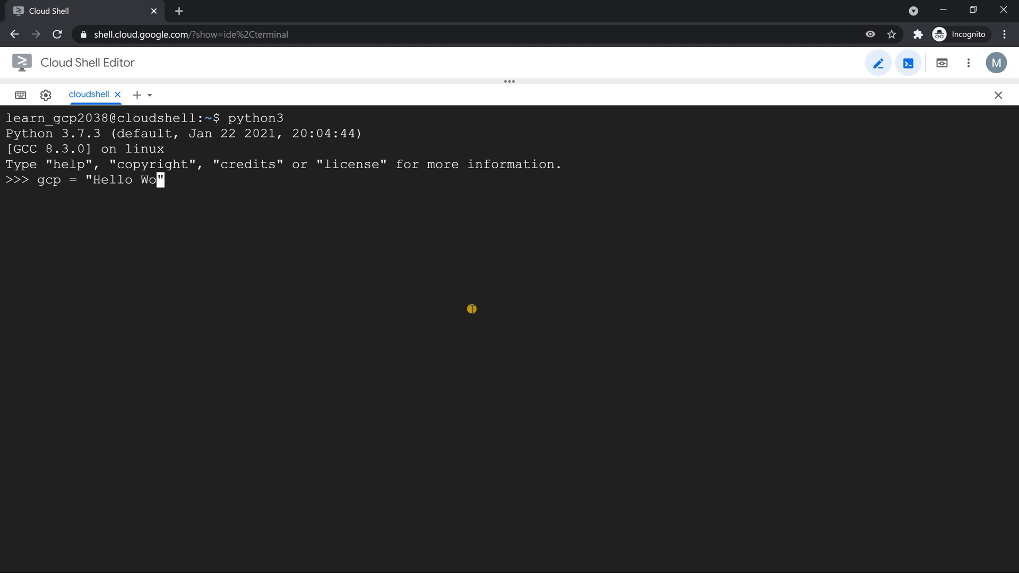
text(rld!!)
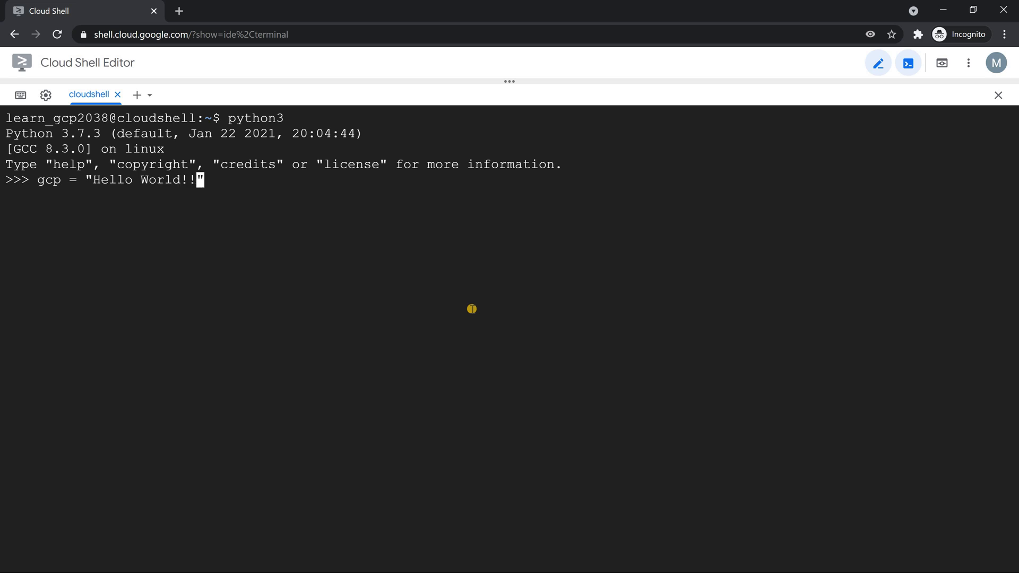
text(! GCP Rocks)
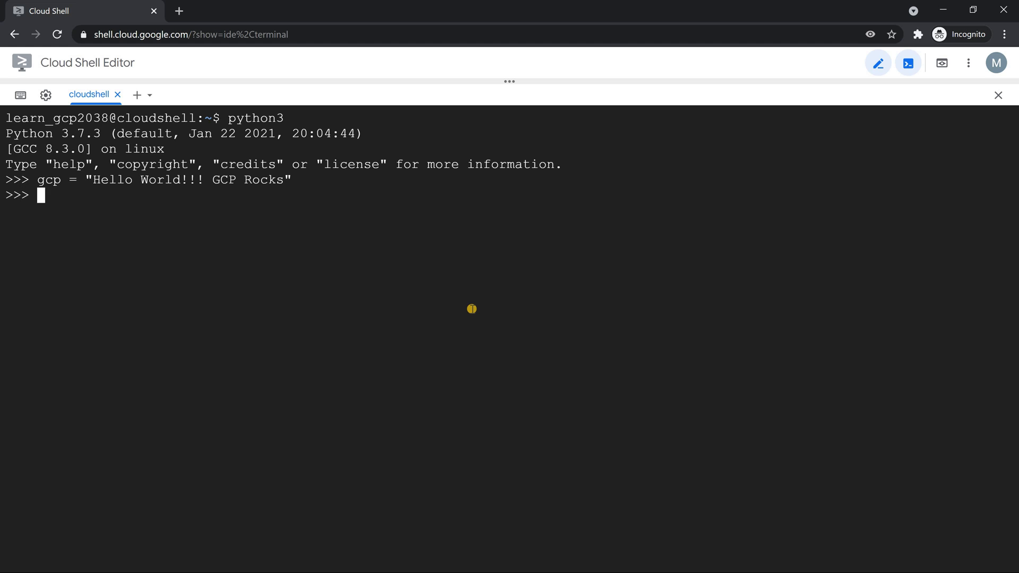
- Print the gcp variable, showing Hello World!!! GCP Rocks
text(print ()
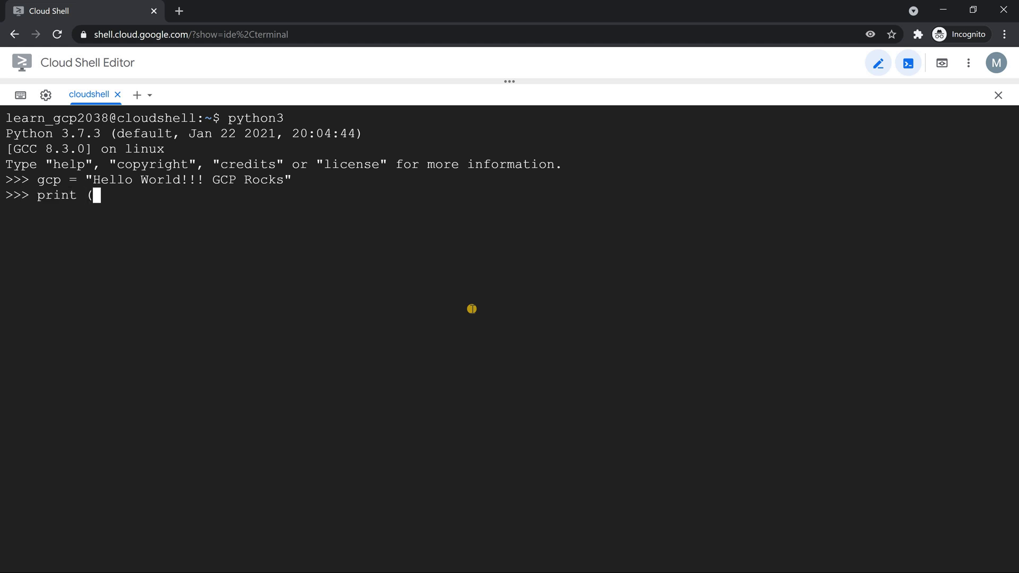
text(gcp))
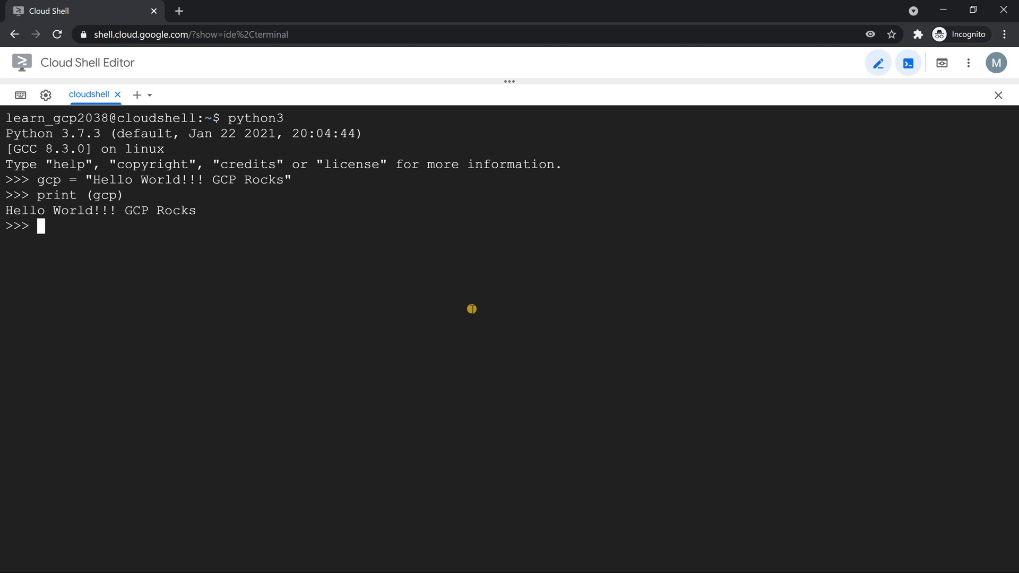
text(\)
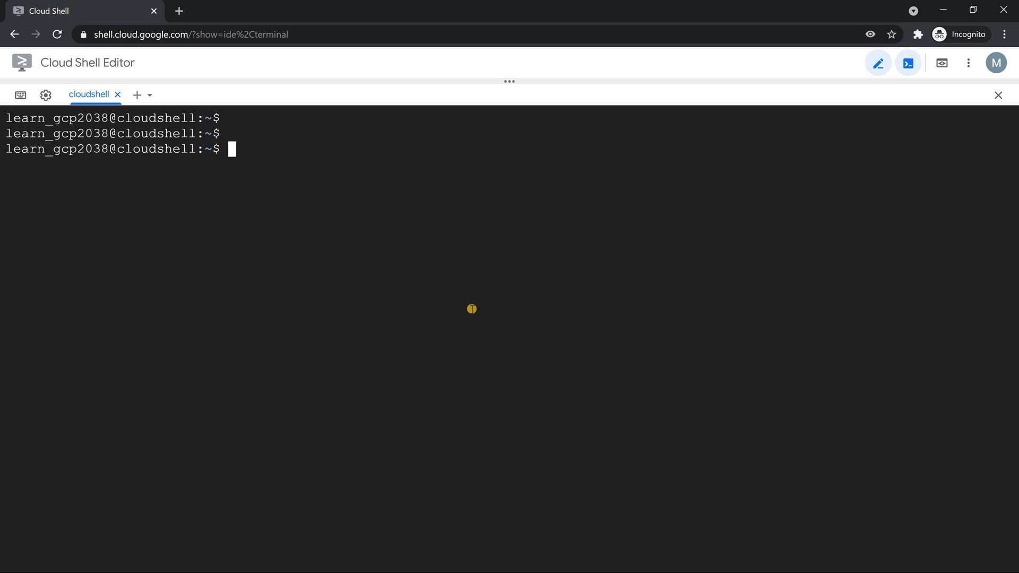
- Create an empty helloworld.py file with touch
key(Return)
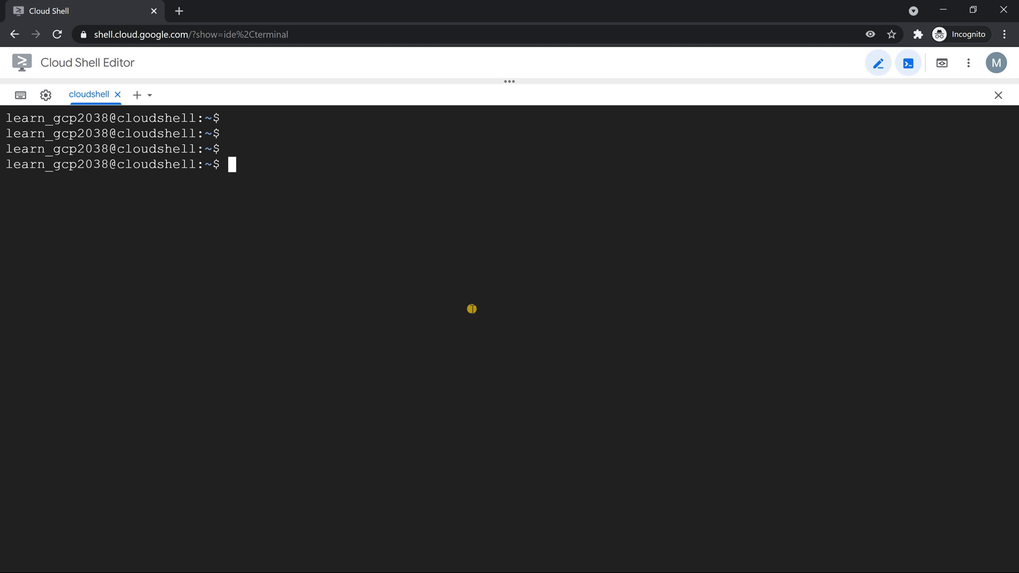
text(touch helloworld.c)
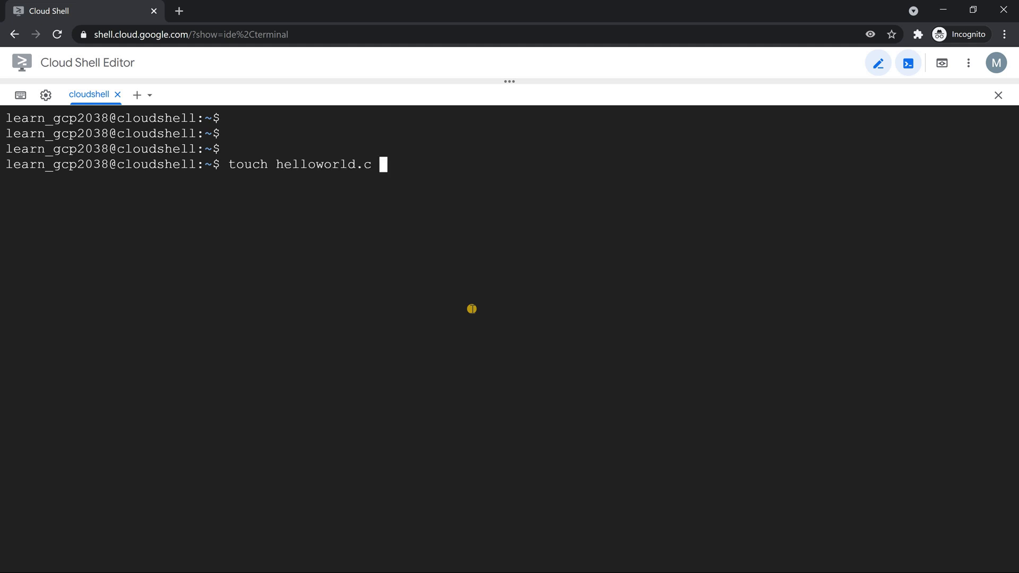
key(Backspace)
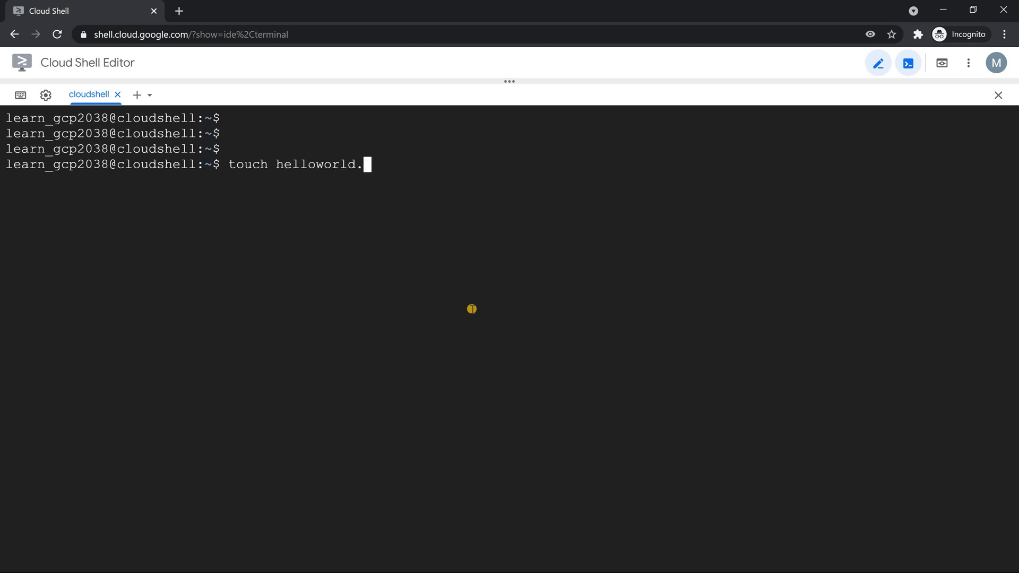
key(Return)
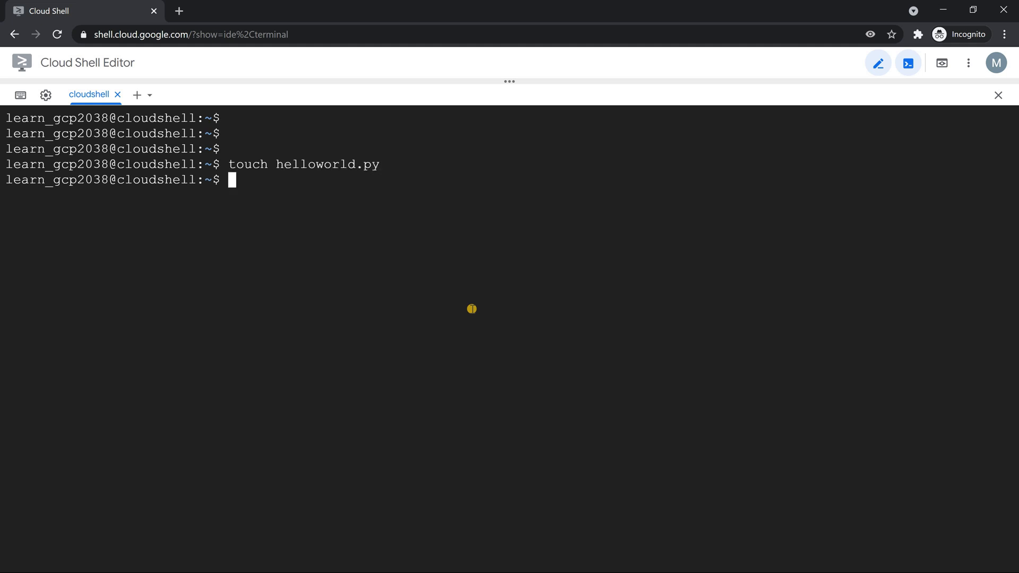
- Enter the edit helloworld.py command to bring the editor back
text(edit h)
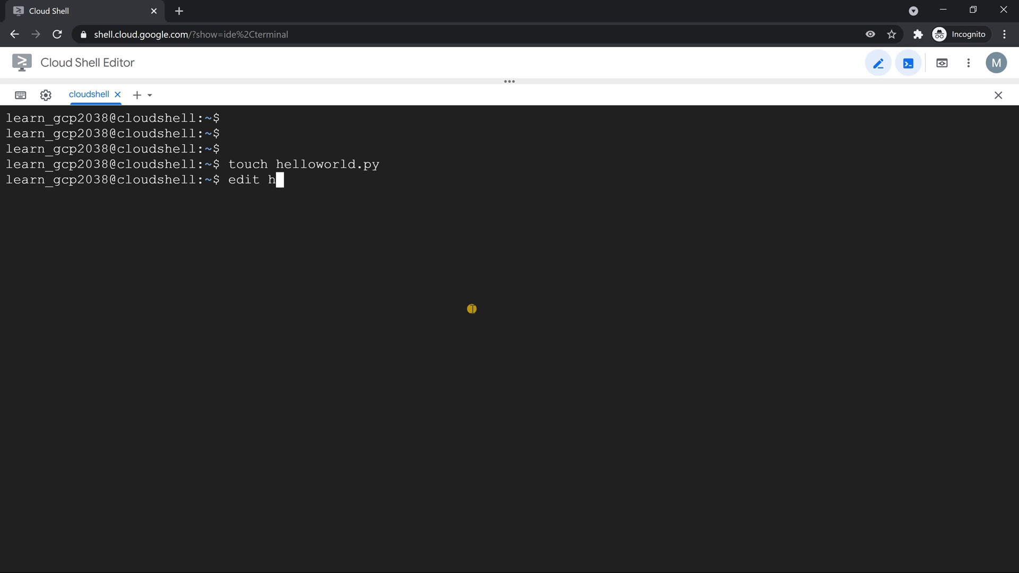
text(elloworld.py)
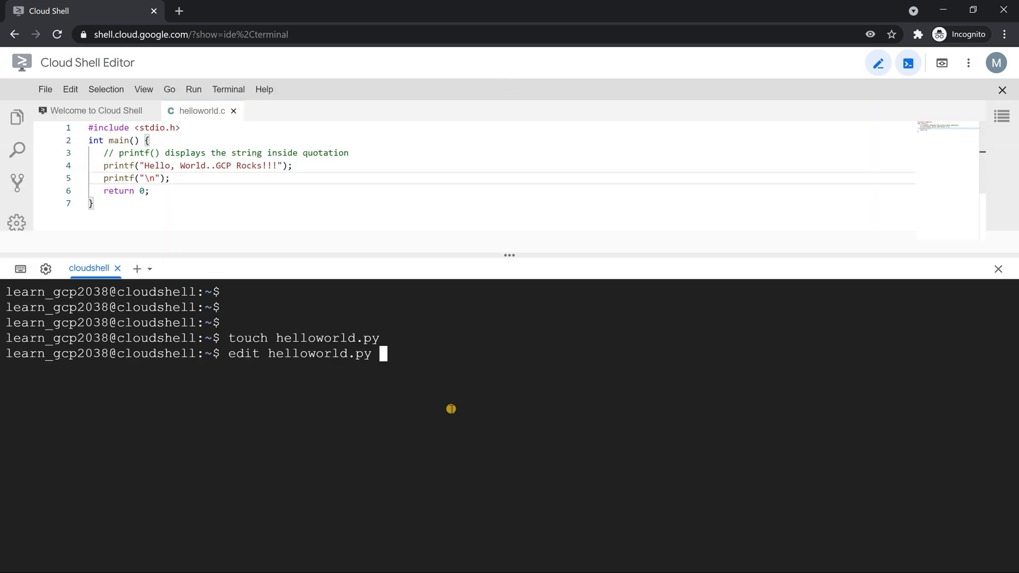
- Write print("Hello World!!! from Python. GCP Rocks!!!") as the single line of helloworld.py
key(Return)
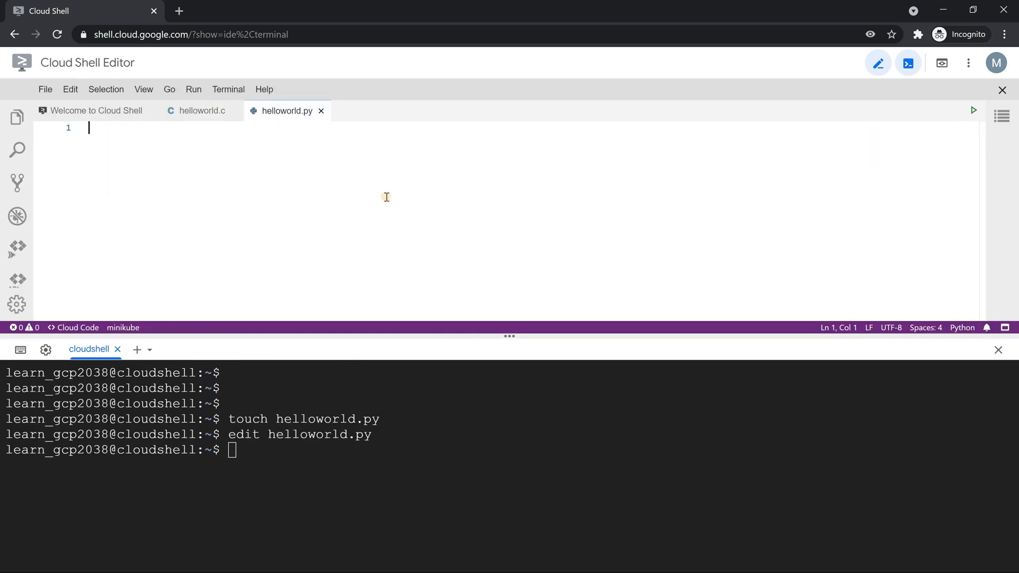
text(prin)
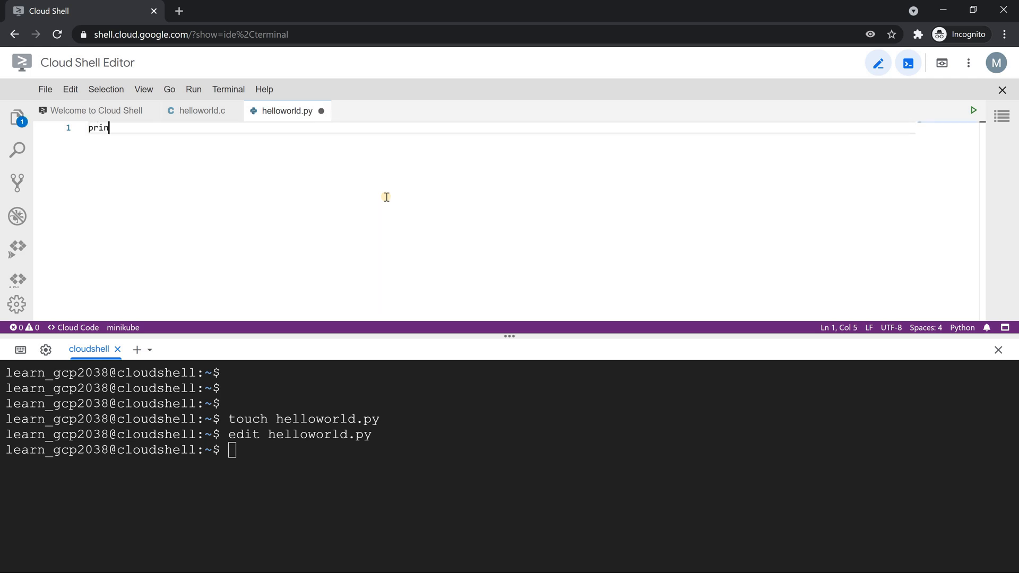
text(t())
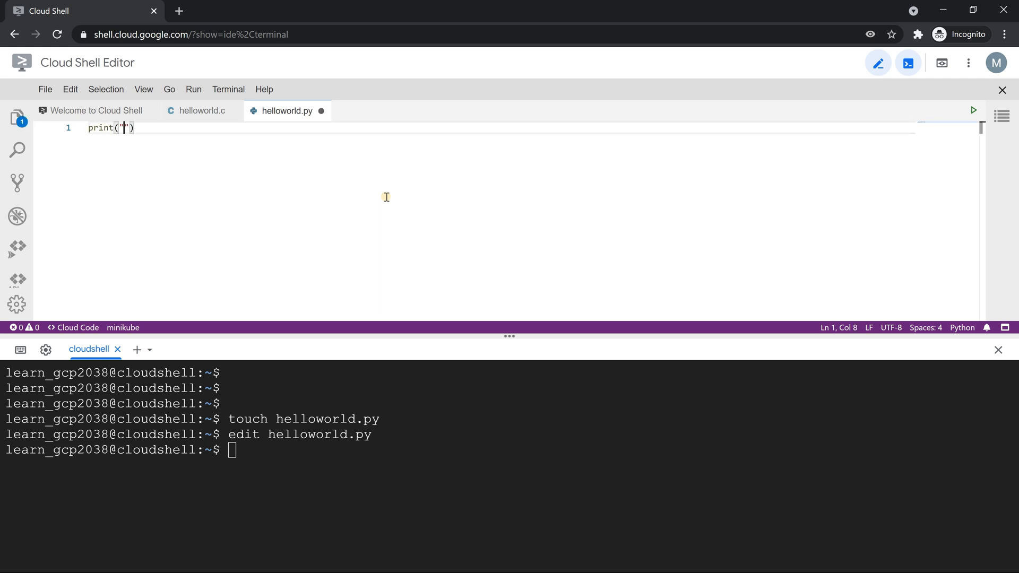
text(Hello)
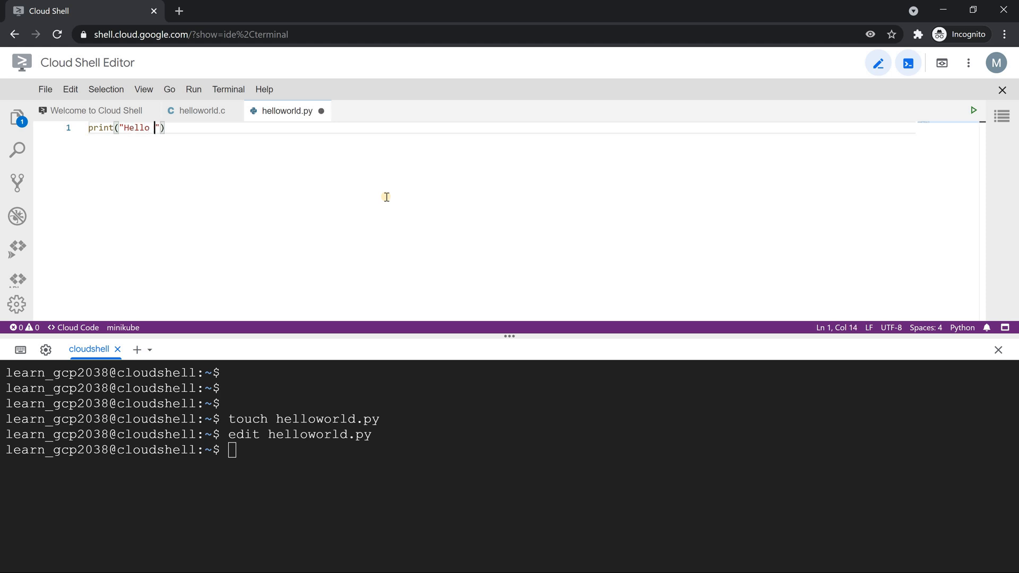
text(World)
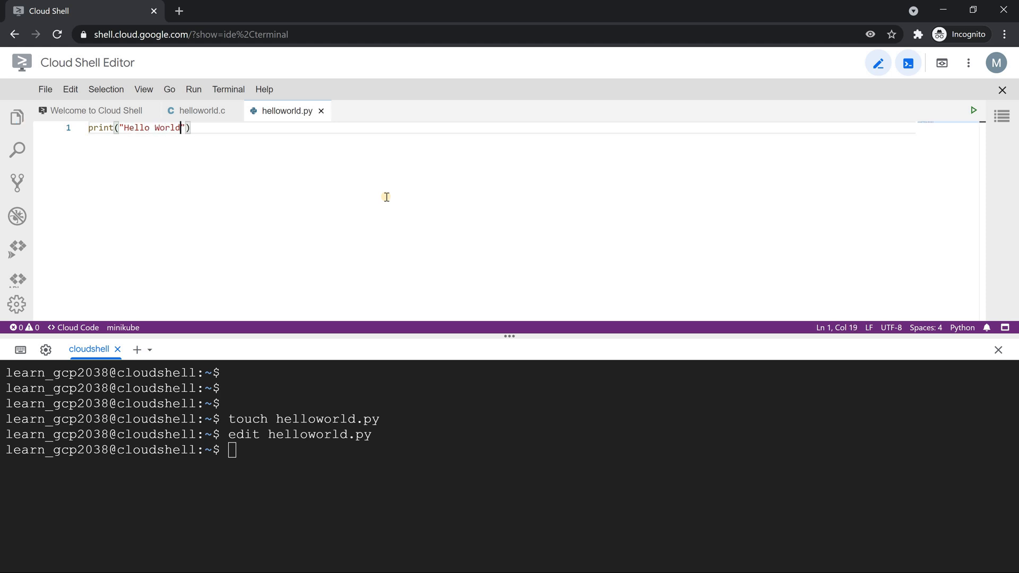
text(!!! for)
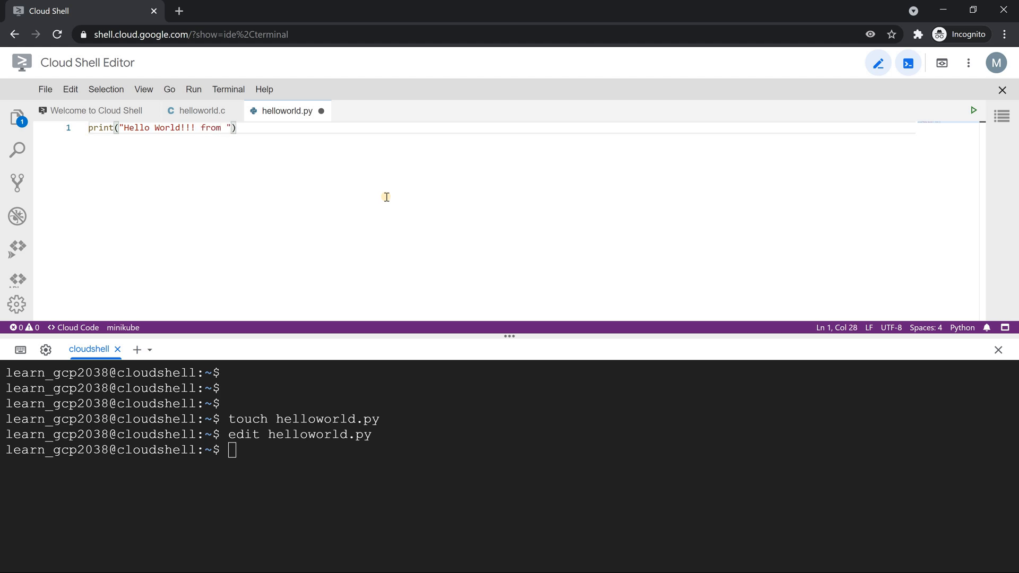
text(Python. GCP)
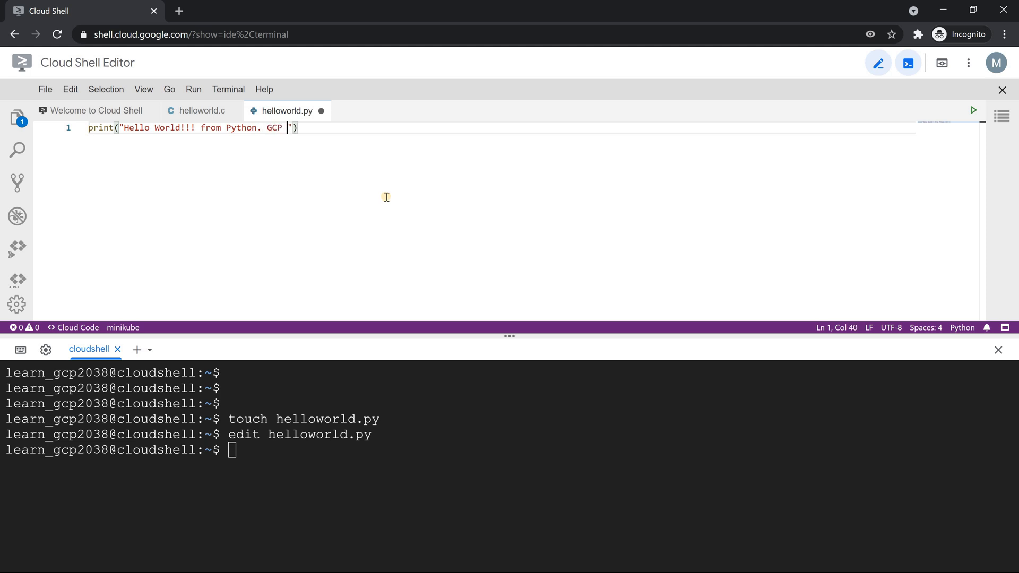
text(Rocks!!!)
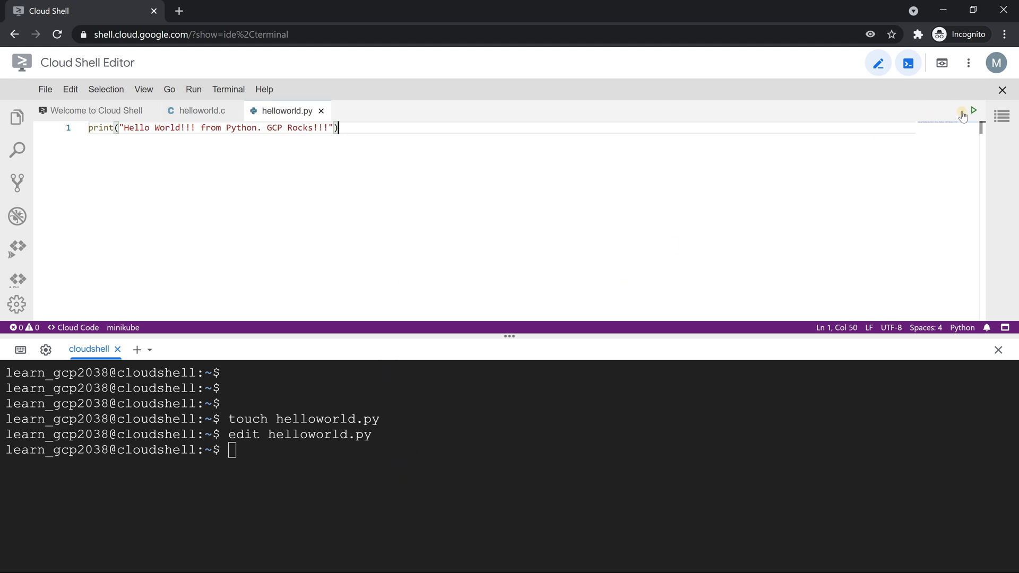
mouse_move(973, 112)
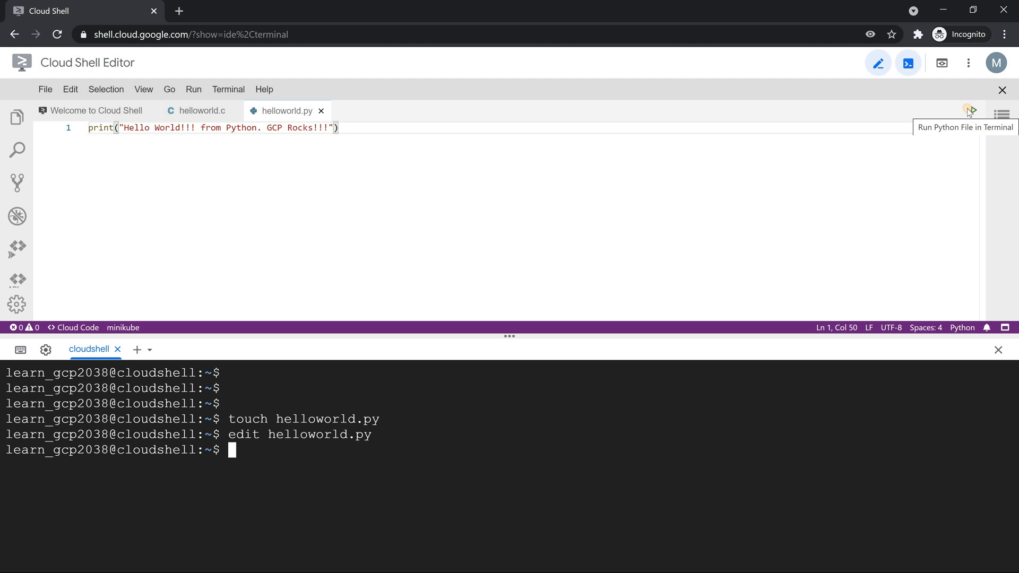
mouse_move(803, 232)
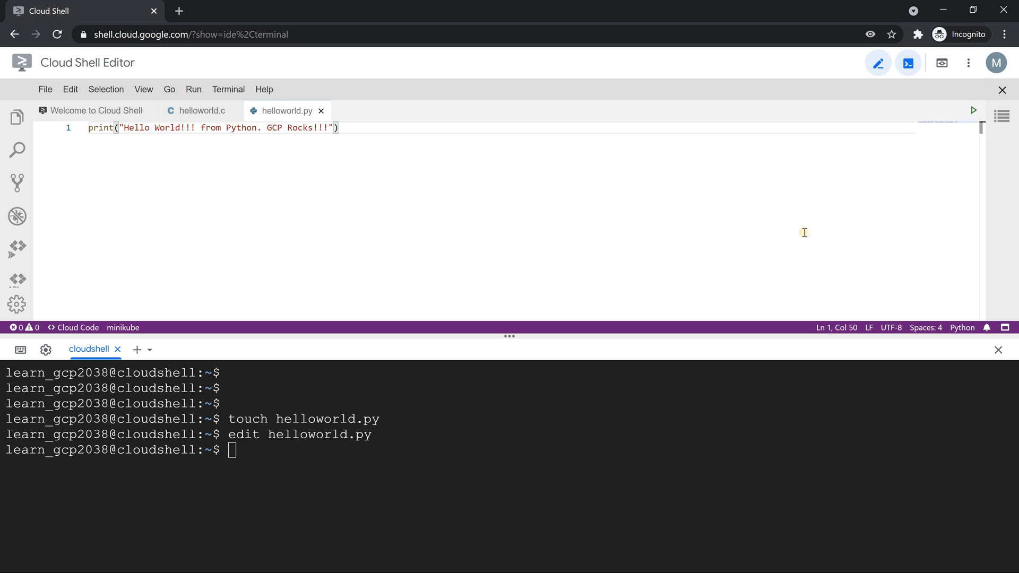
- Run helloworld.py via Run Python File in Terminal, then close its output tab
click(973, 109)
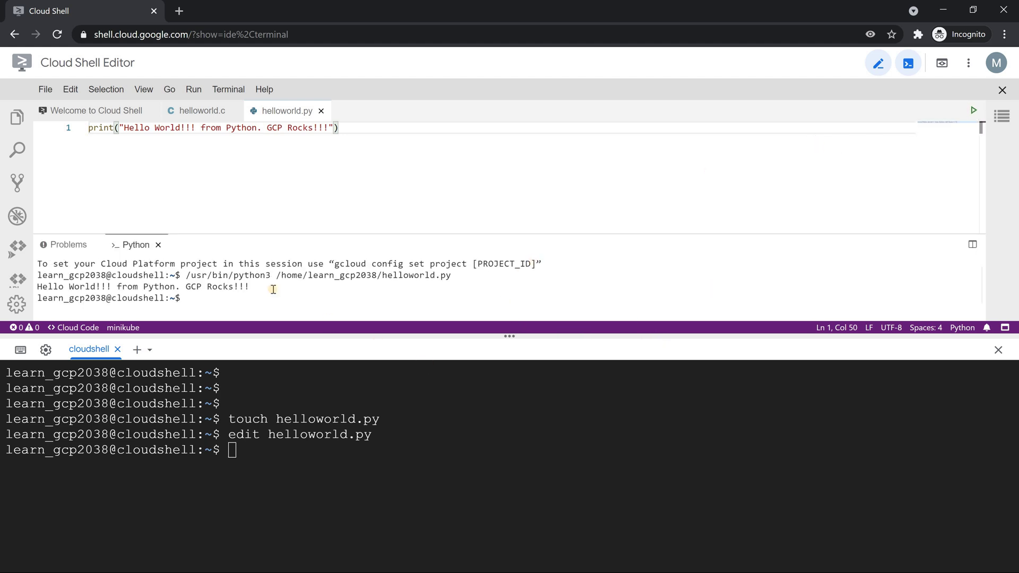
click(196, 297)
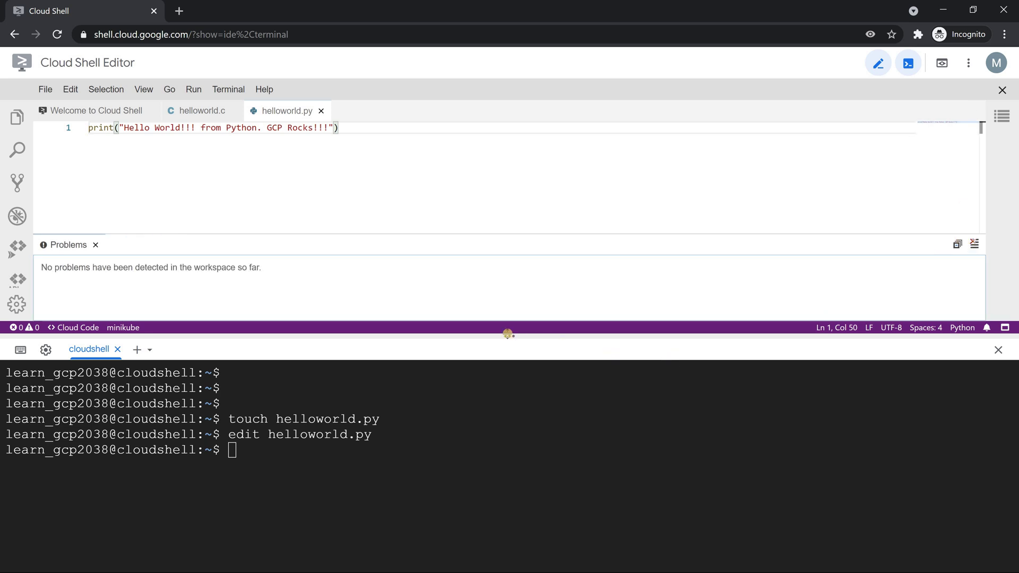
mouse_move(485, 346)
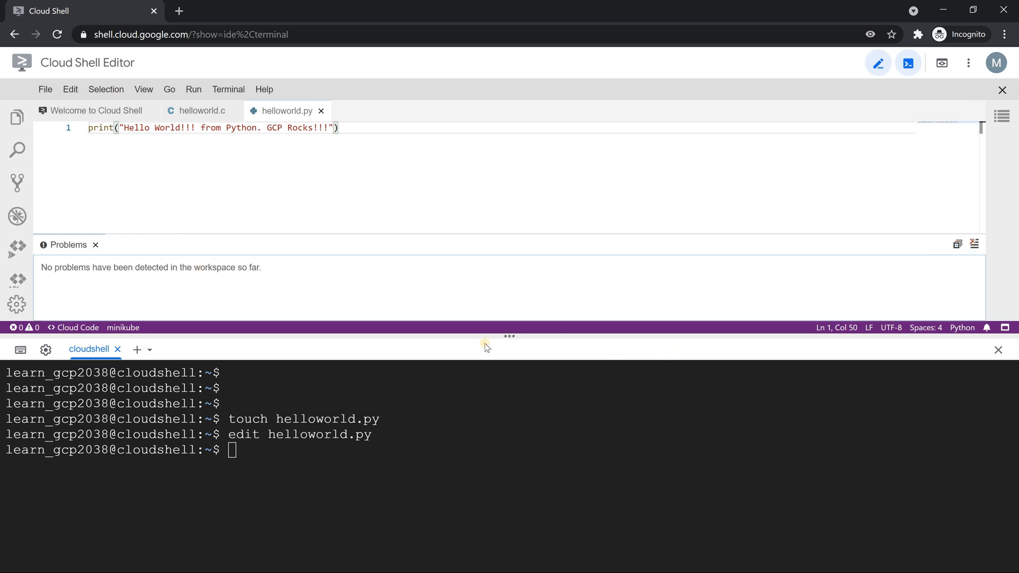
- Close the Problems panel and wipe the terminal with Ctrl+L and clear
click(95, 245)
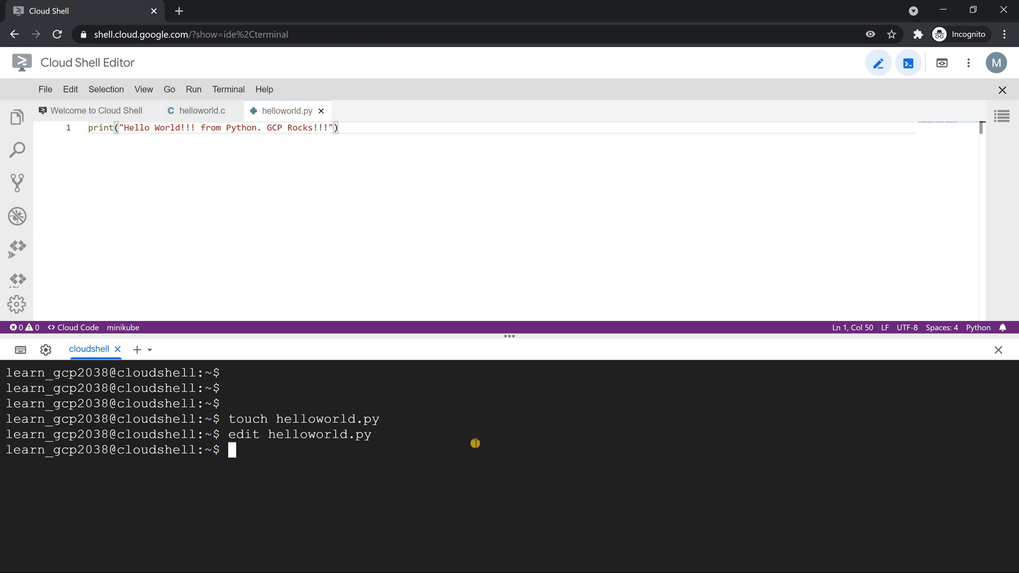
text(ctr)
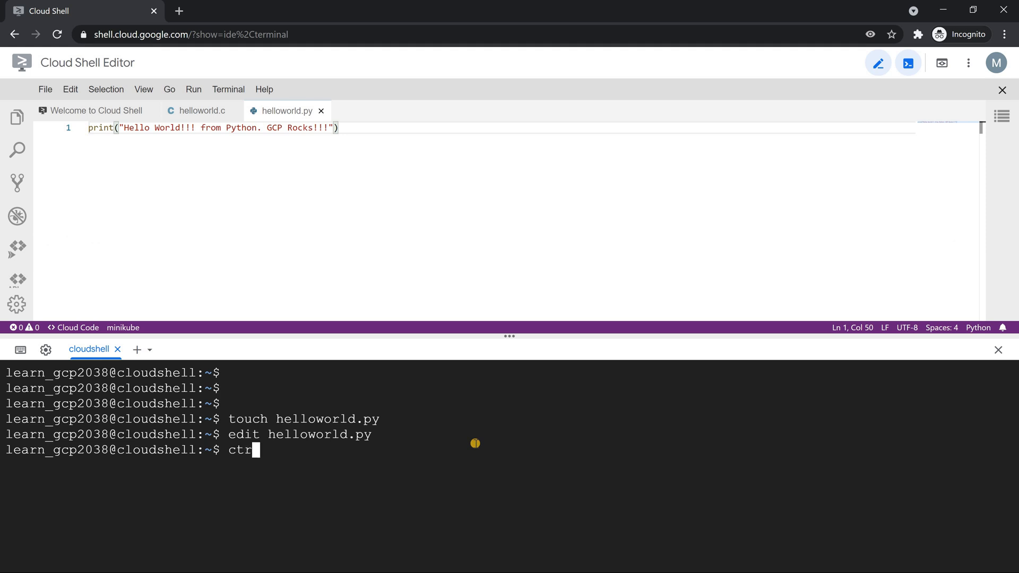
text(l + l)
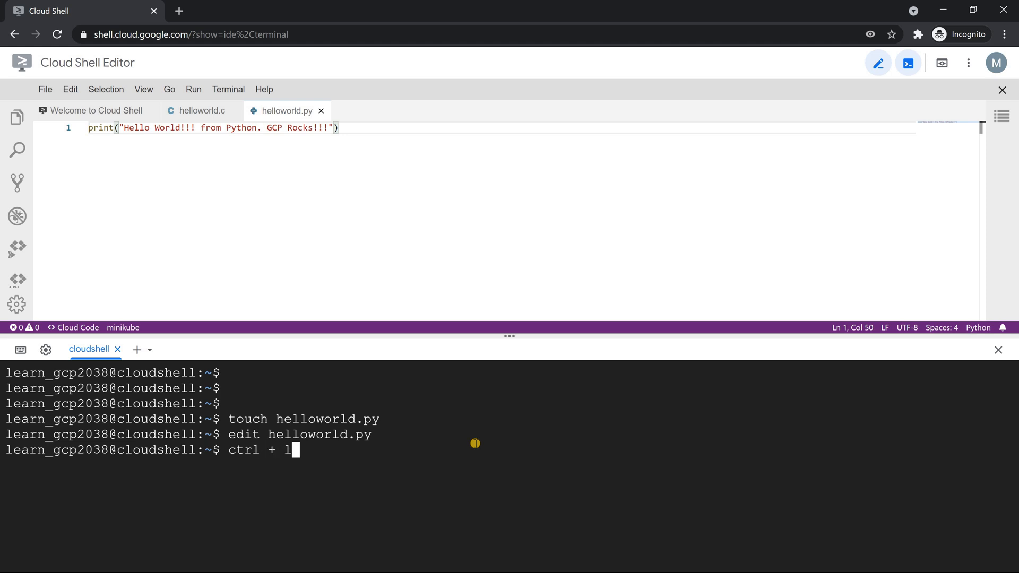
key(ctrl+l)
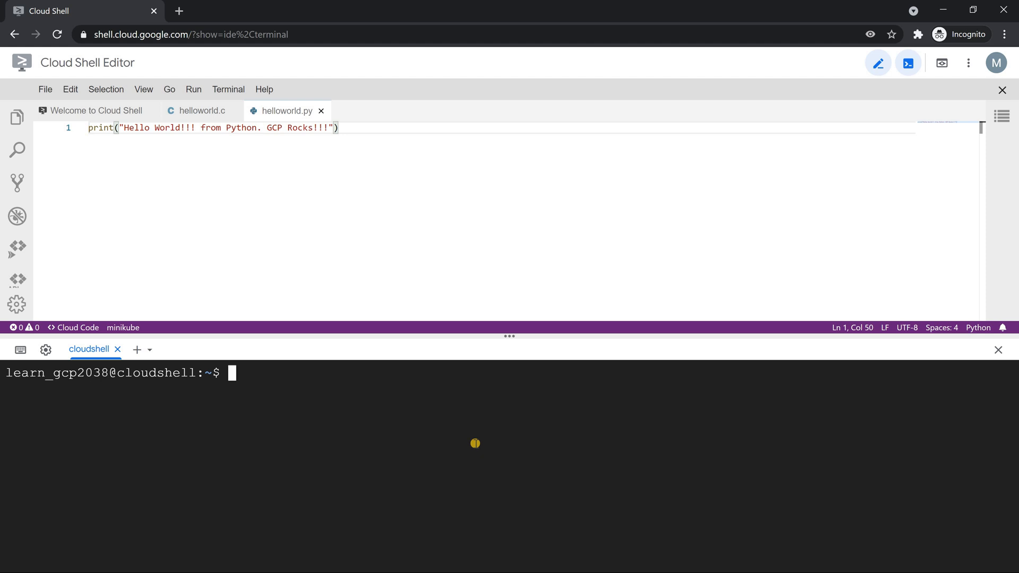
text(clear)
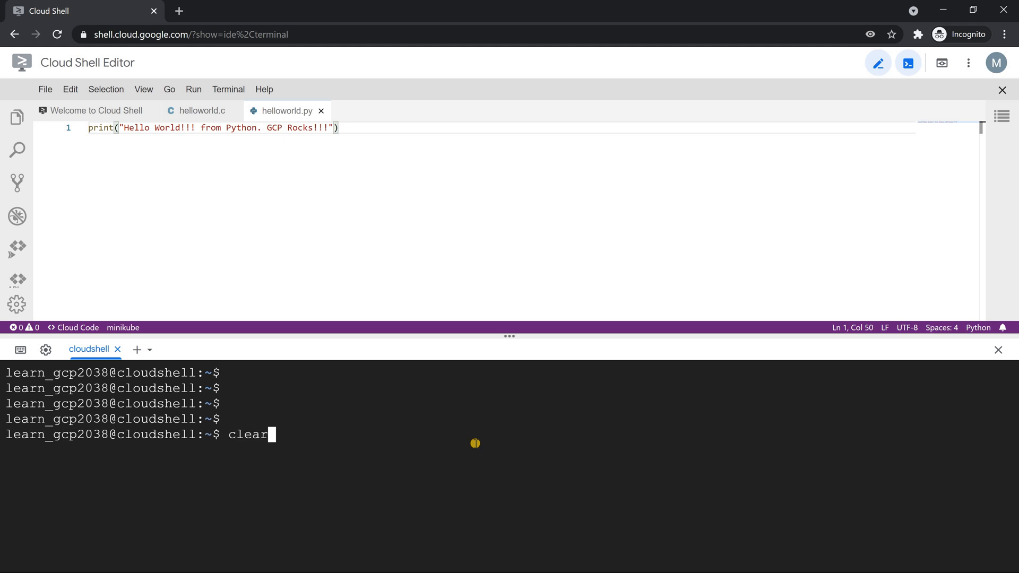
key(Return)
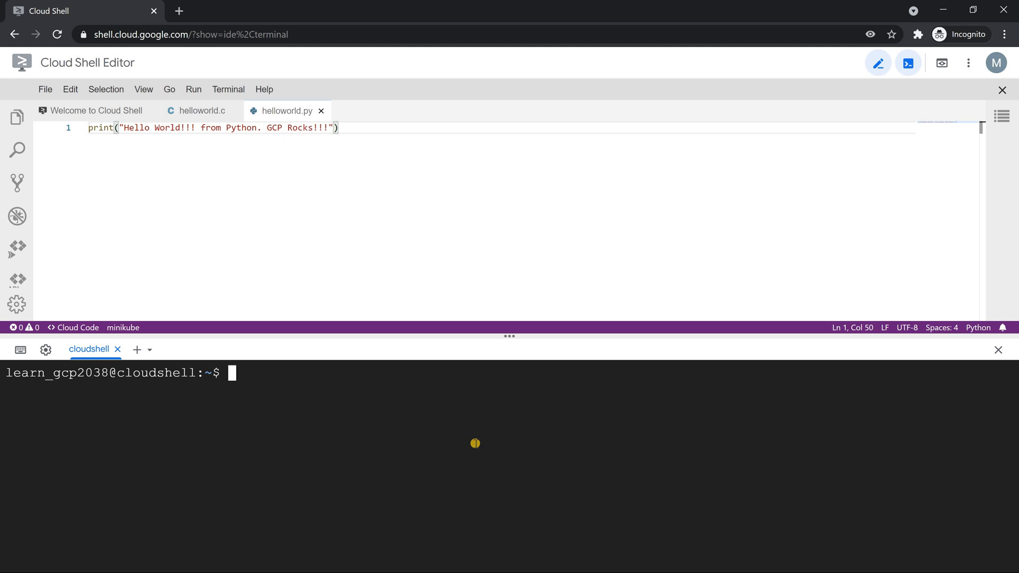
text(opy)
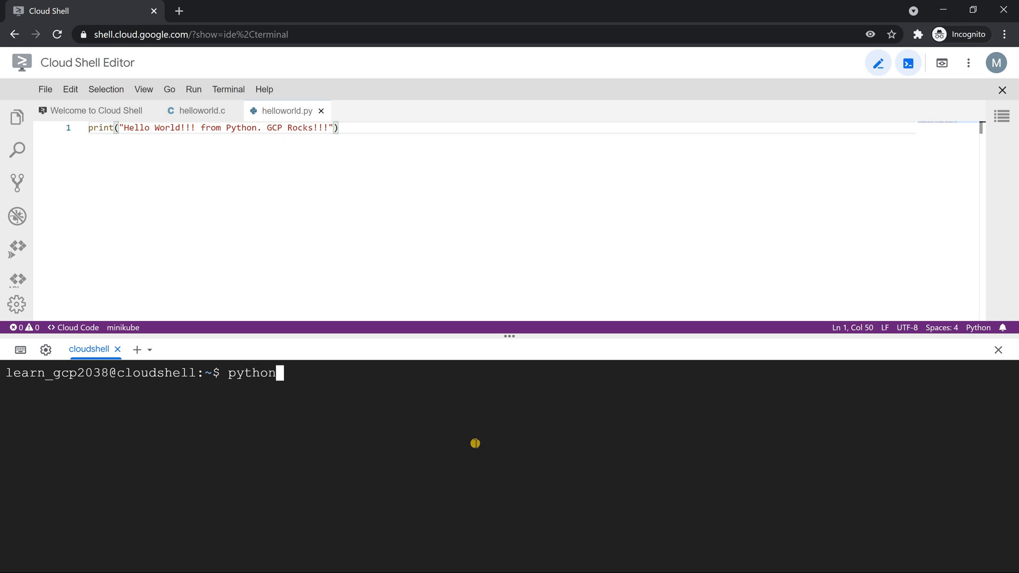
text(3)
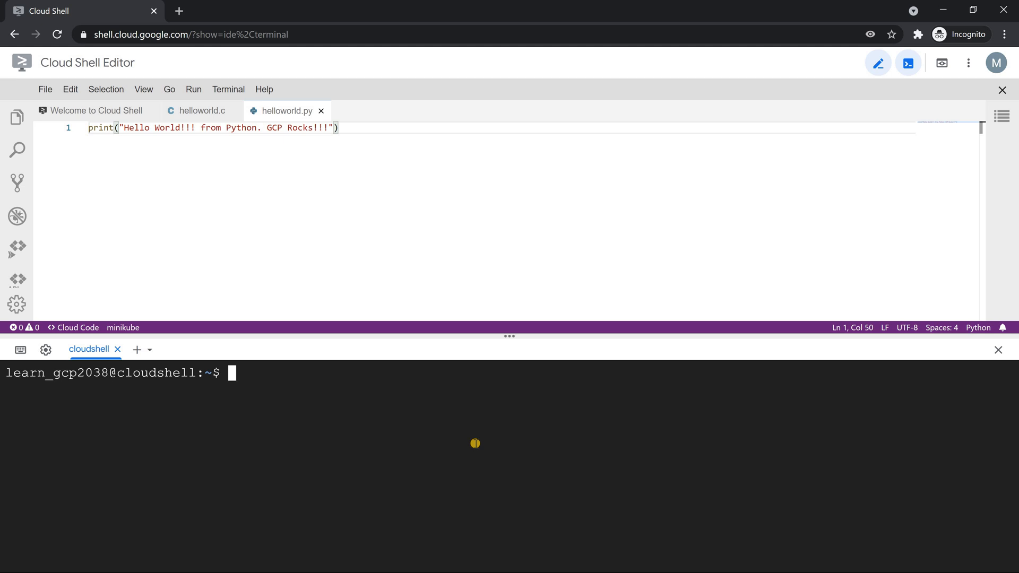
- Run javac --version (11.0.9.1), then edit the recalled command to java --version and run it
text(java)
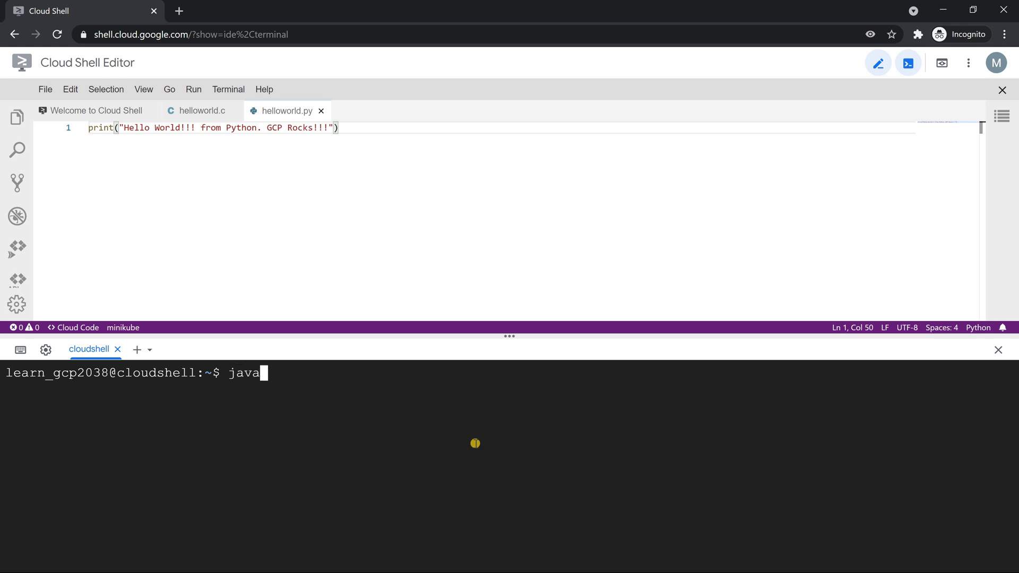
text(c --version)
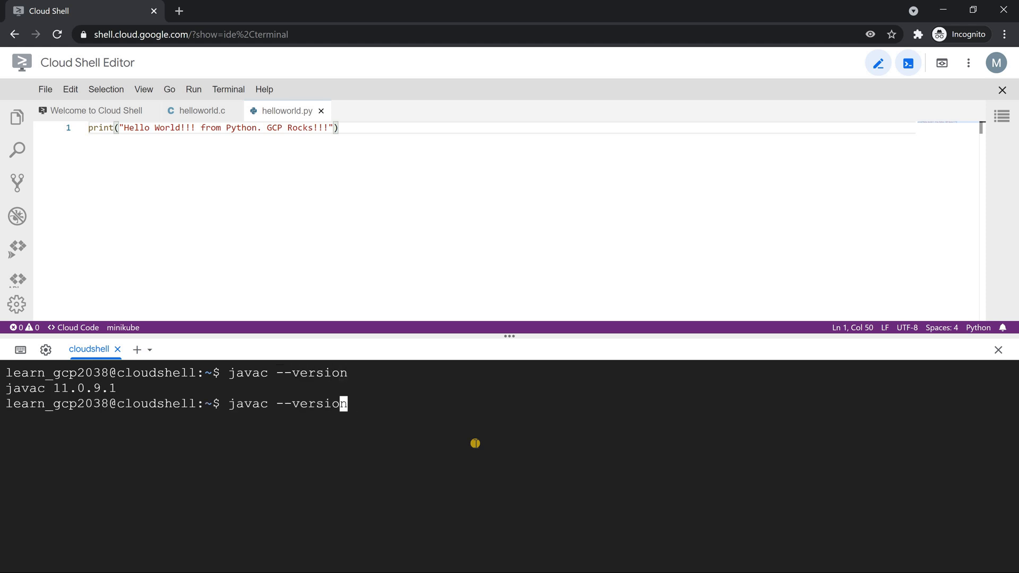
key(Backspace)
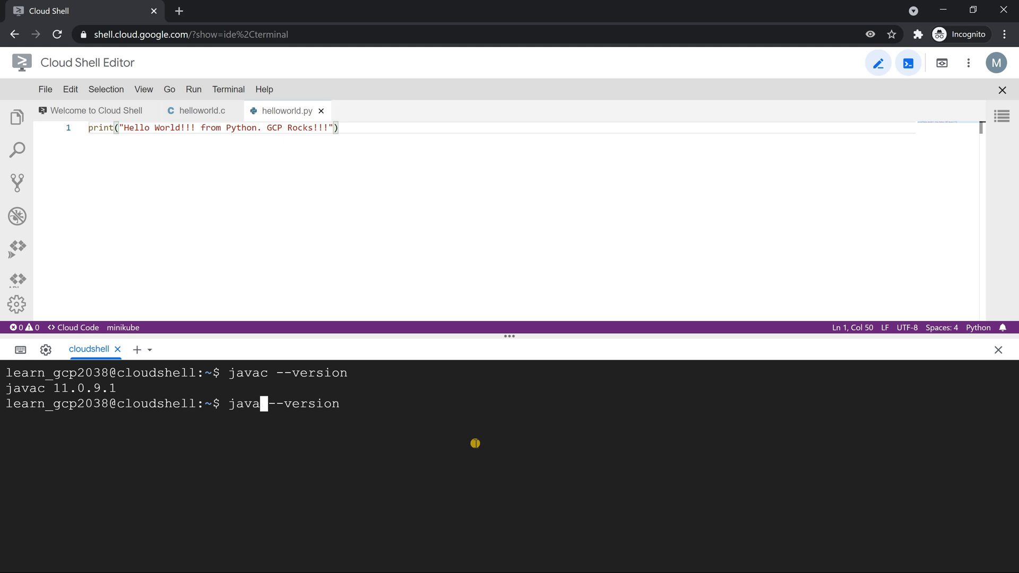
key(Return)
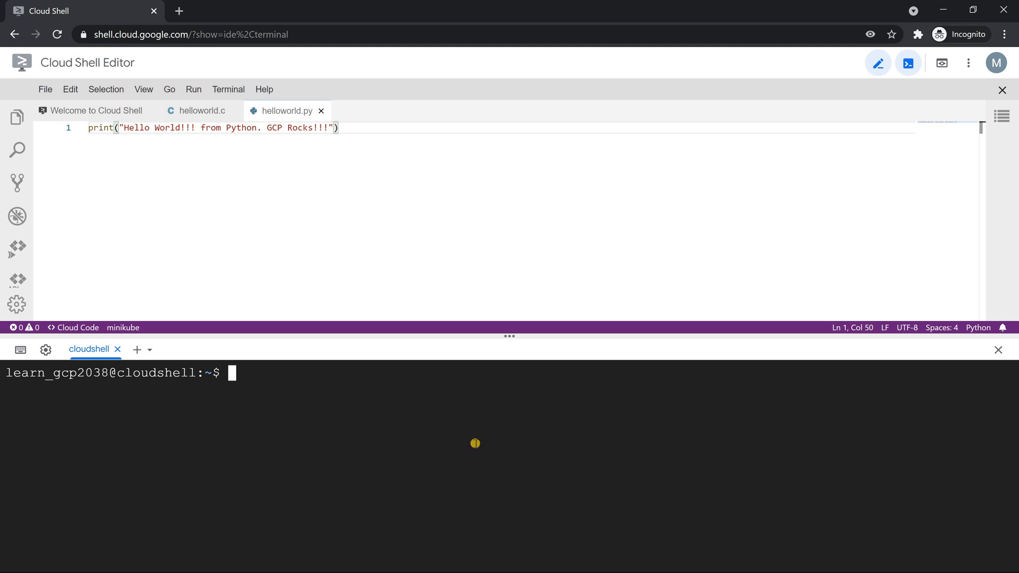
- Create helloworld.java with touch and open it with edit helloworld.java
text(touch h)
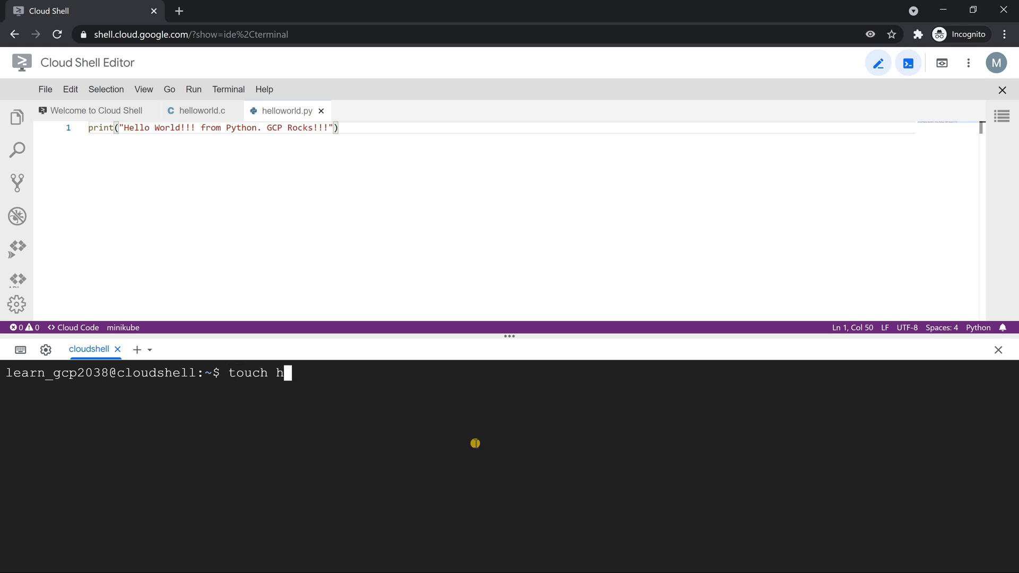
text(elloworld.java)
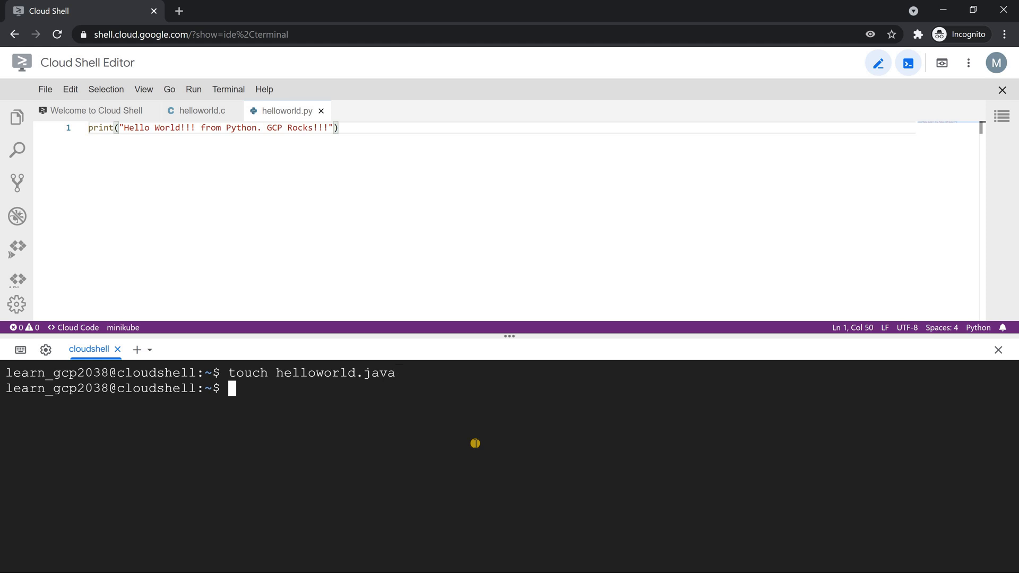
text(ei)
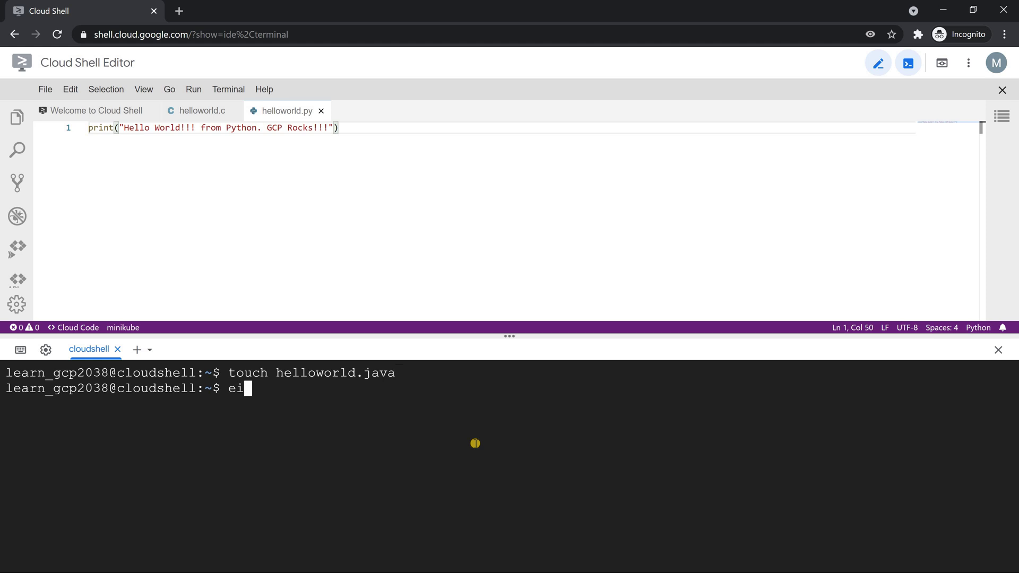
text(dit helloworld.java)
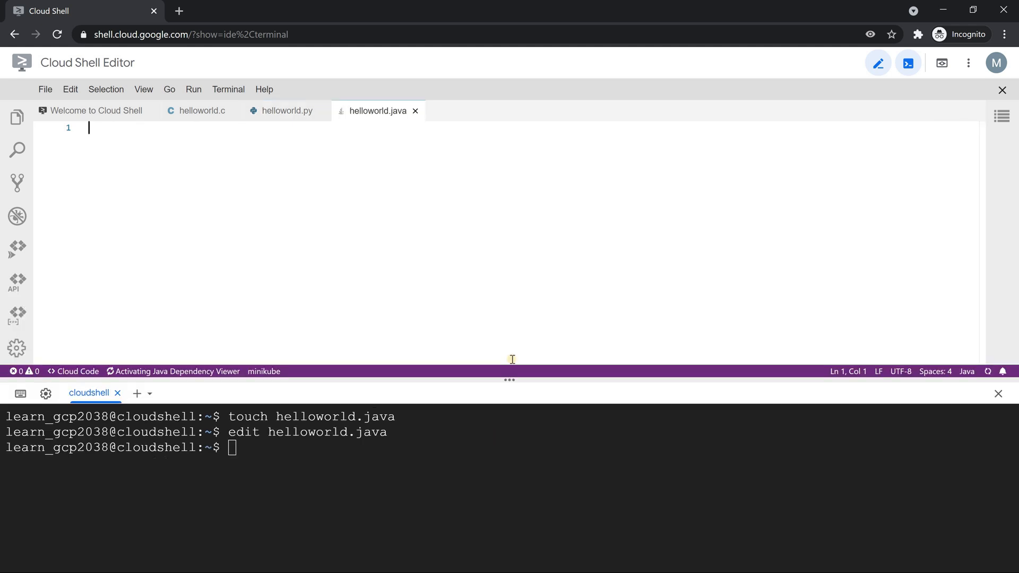
mouse_move(350, 198)
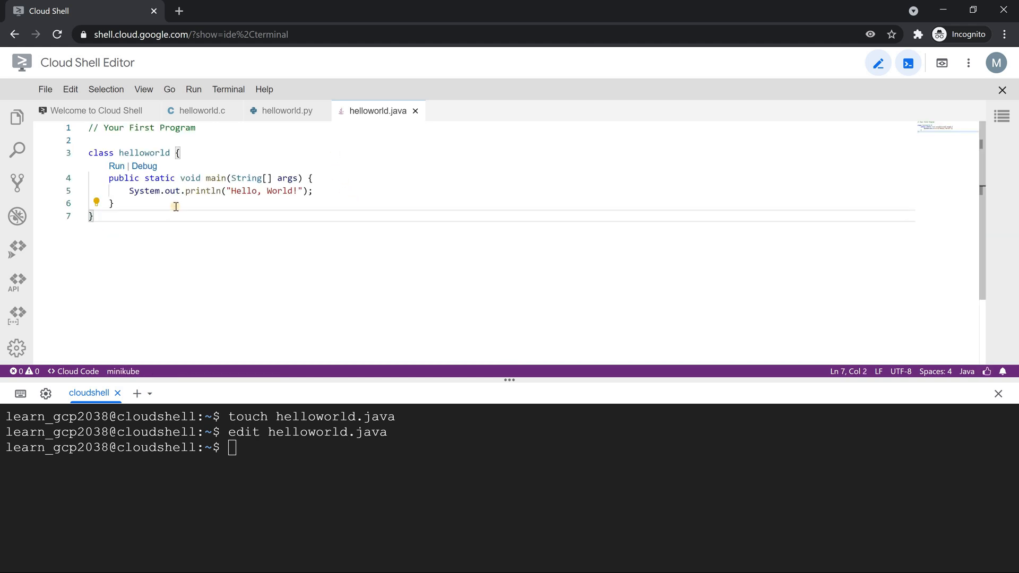
mouse_move(210, 198)
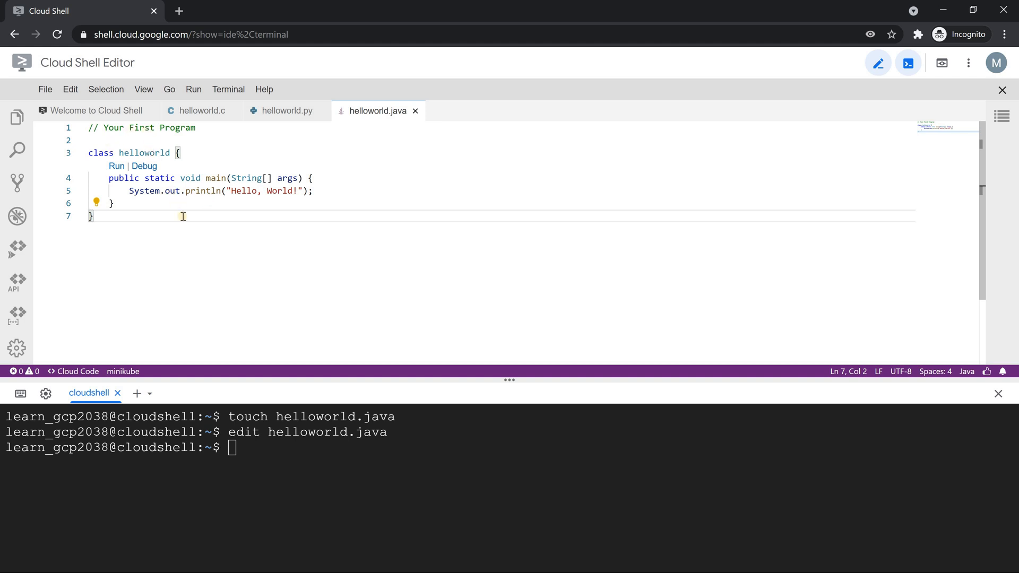
- Name the class helloworld and extend the println string to "Hello, World!!! from Java...GCP Rocks!!!"
double_click(143, 153)
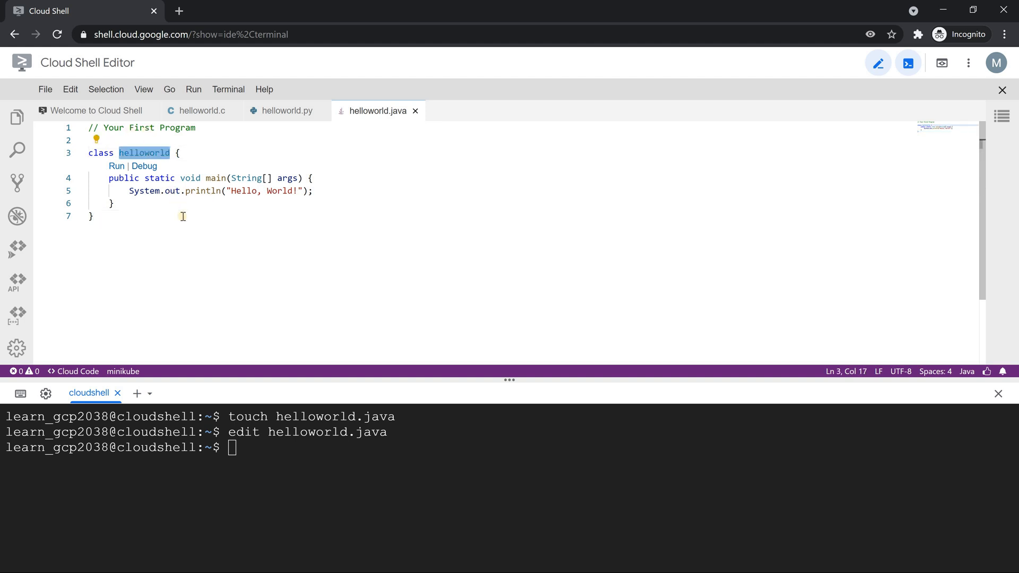
mouse_move(259, 266)
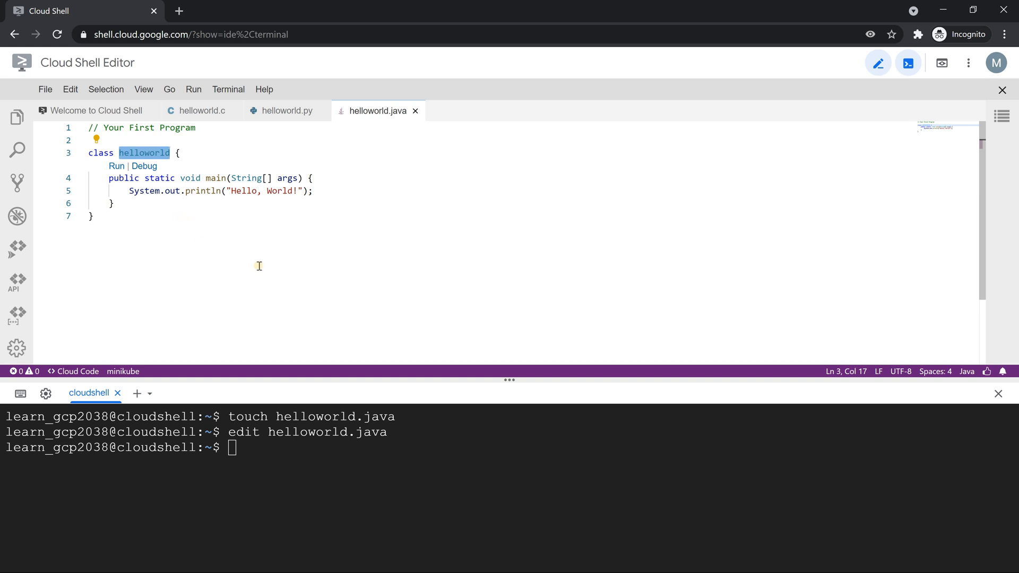
mouse_move(199, 212)
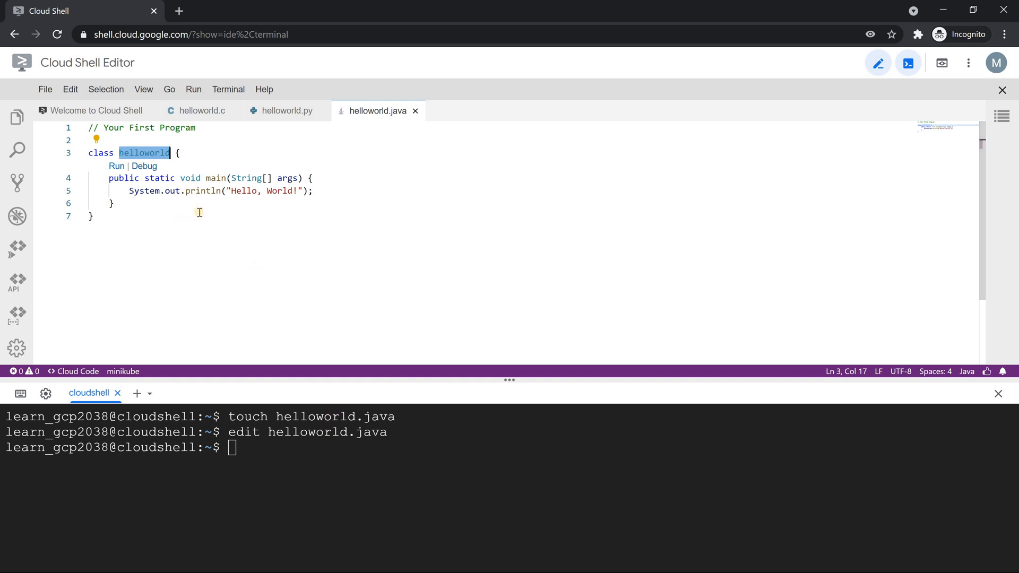
mouse_move(349, 278)
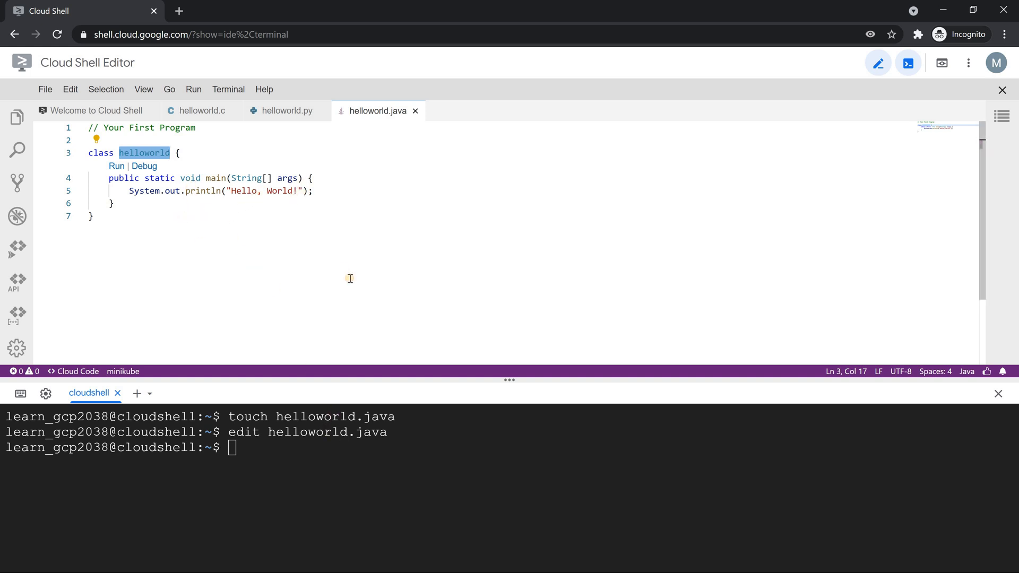
click(298, 190)
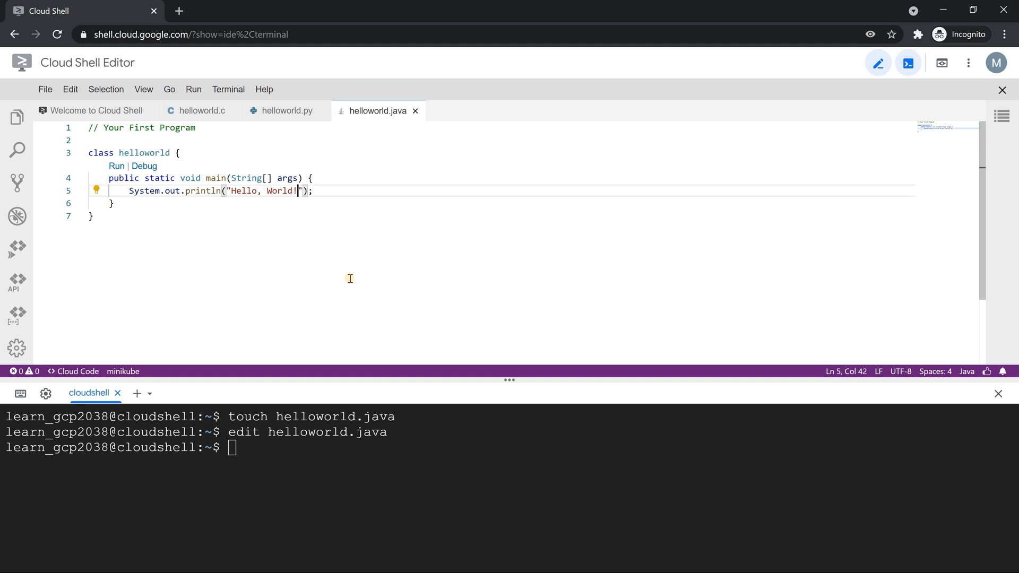
text(!! fro)
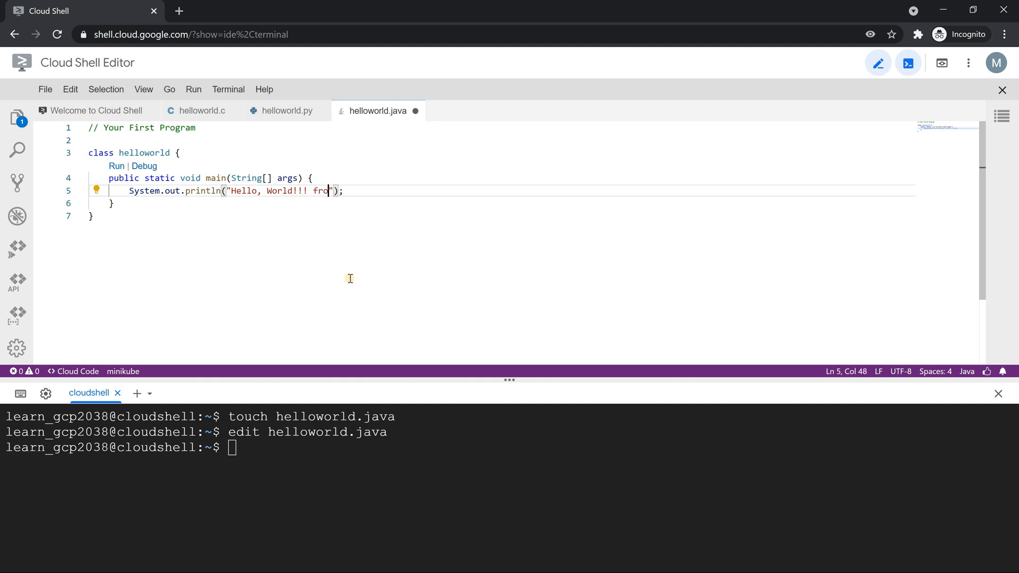
text(m Java.)
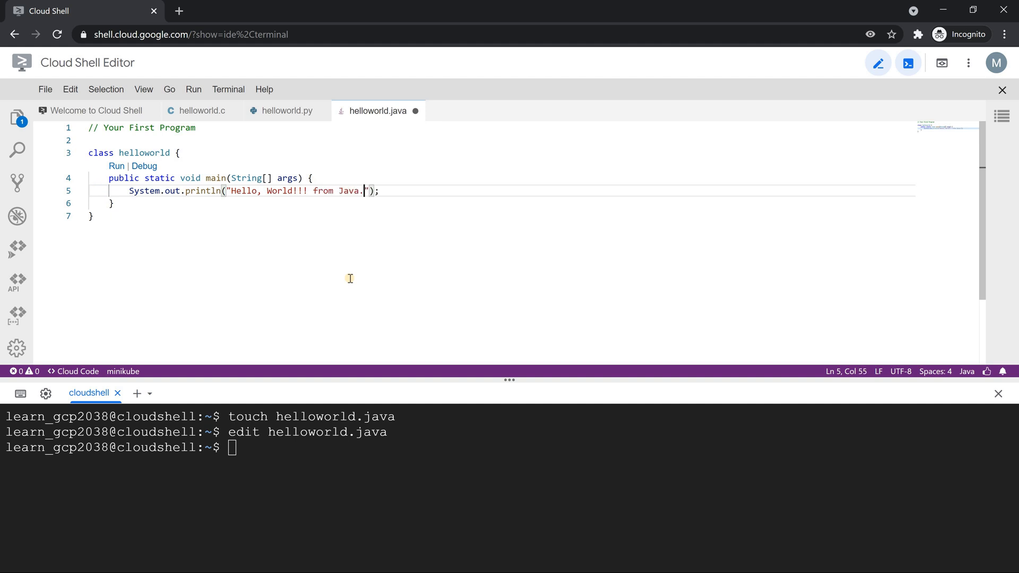
text(..GCP Ro)
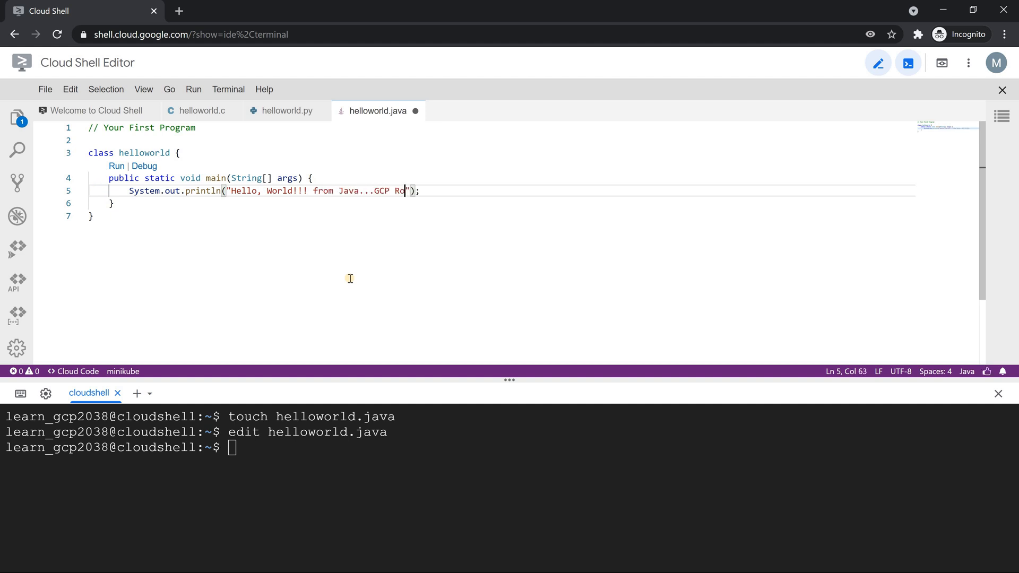
text(cks!!!)
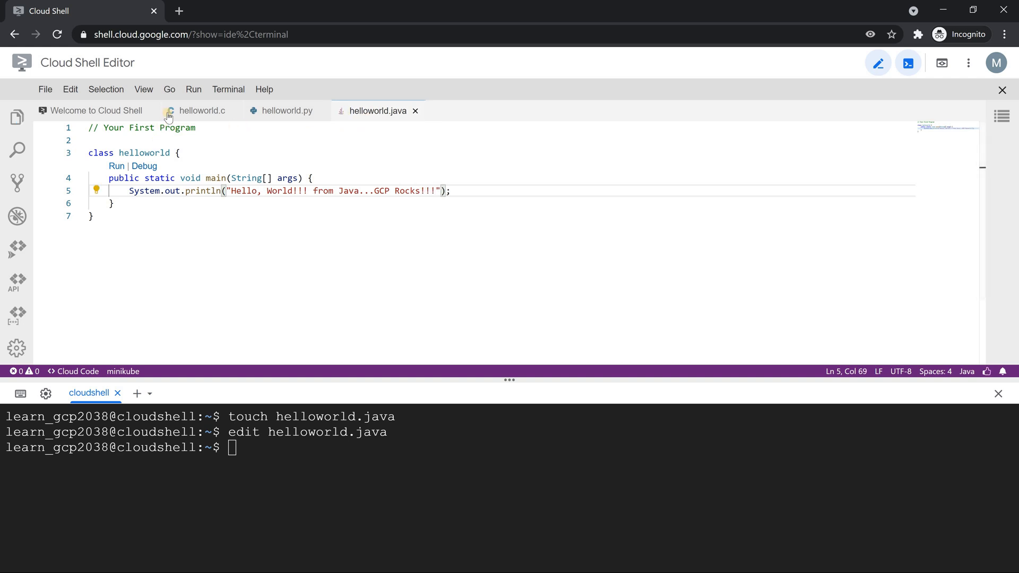
mouse_move(257, 110)
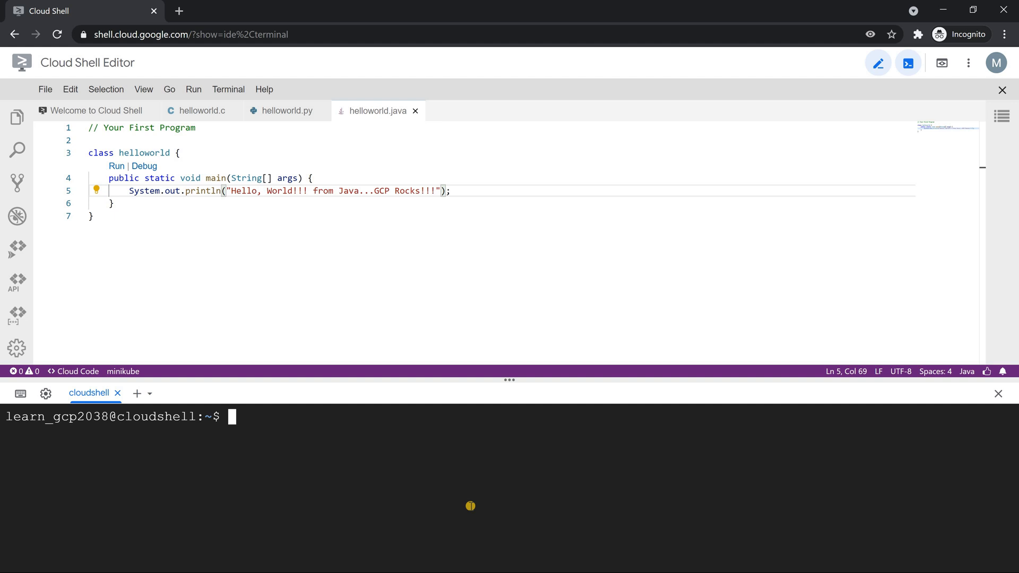
- Compile helloworld.java with javac and list the files to confirm helloworld.class exists
text(javac)
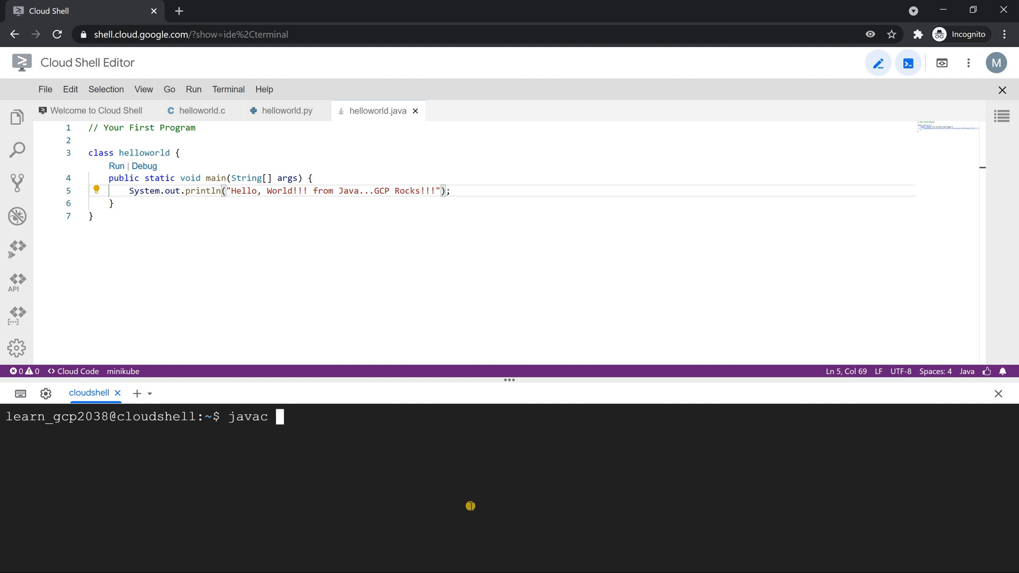
text(helloworld.java)
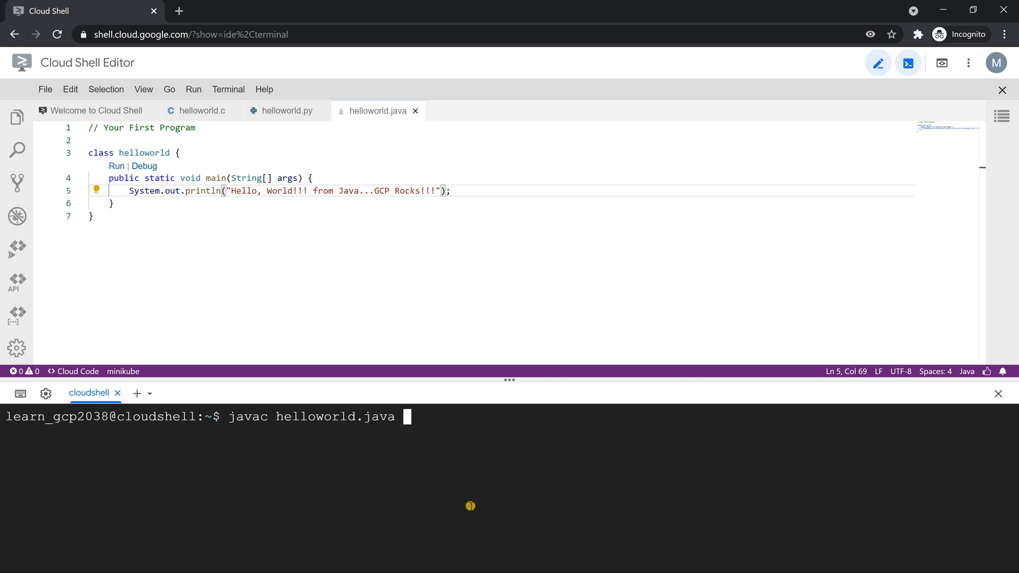
key(Return)
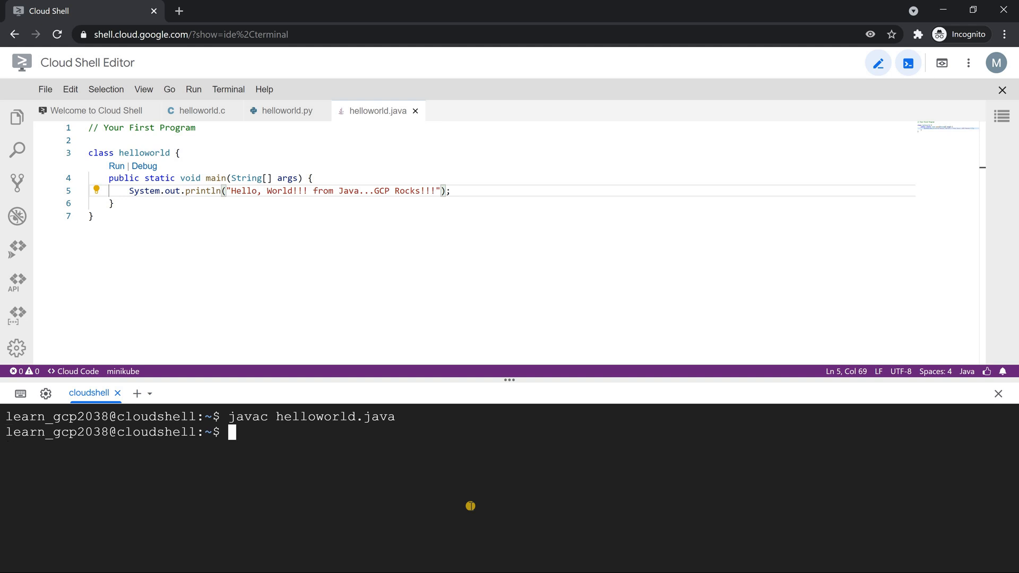
text(ls)
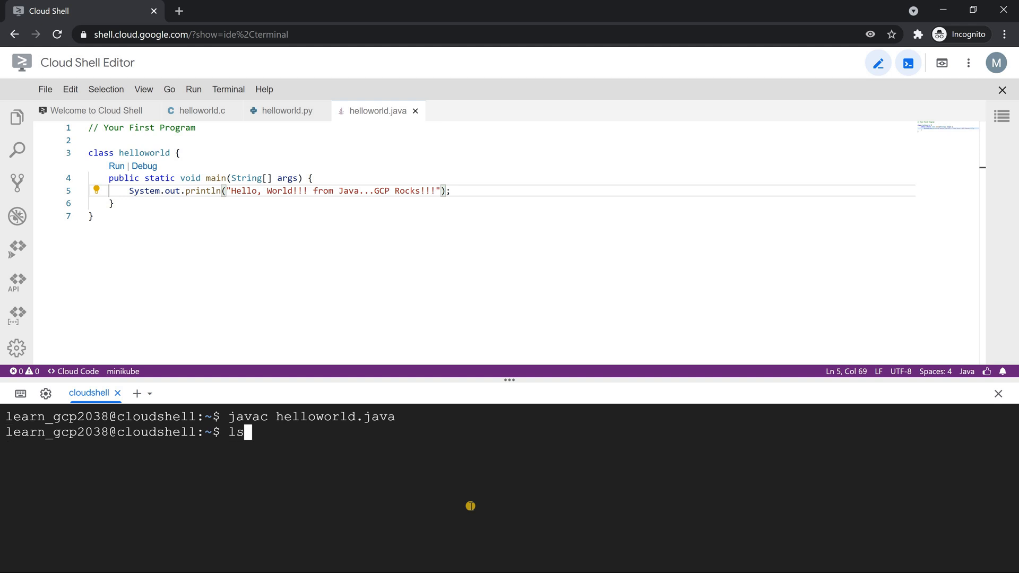
key(Return)
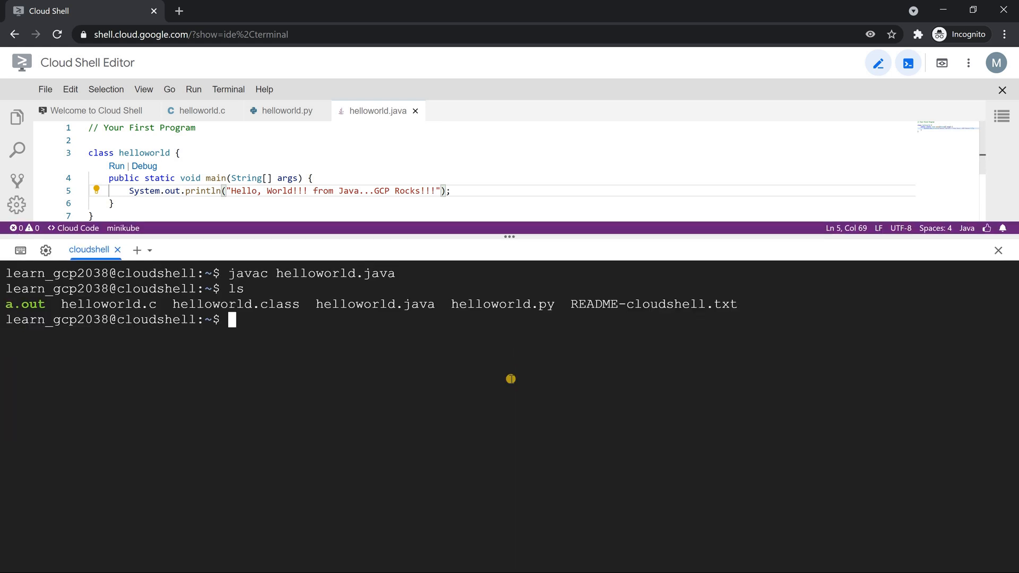
- Enter the 'java helloworld' command to run the compiled program
text(java)
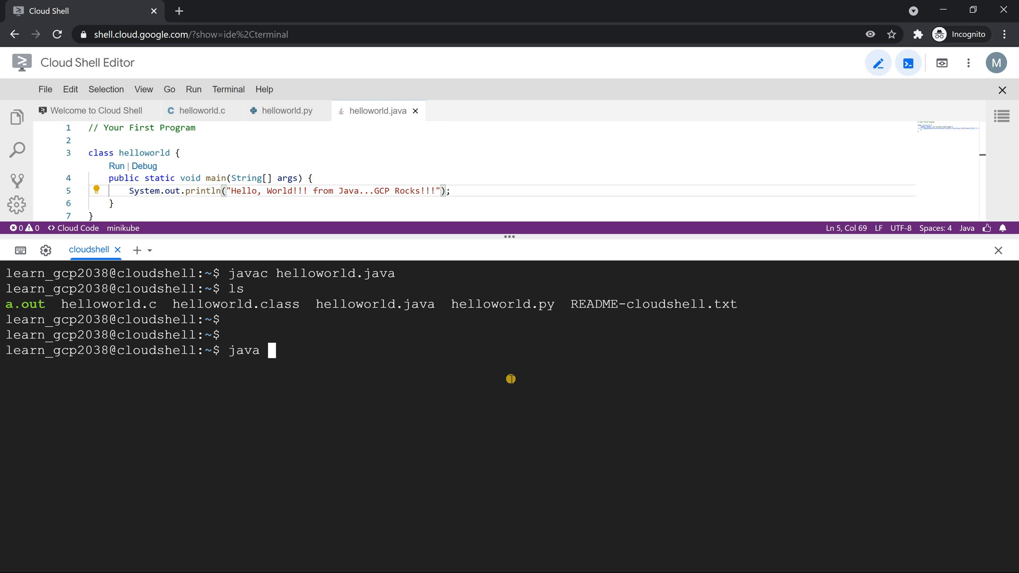
text(helloworld)
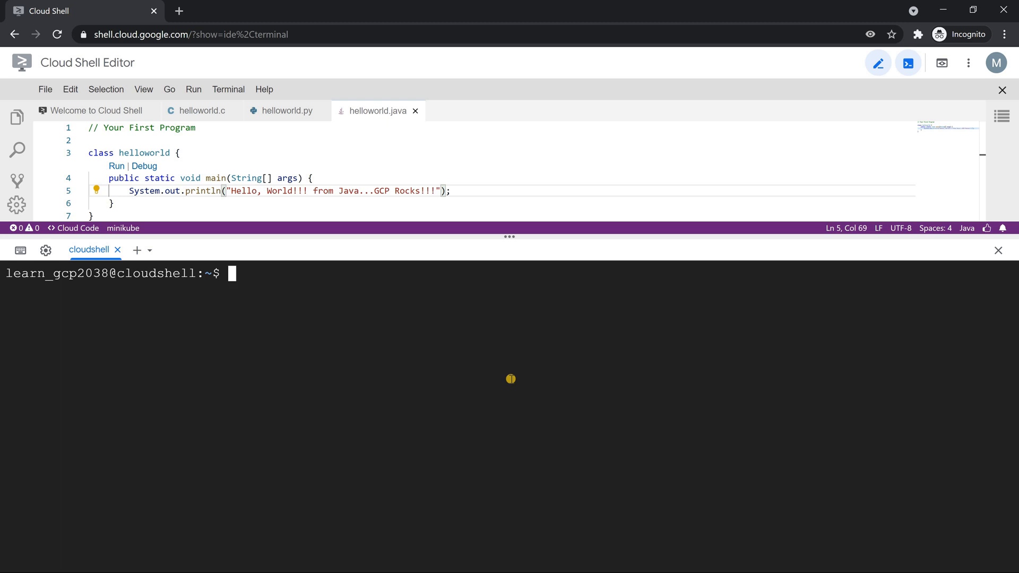
- Run helloworld, then check the installed pip3 version with 'pip3 --version'
key(Return)
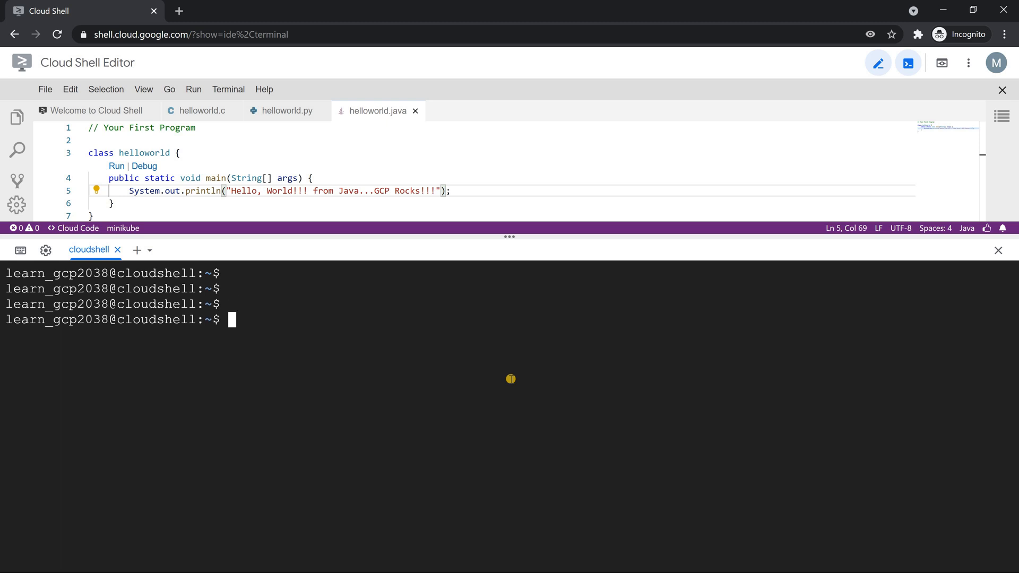
text(pip)
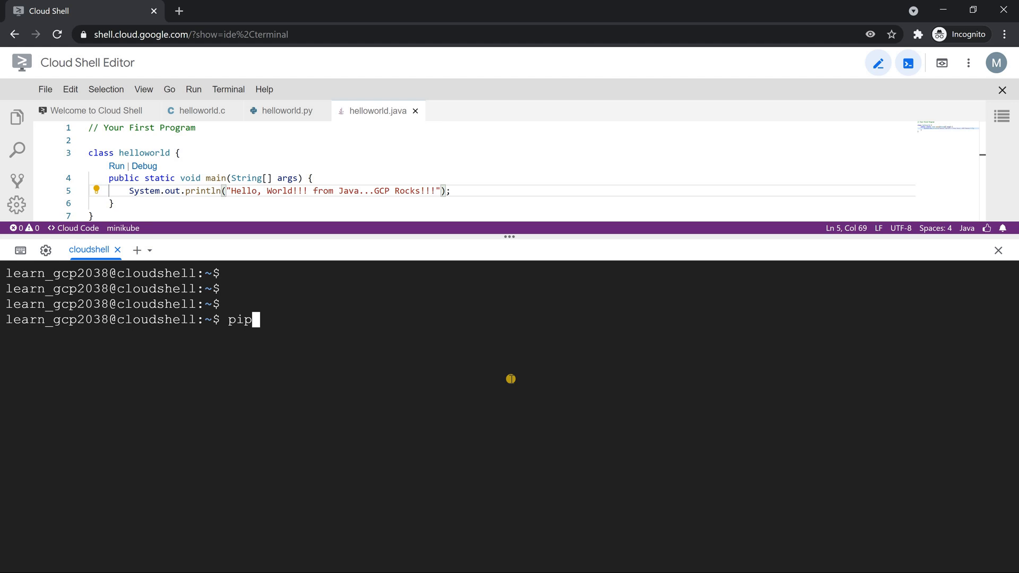
text(3)
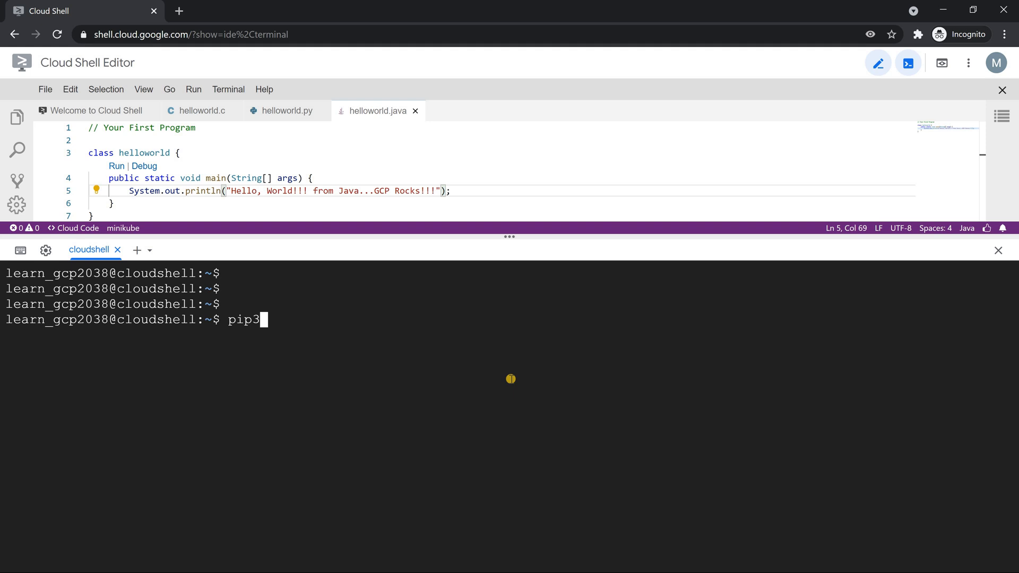
text(--versi)
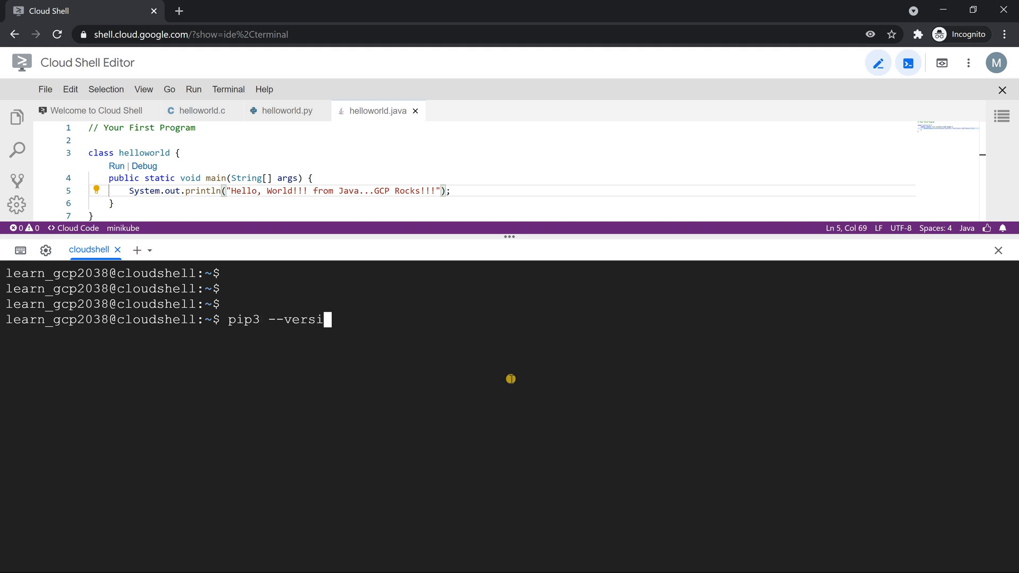
key(Return)
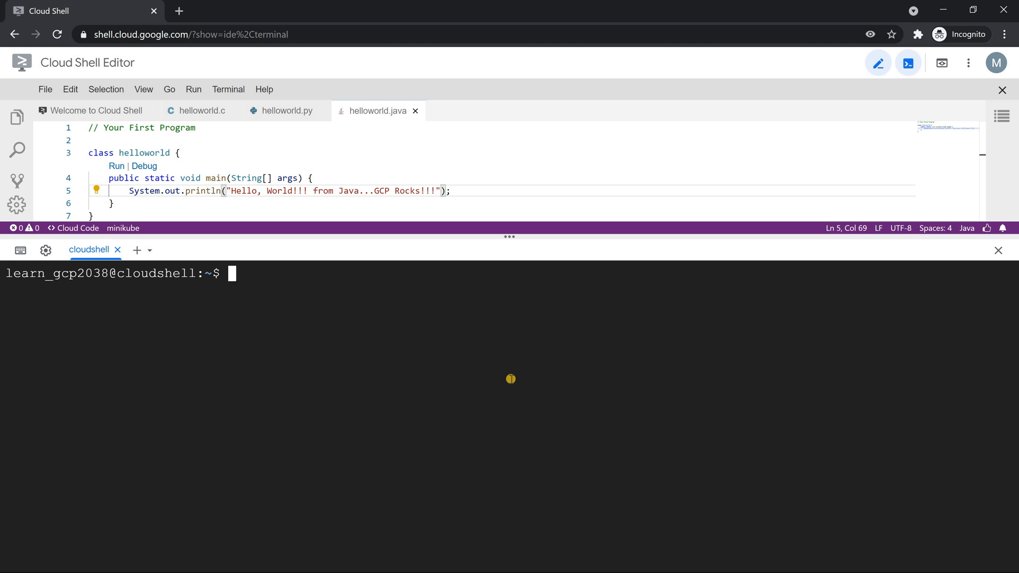
- Start a 'pip3 install' command at a fresh prompt
key(Return)
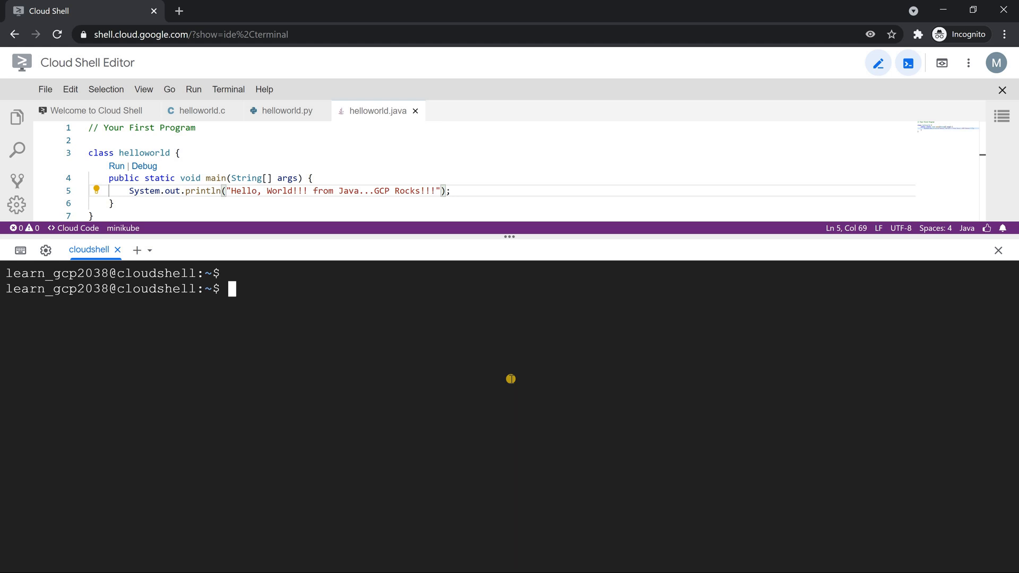
text(pip)
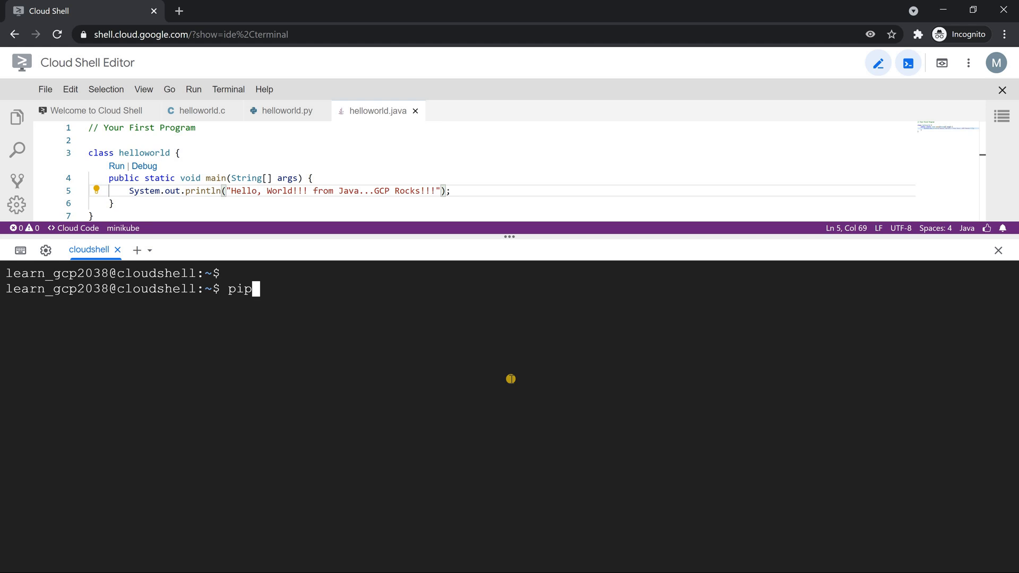
text(3 install)
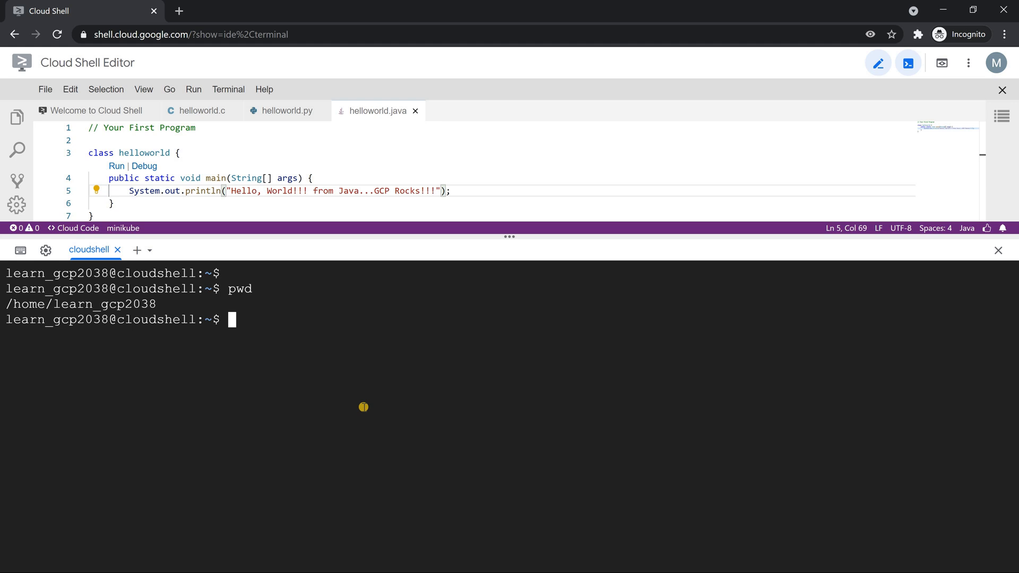
mouse_move(363, 407)
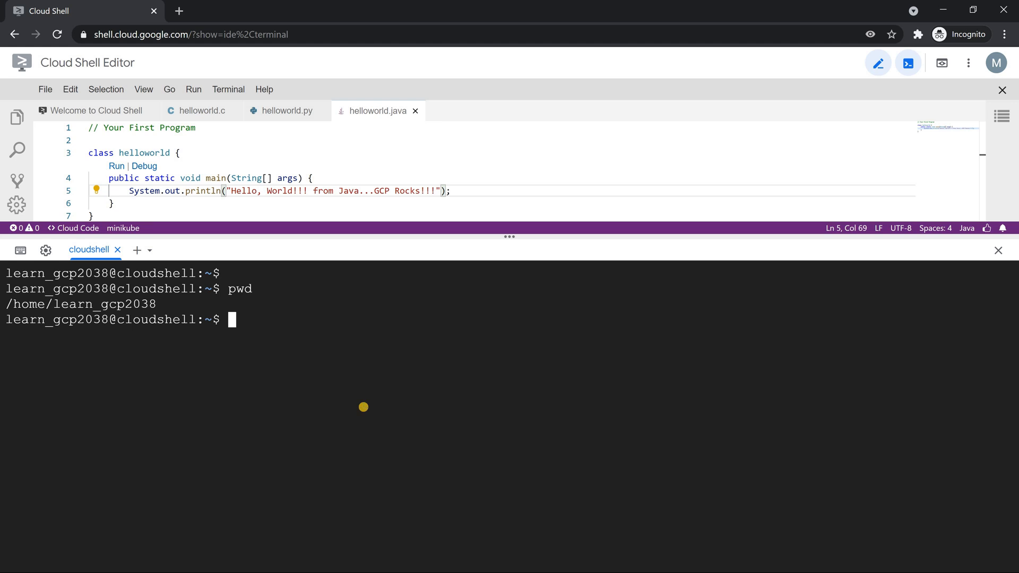